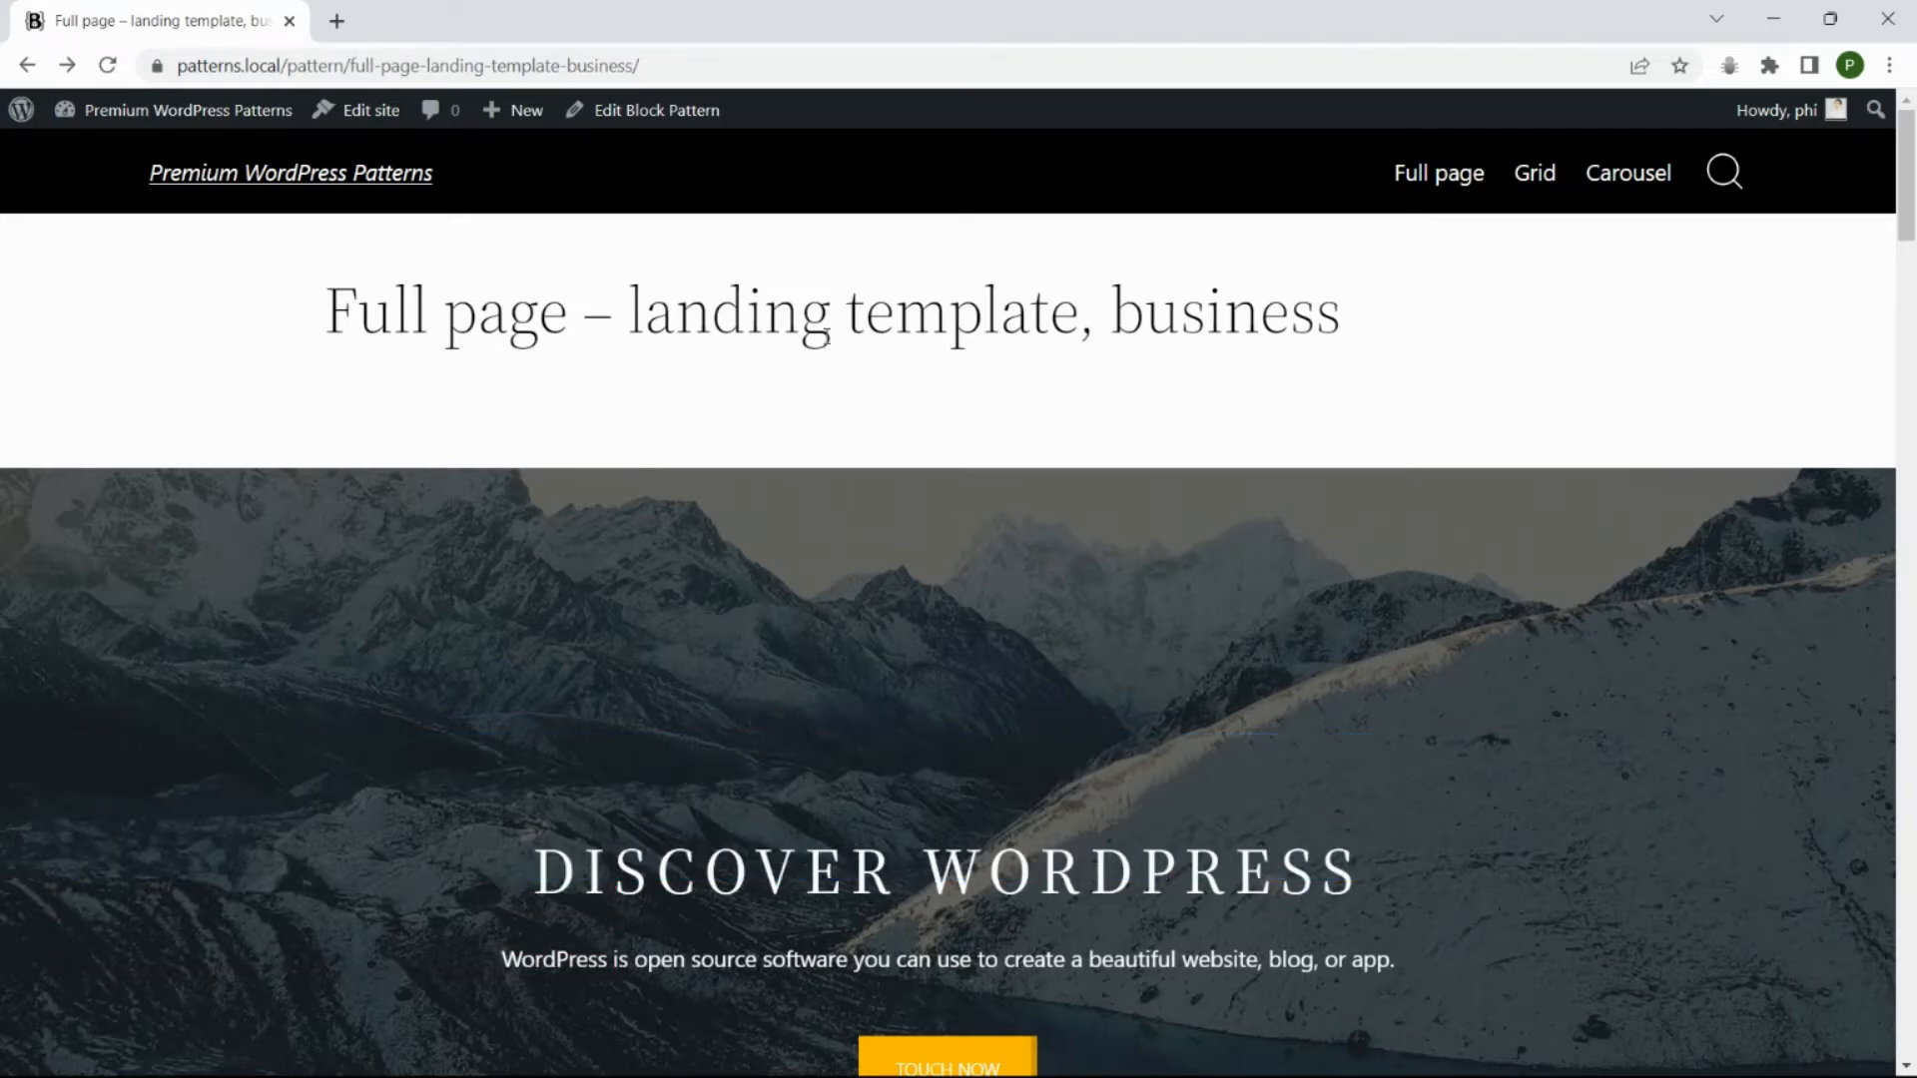
pyautogui.moveTo(861, 361)
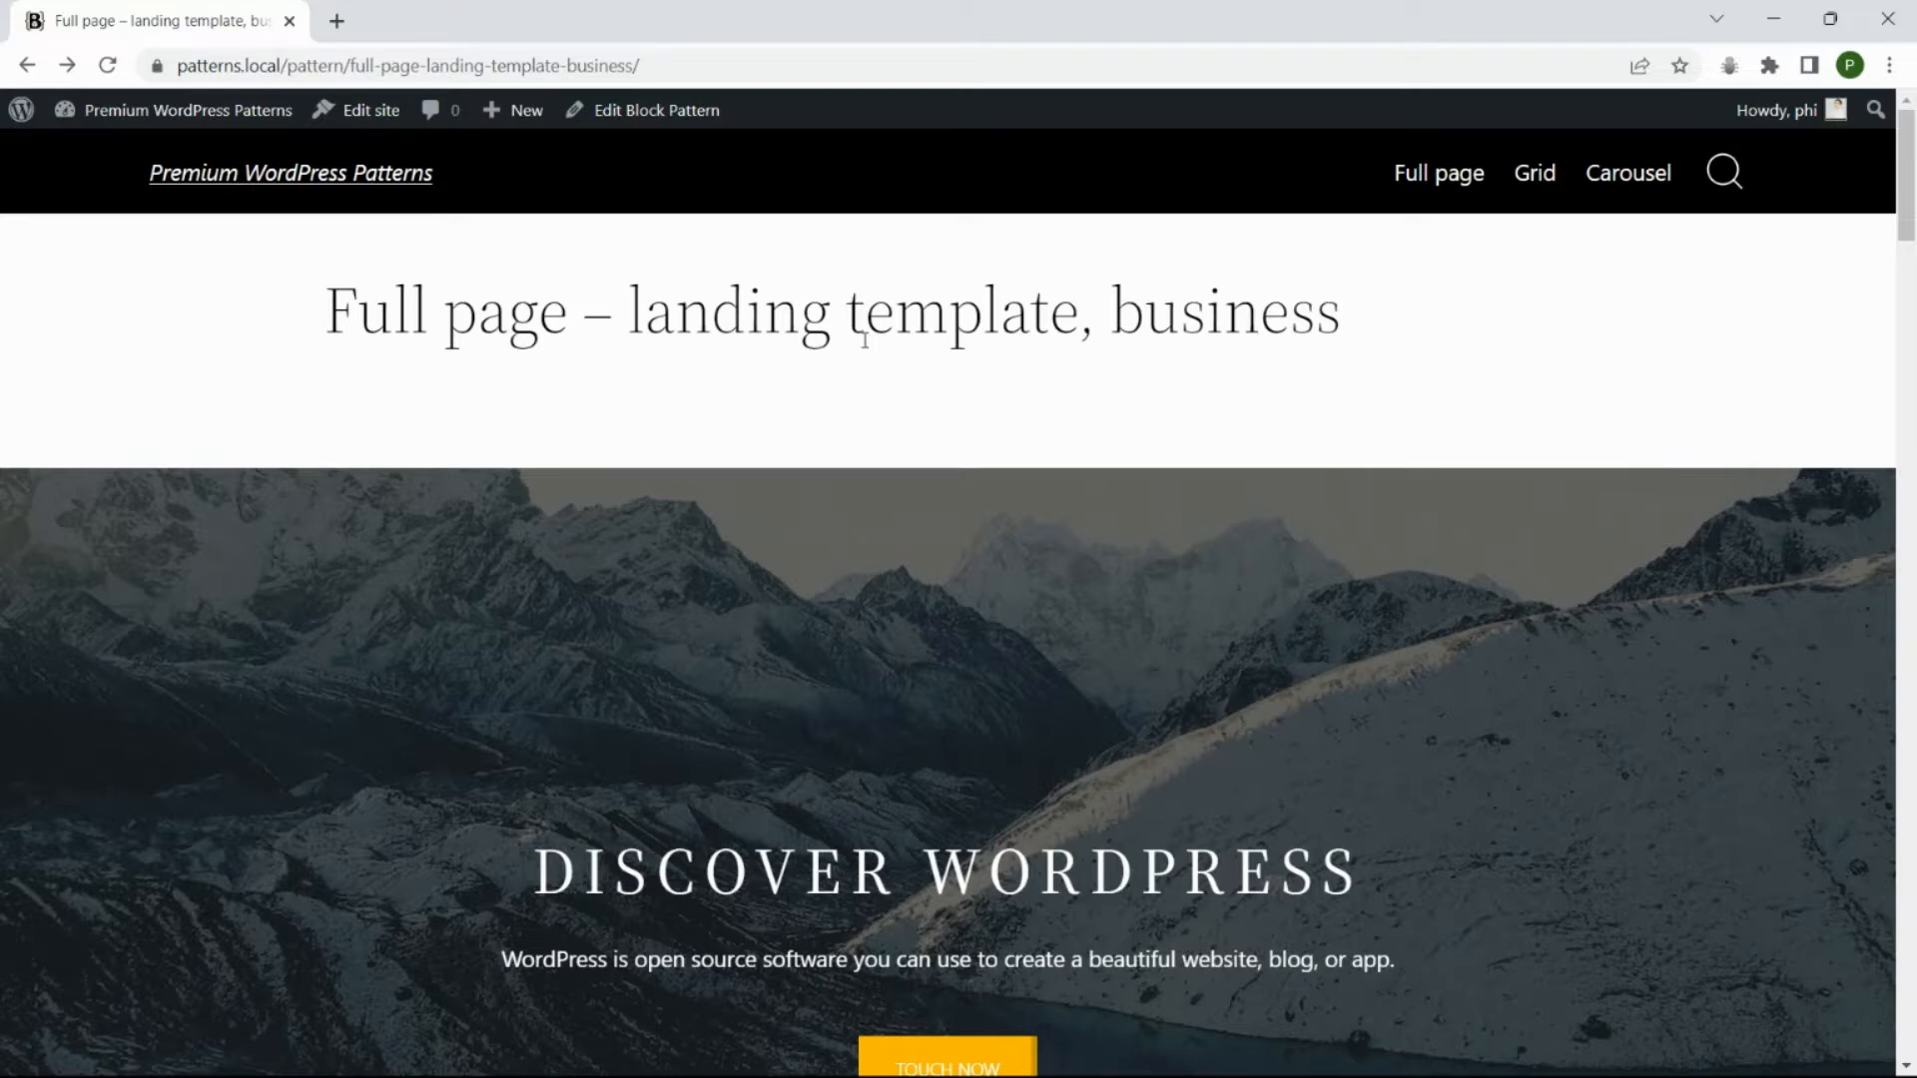
# Switch on Enable google fonts in Content Blocks Builder's Typography settings
pyautogui.scroll(-3)
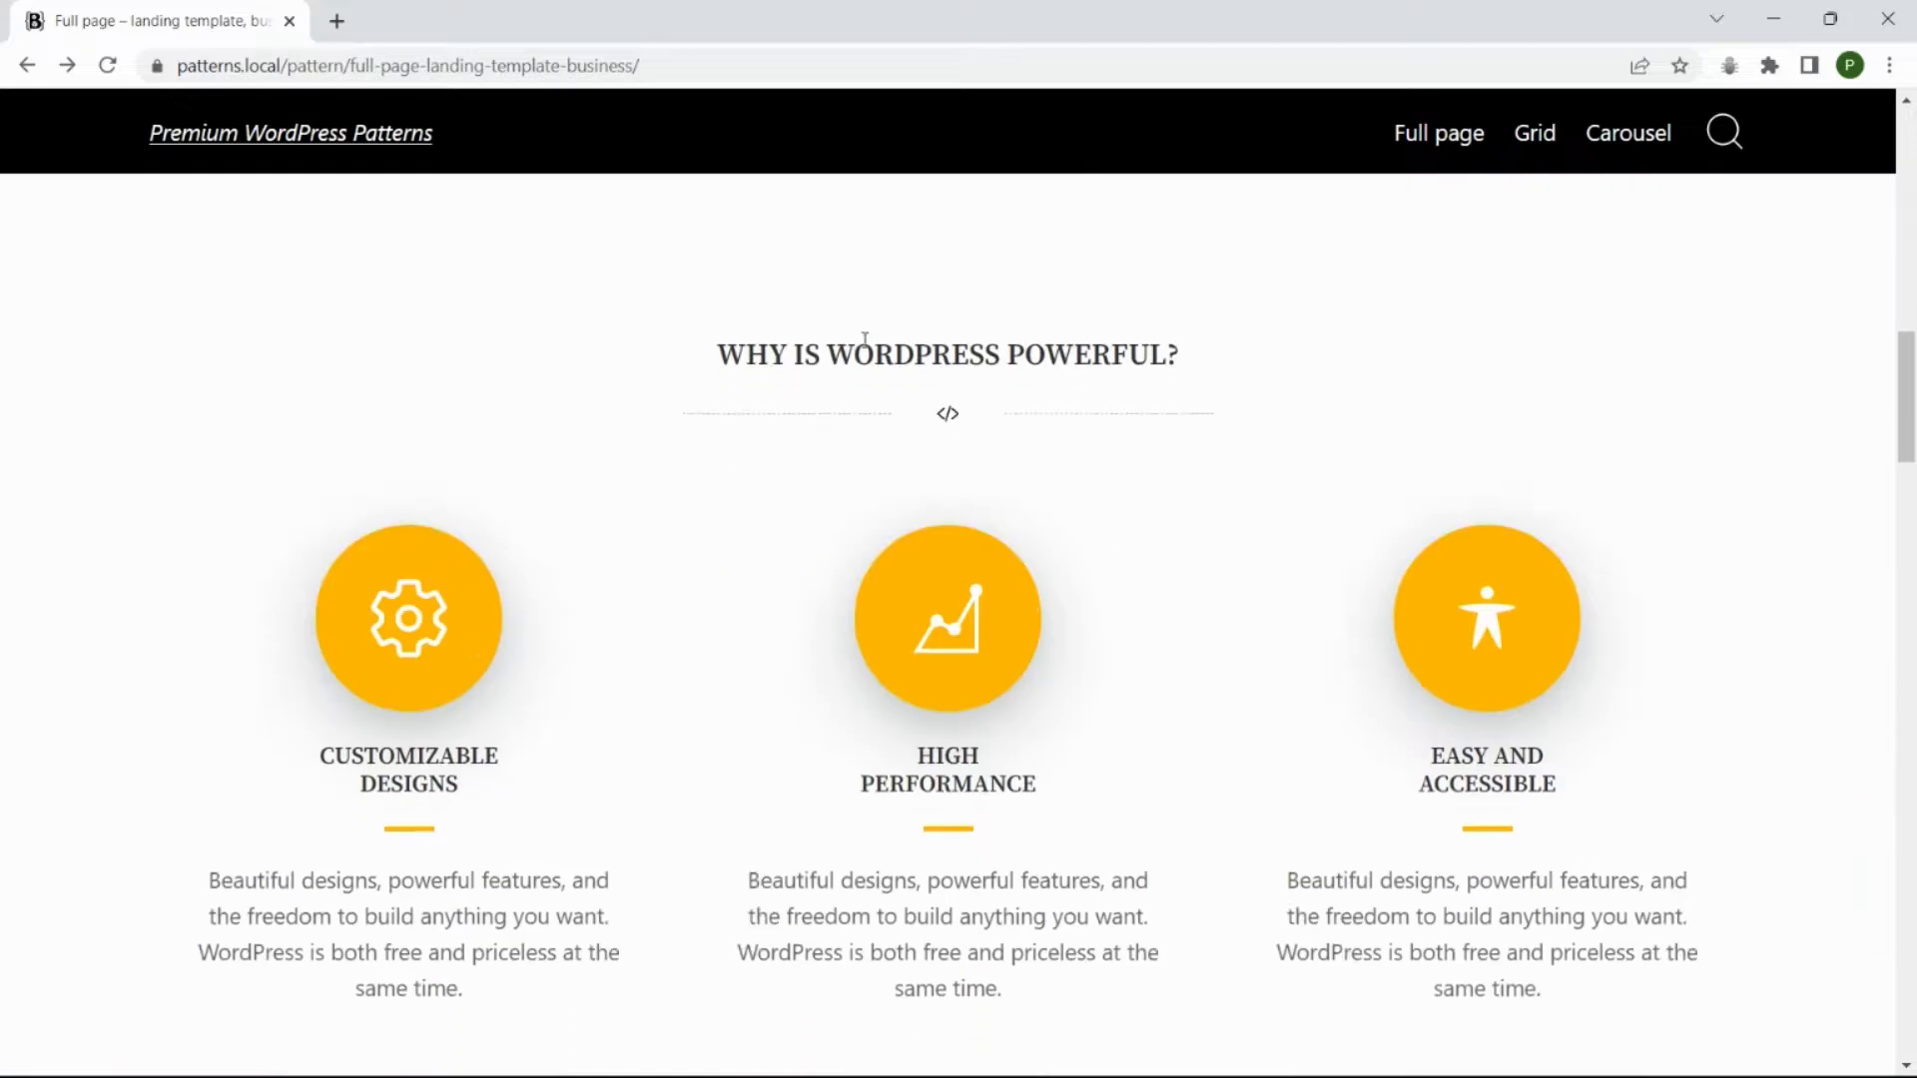
pyautogui.scroll(-3)
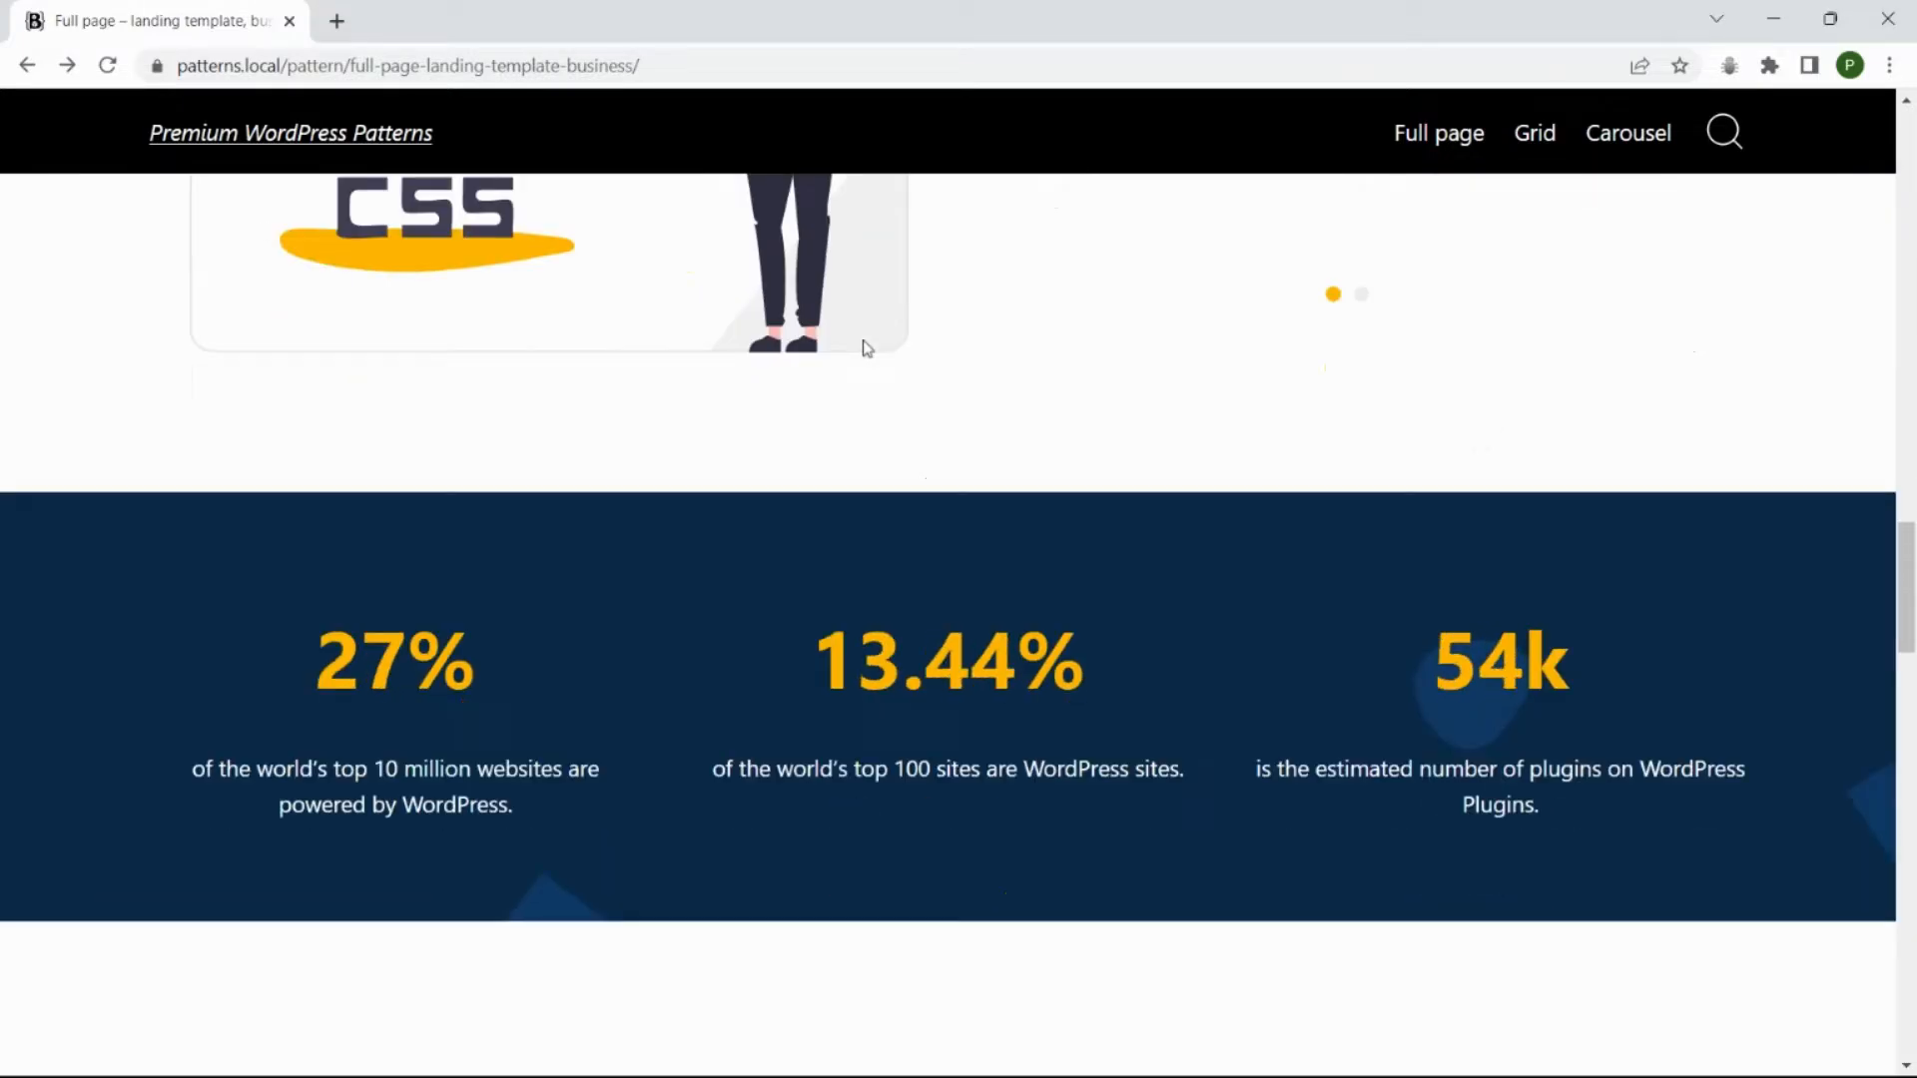
pyautogui.scroll(-3)
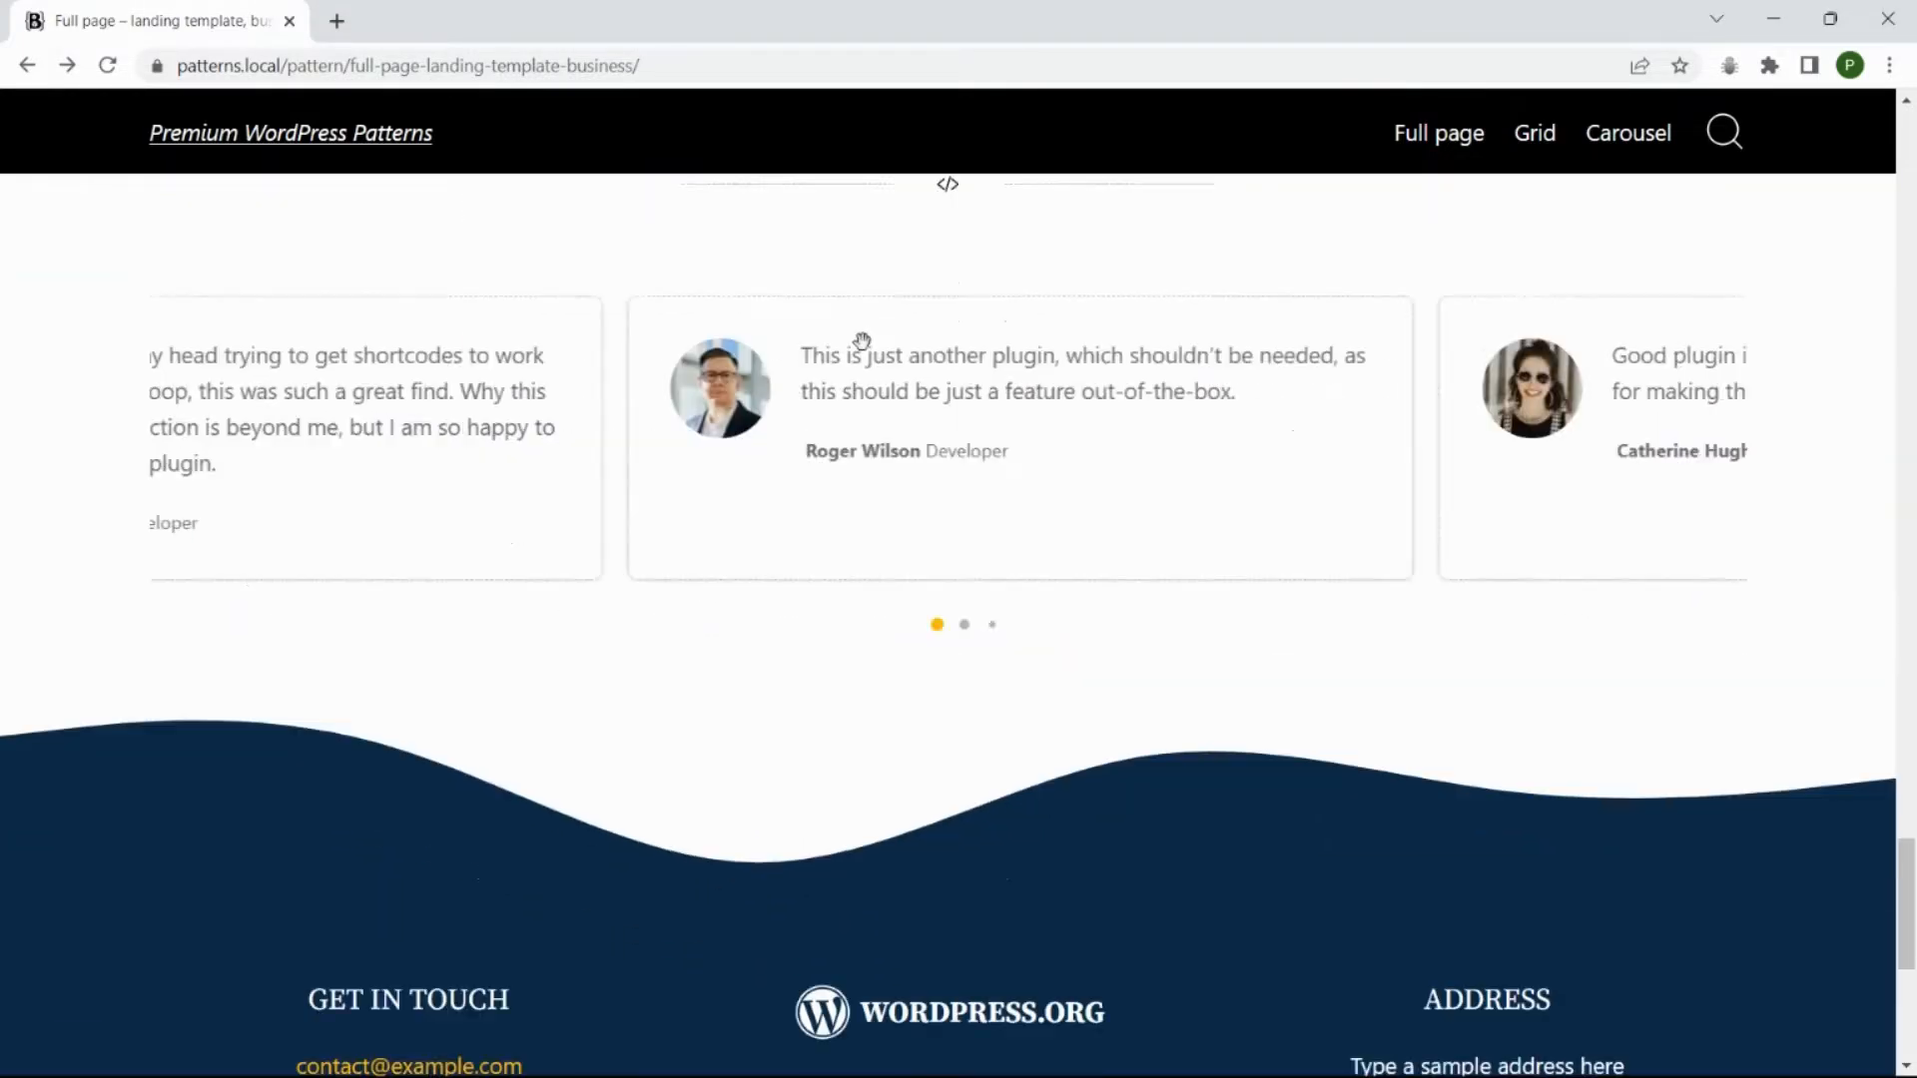
pyautogui.scroll(3)
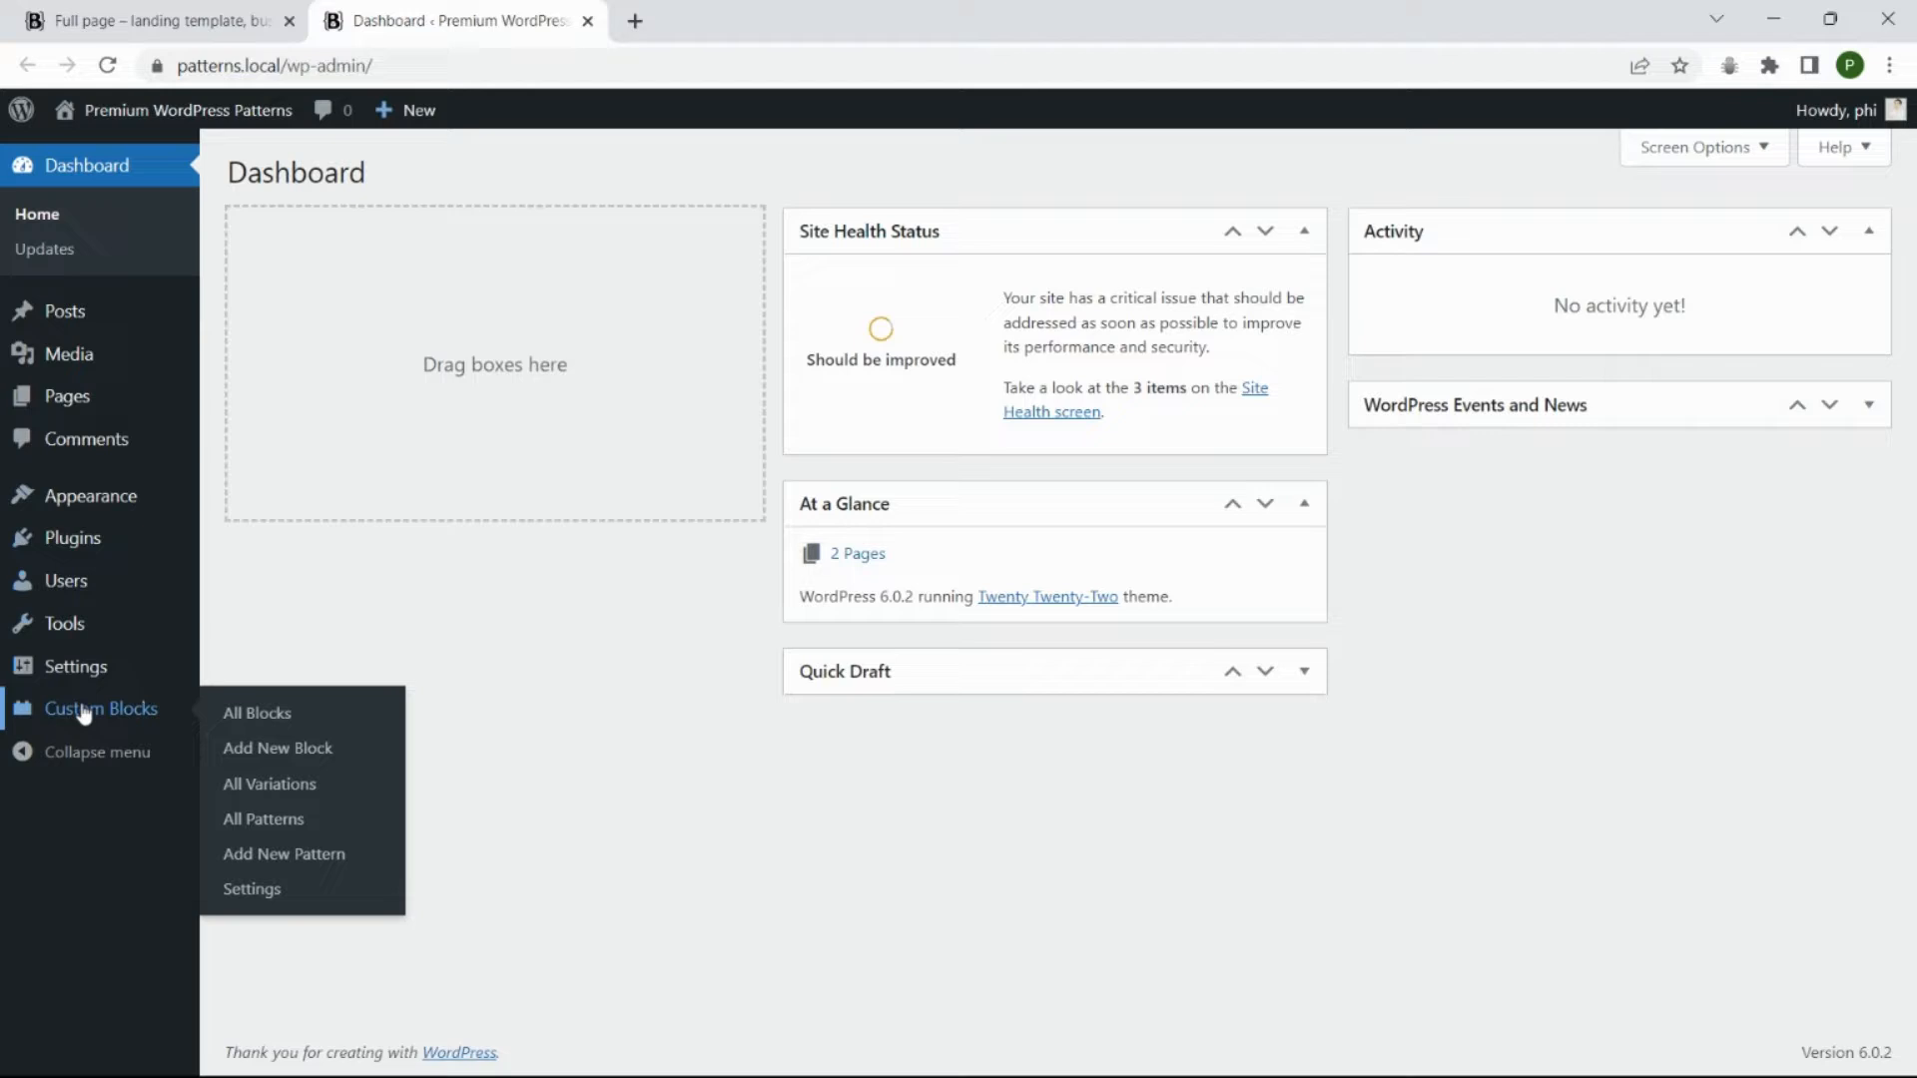
pyautogui.click(252, 888)
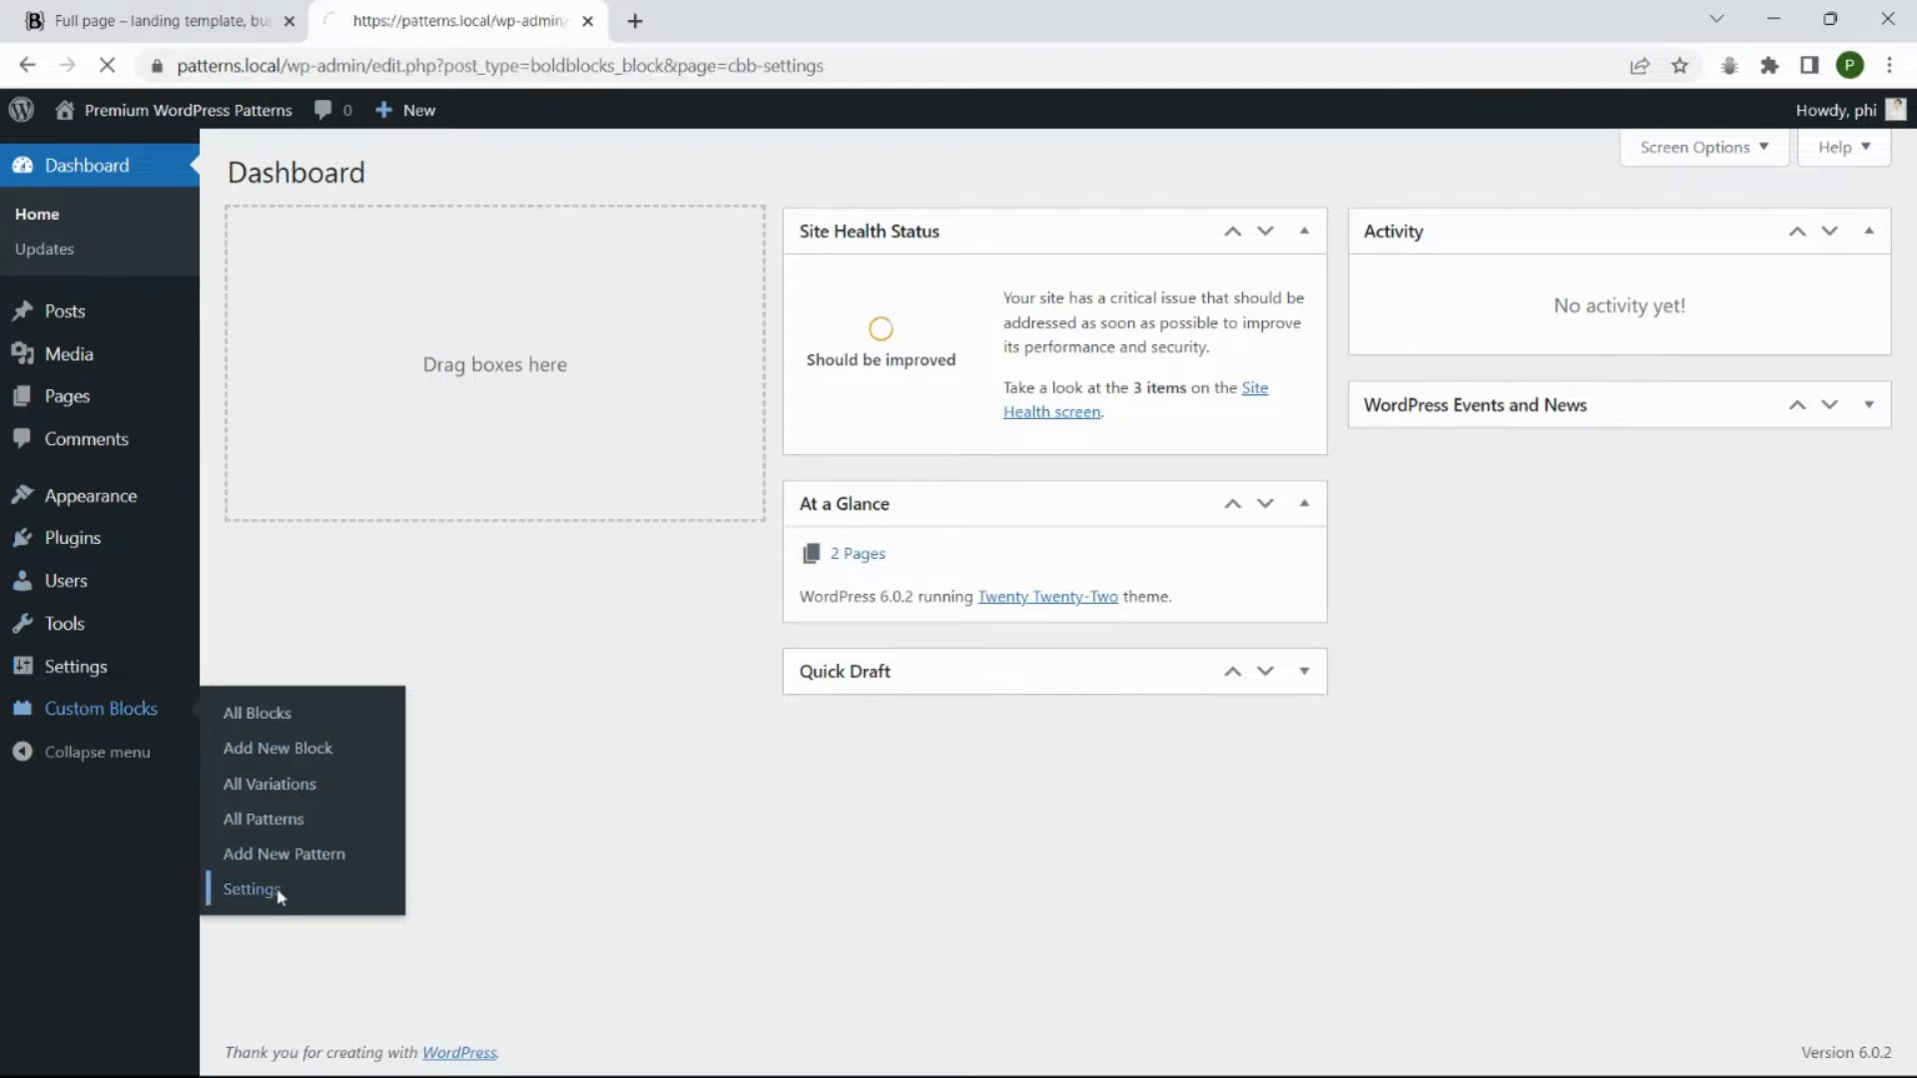
pyautogui.click(253, 889)
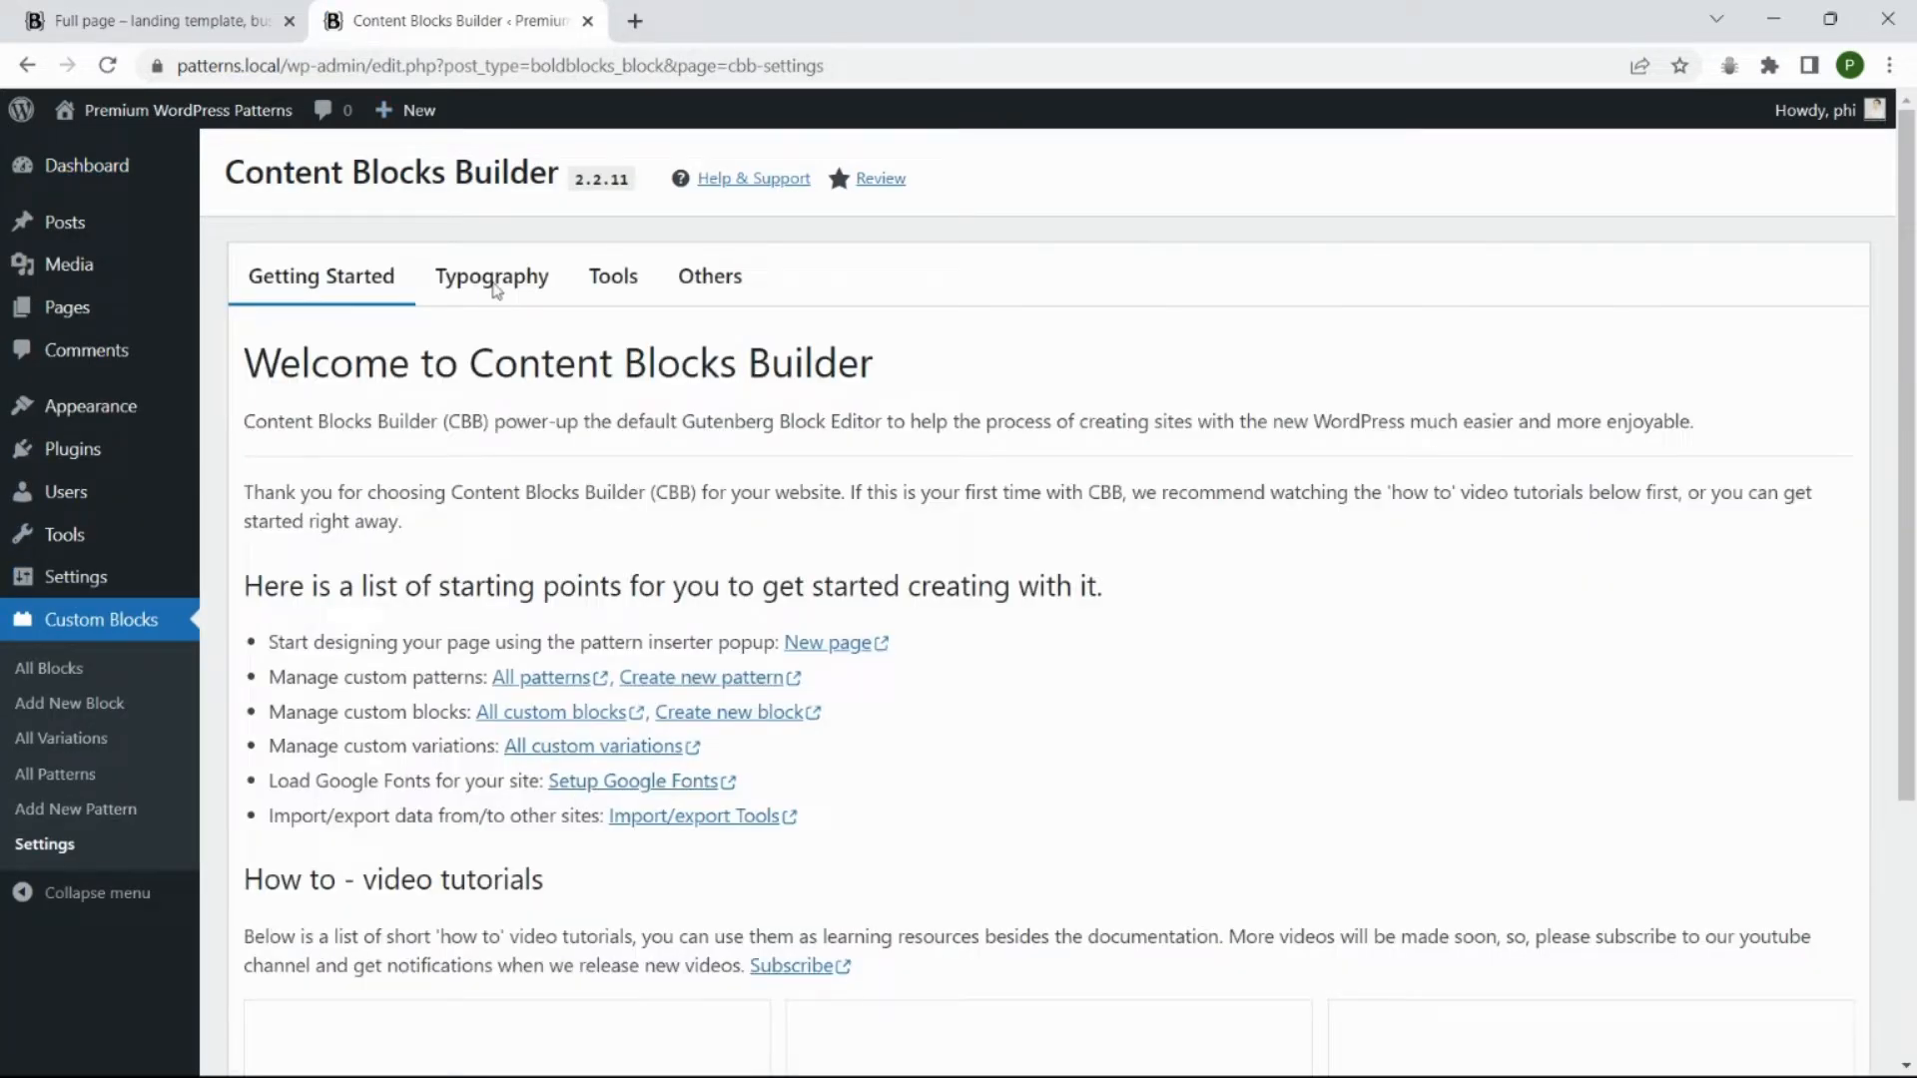
pyautogui.click(491, 276)
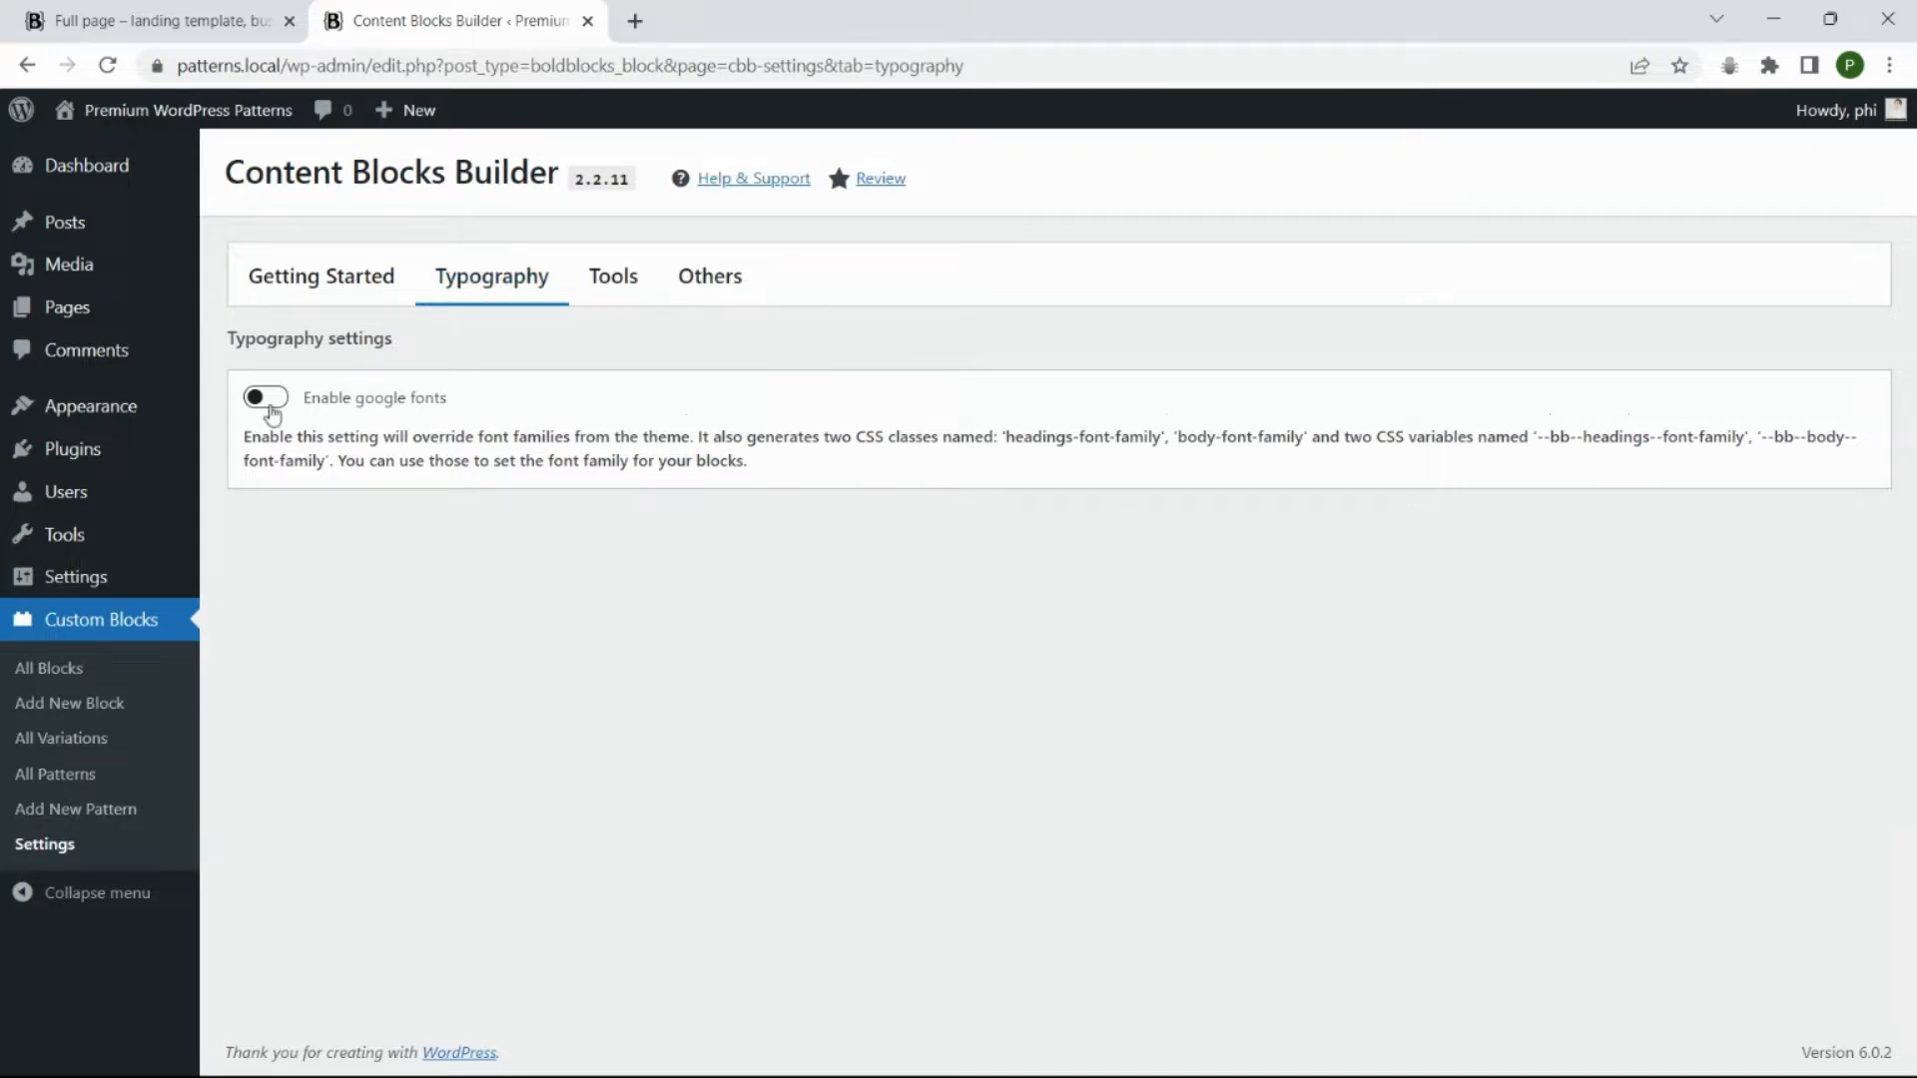
pyautogui.click(264, 397)
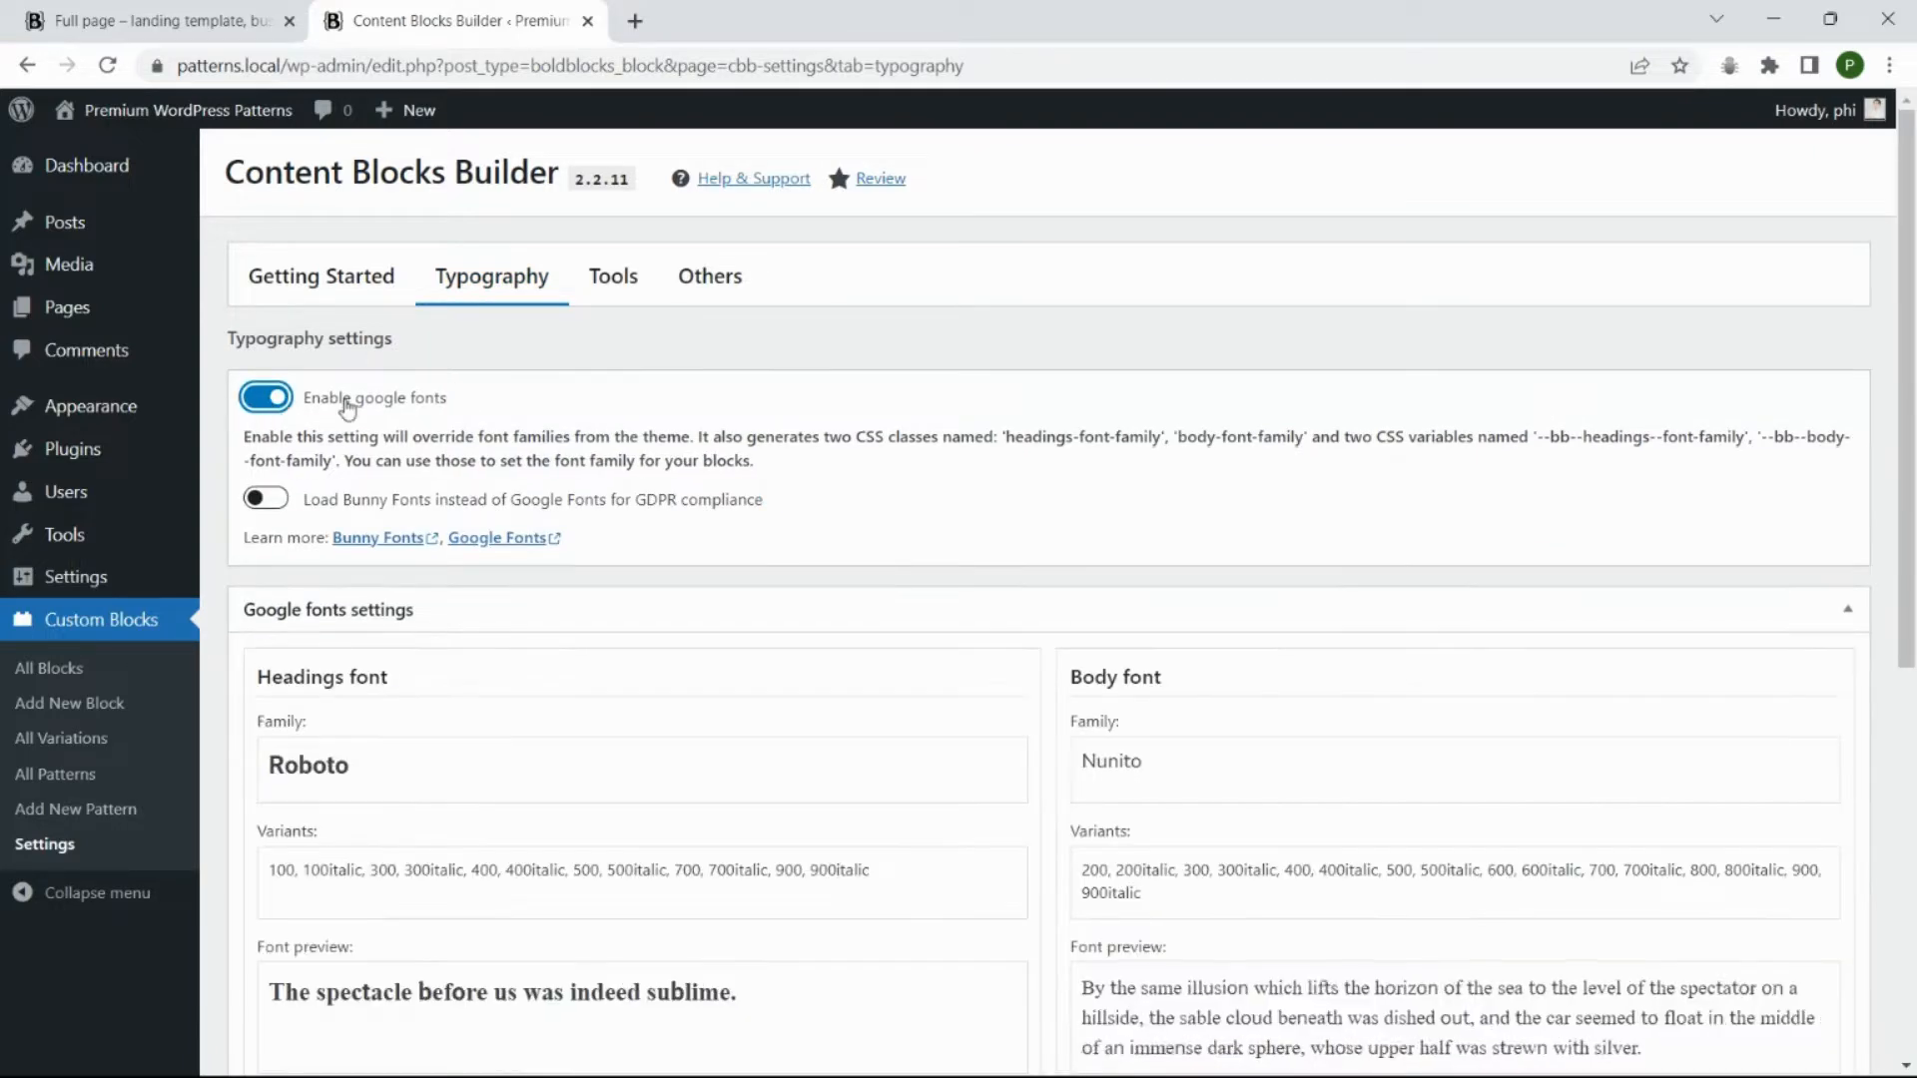
# Preview the landing page to check the Roboto headings and Nunito body text
pyautogui.scroll(-3)
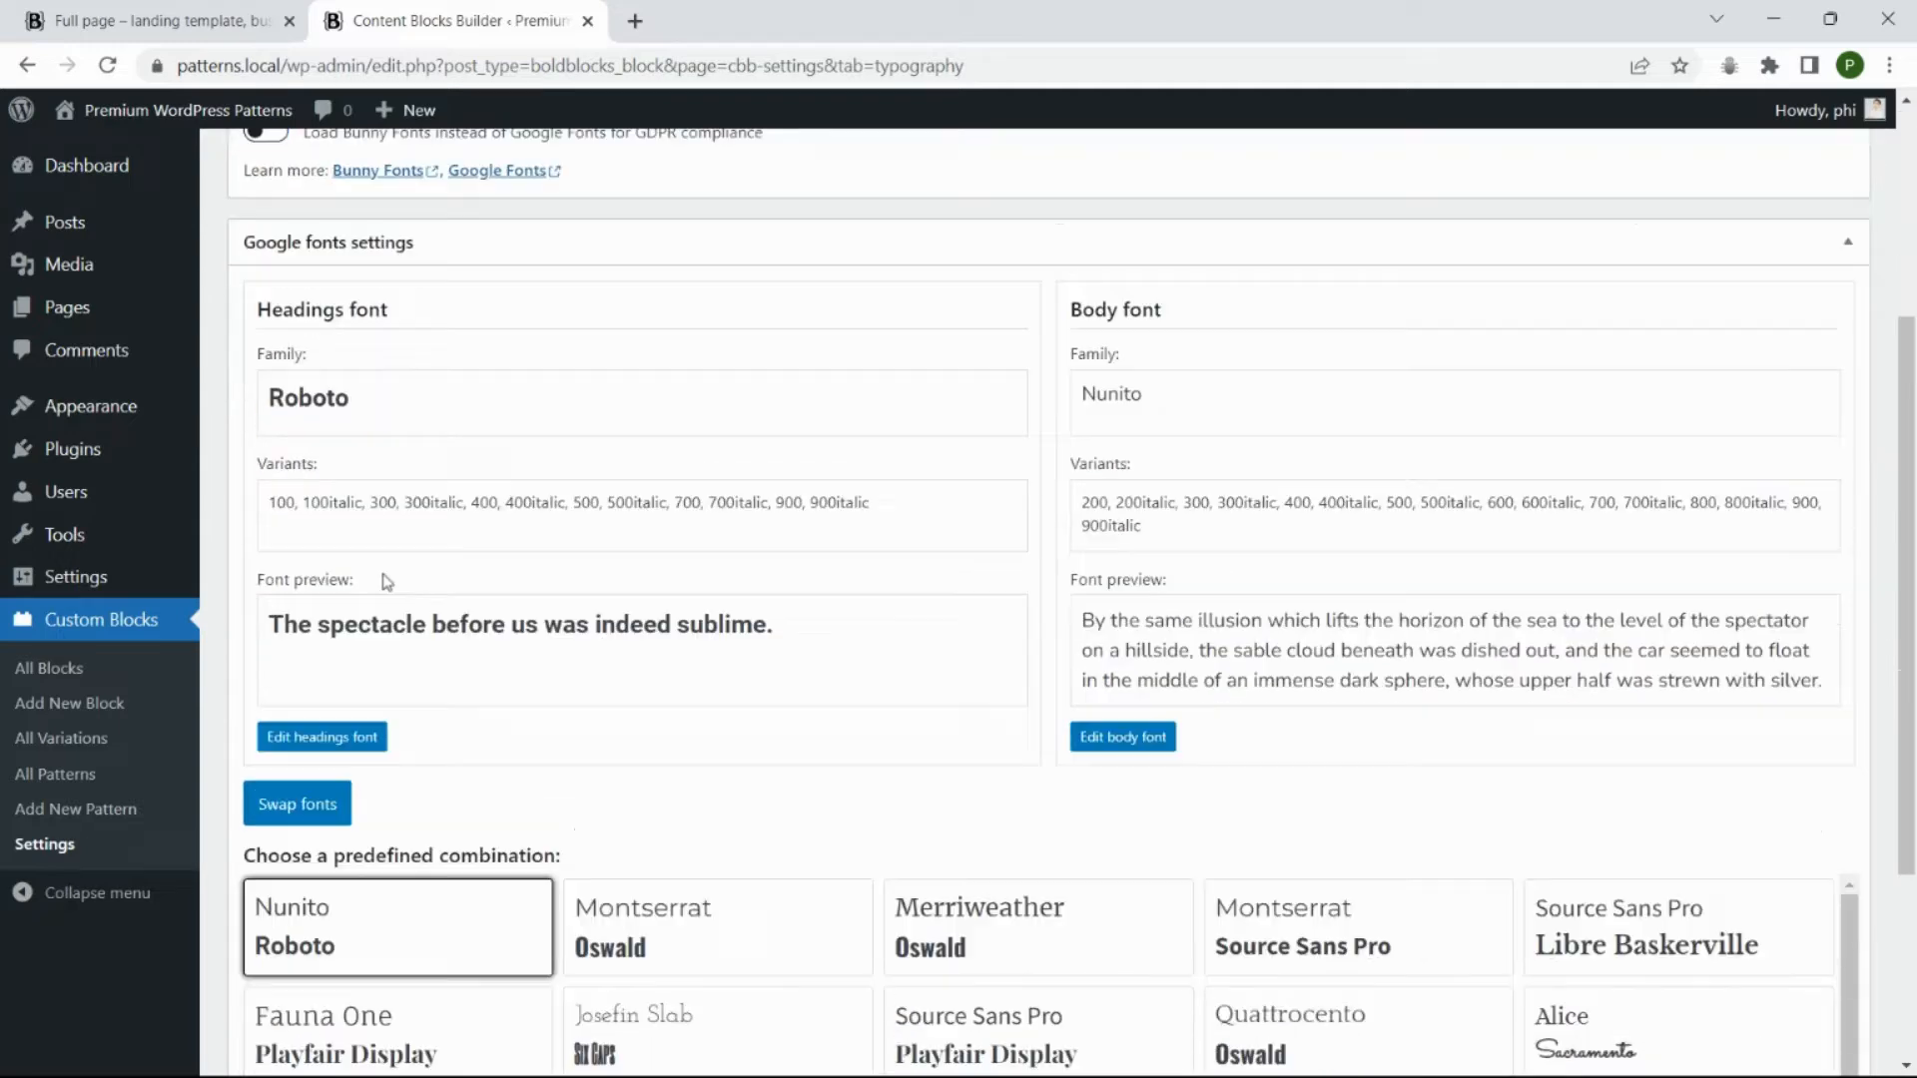
pyautogui.scroll(-3)
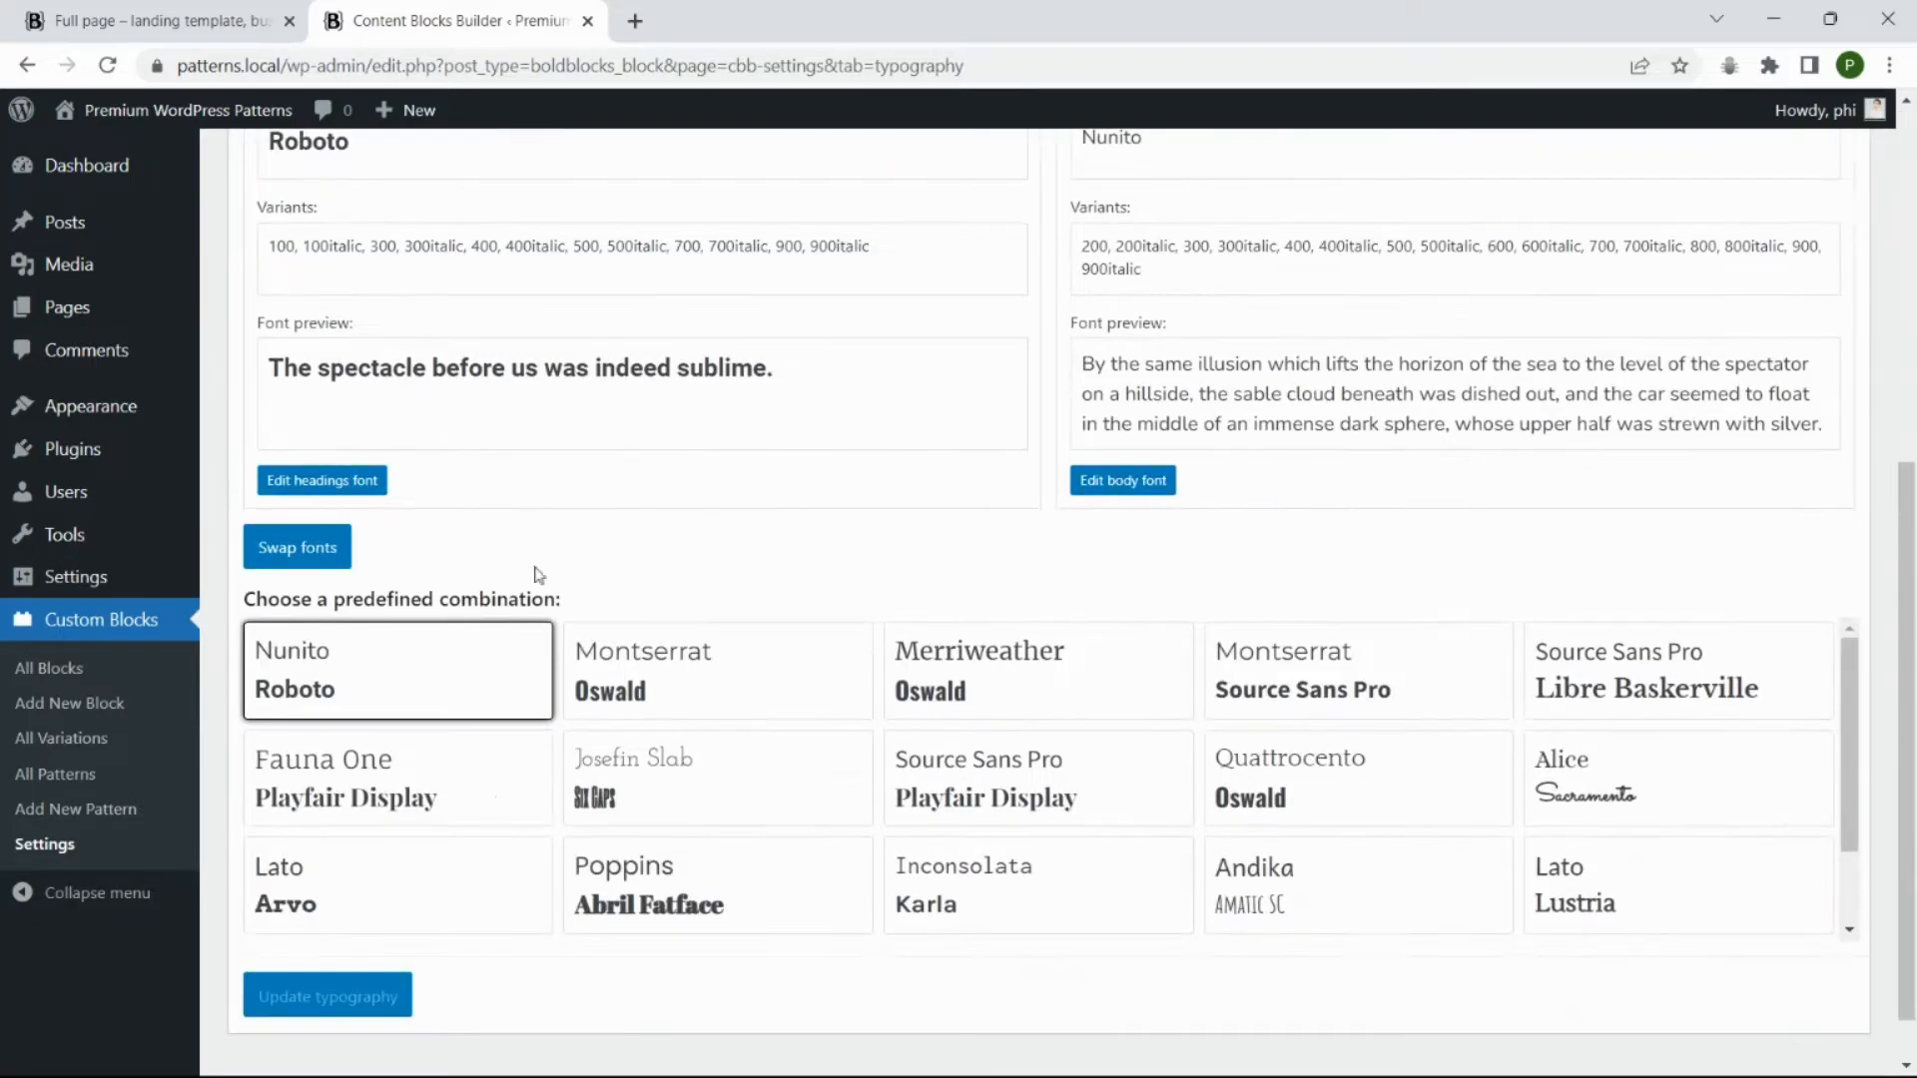
pyautogui.scroll(3)
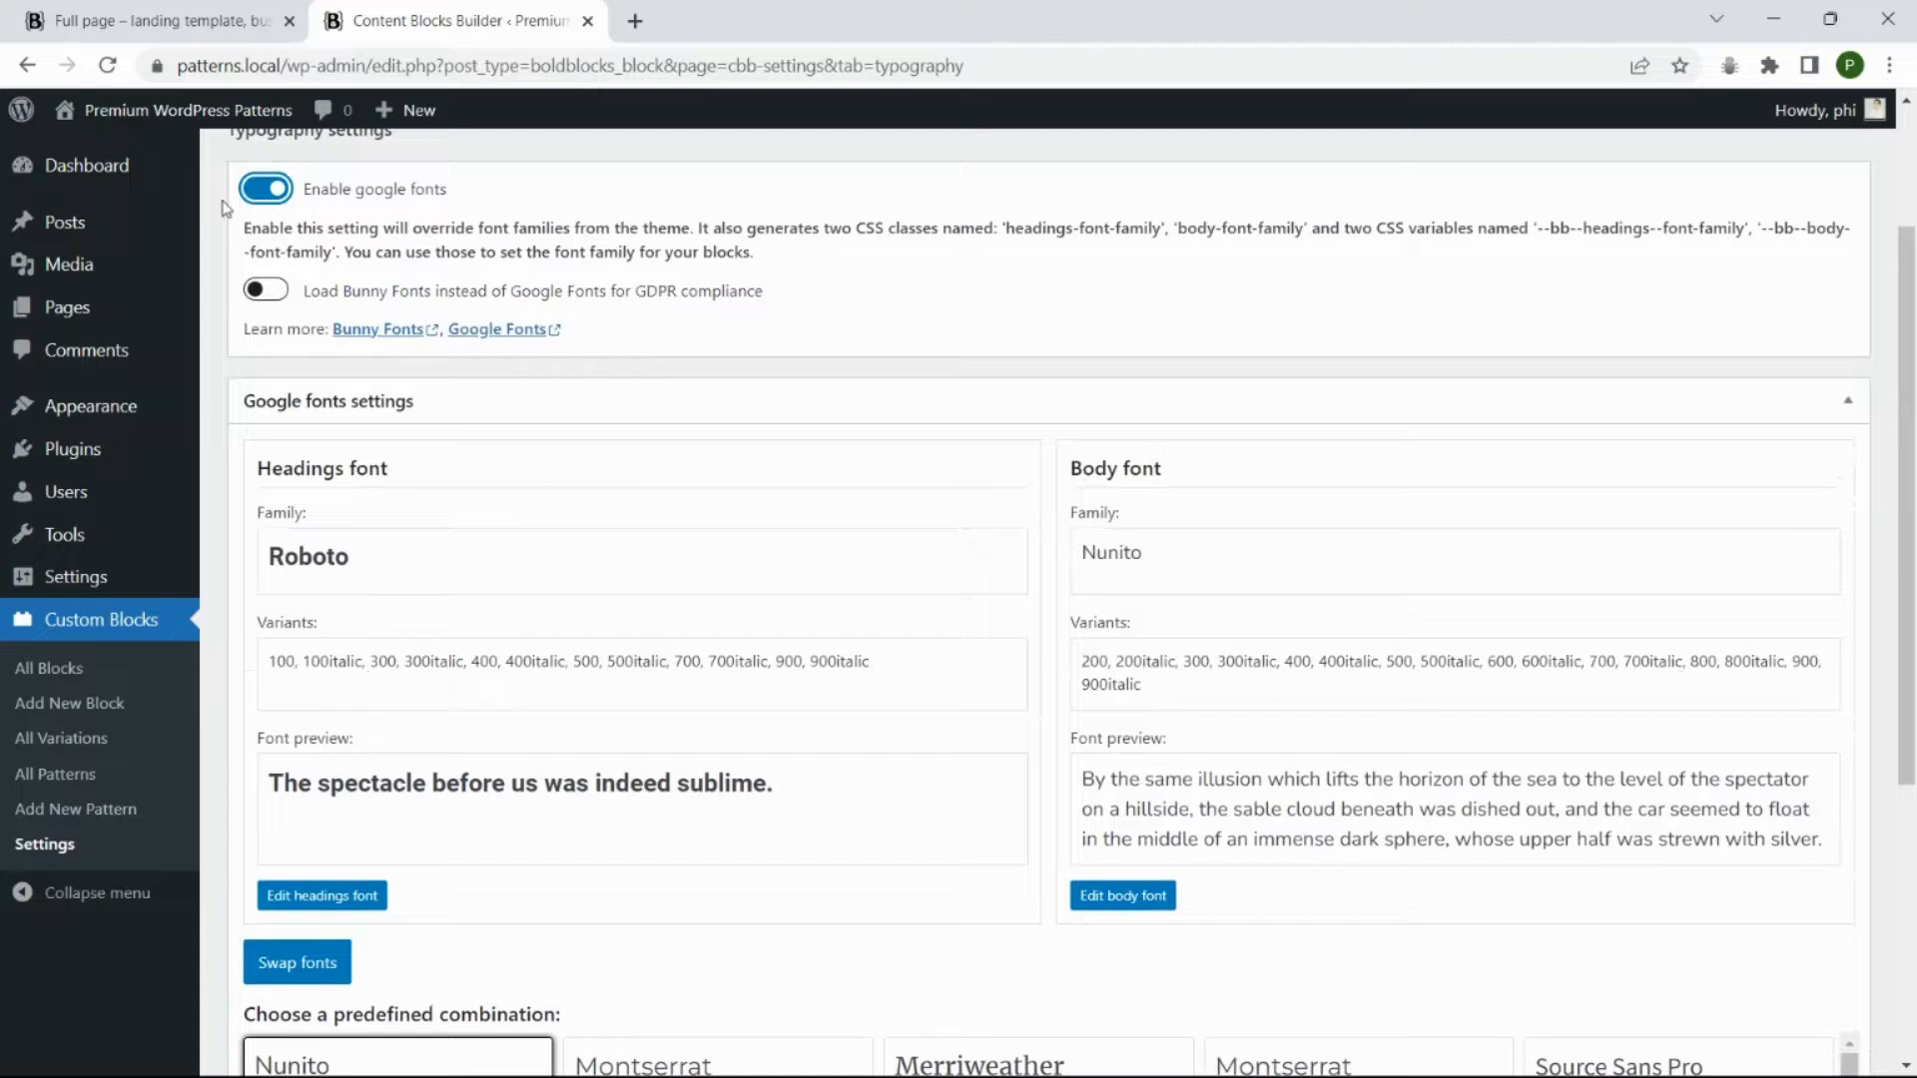
pyautogui.click(146, 21)
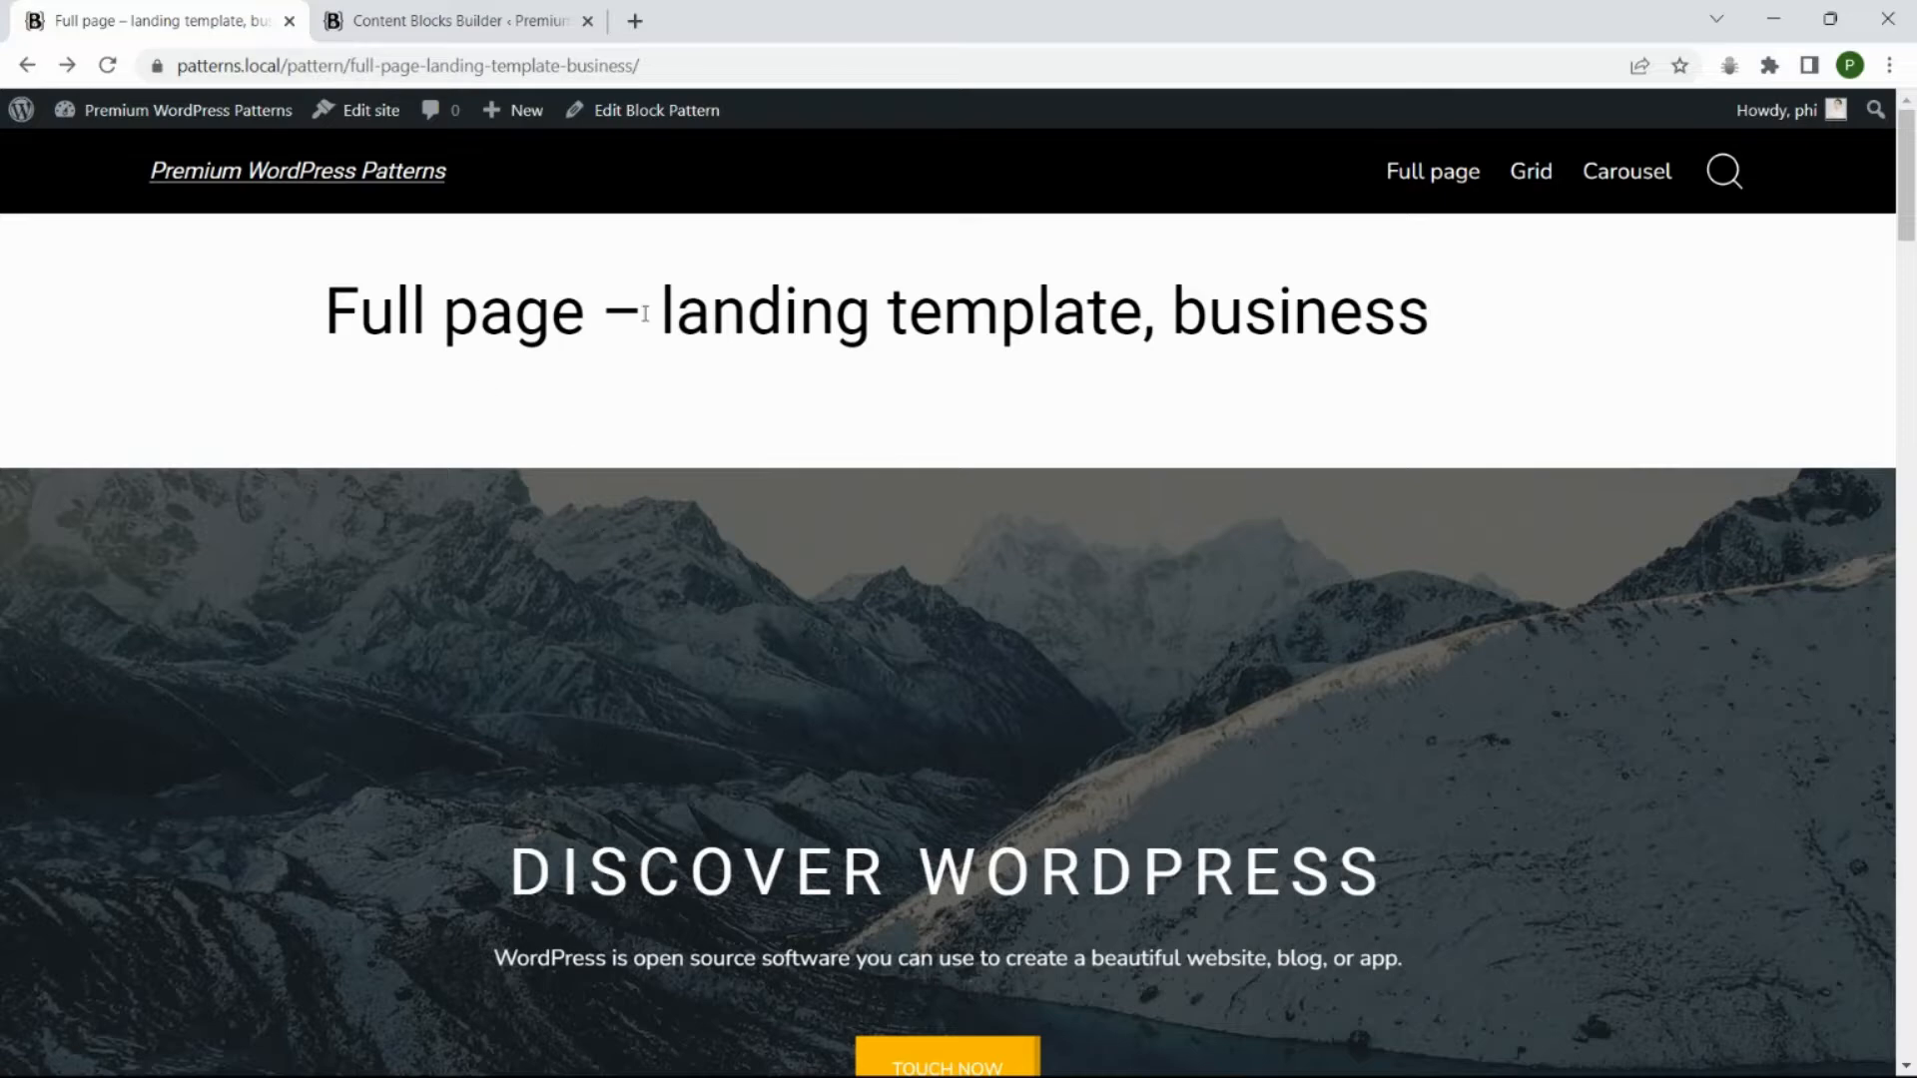
pyautogui.scroll(-3)
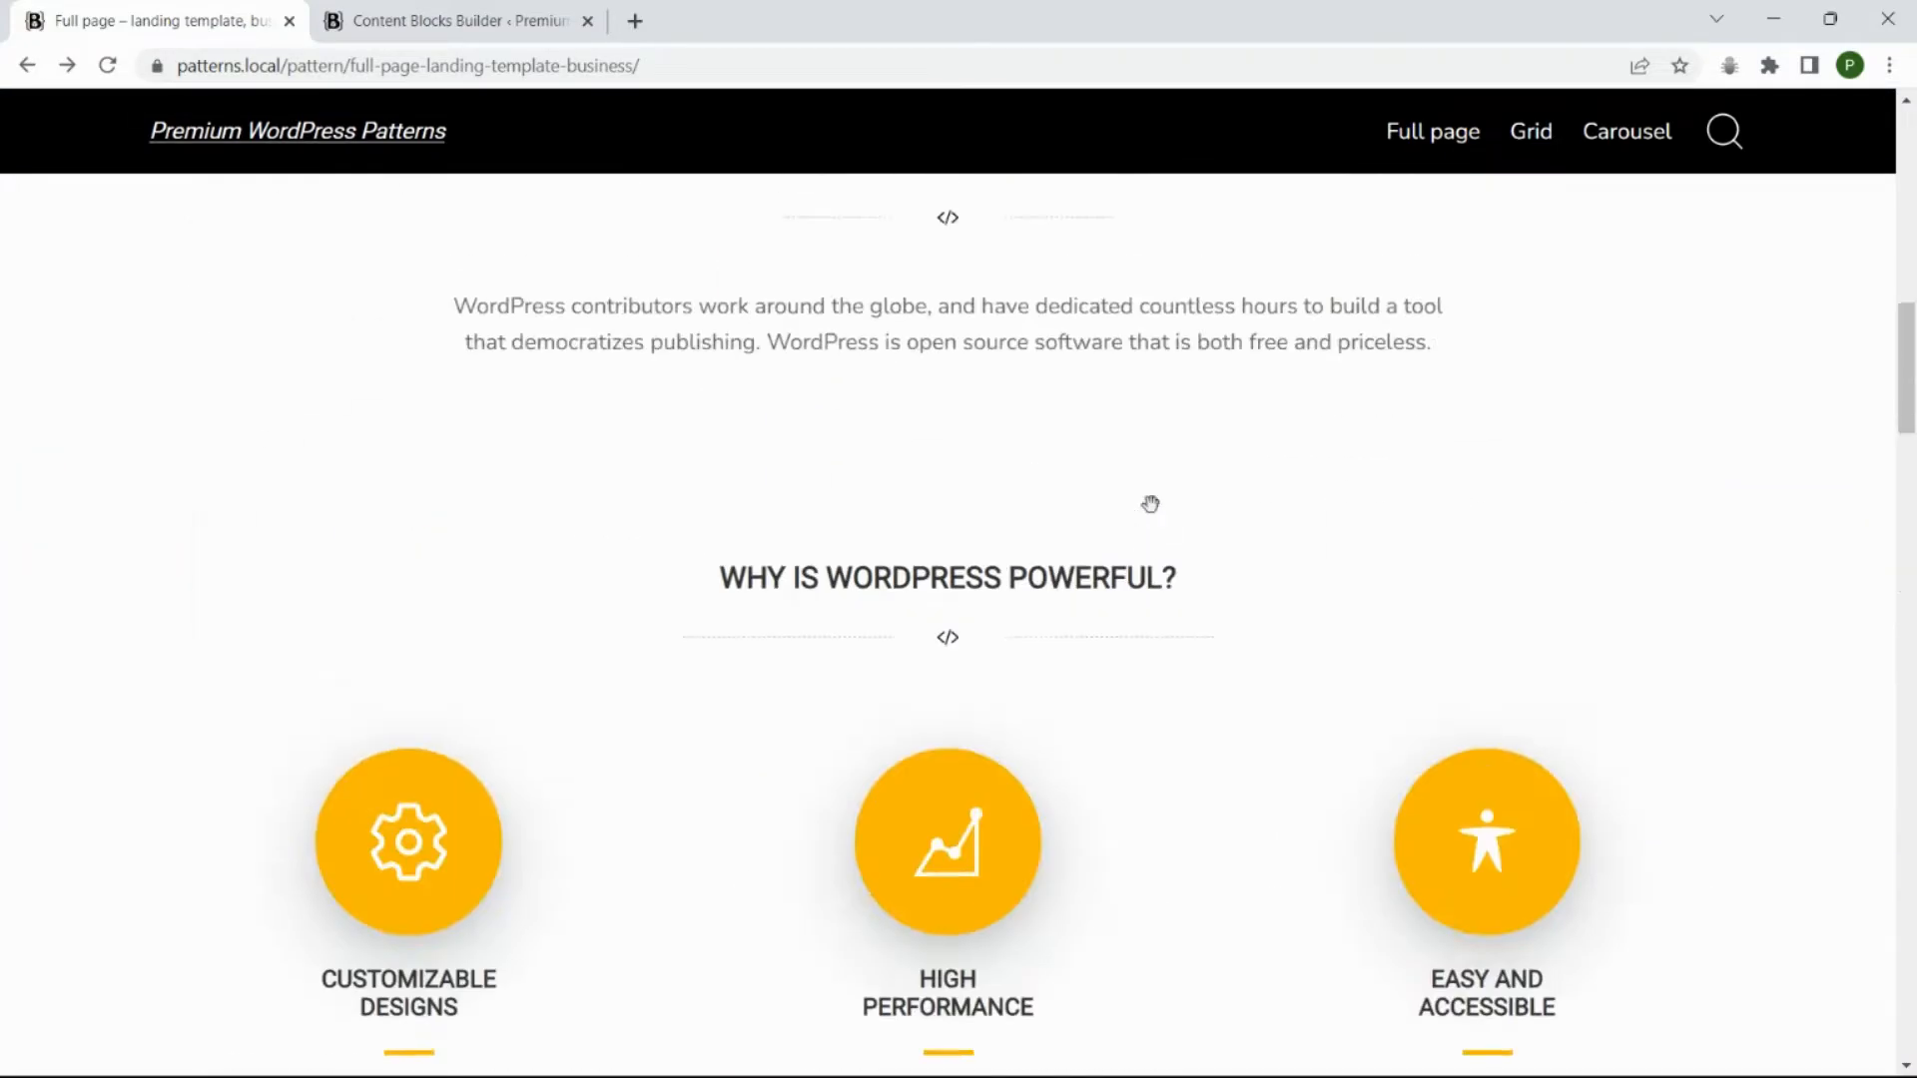
# Apply the Josefin Slab body and Six Caps headings pairing, then return to Typography settings
pyautogui.click(458, 21)
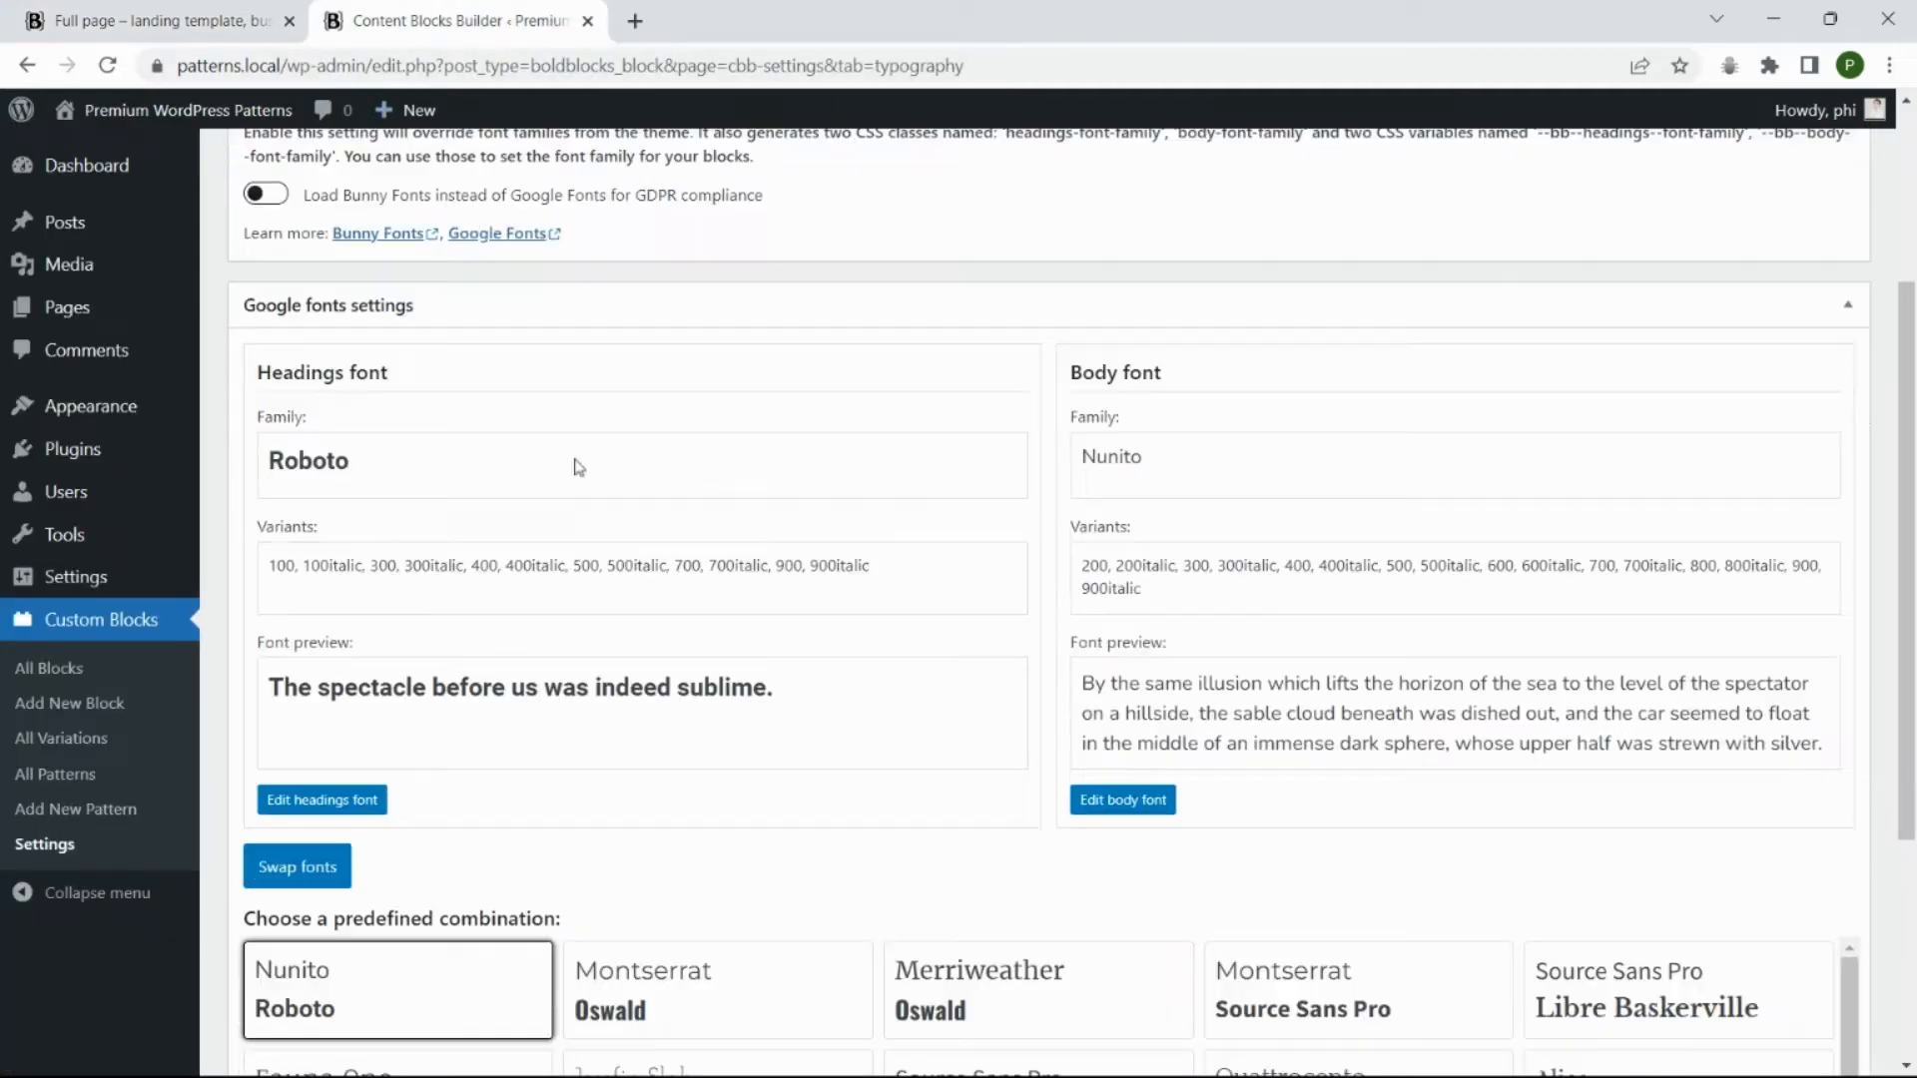
pyautogui.click(321, 799)
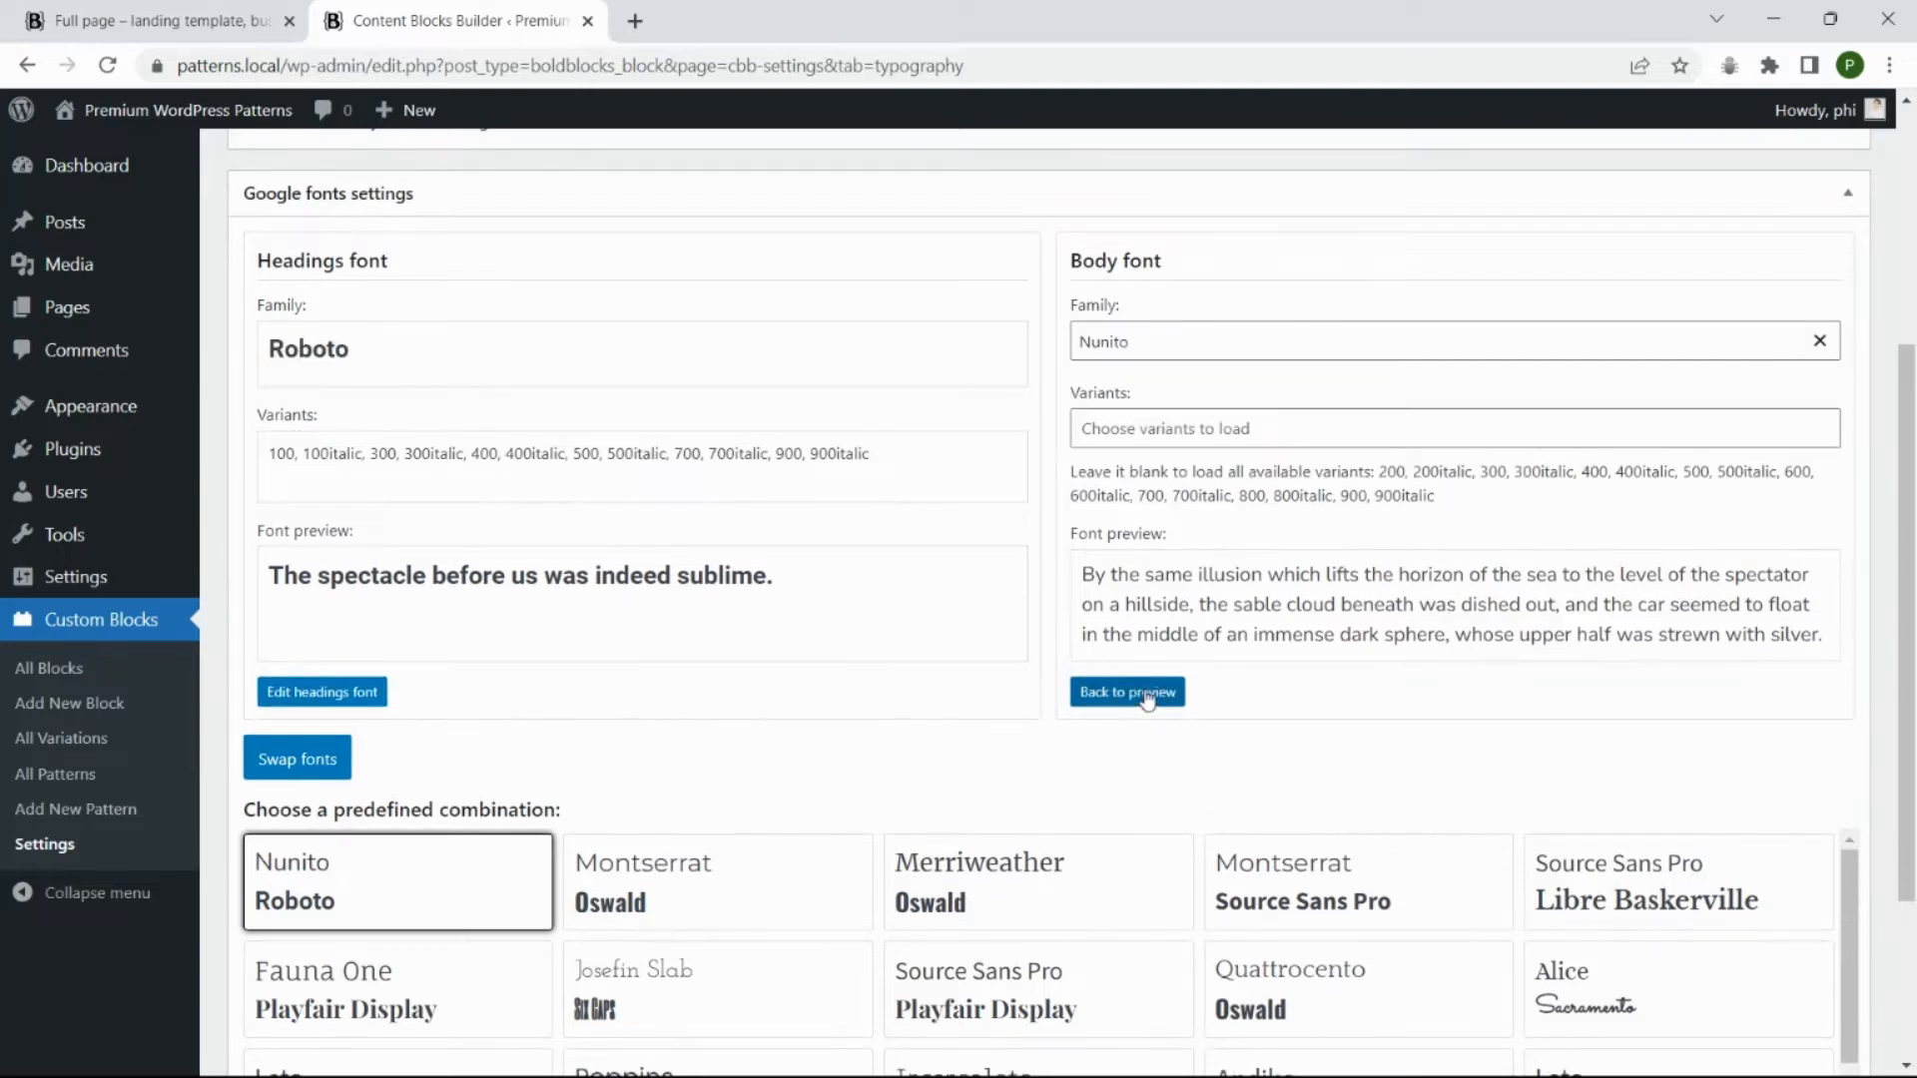
pyautogui.click(1126, 691)
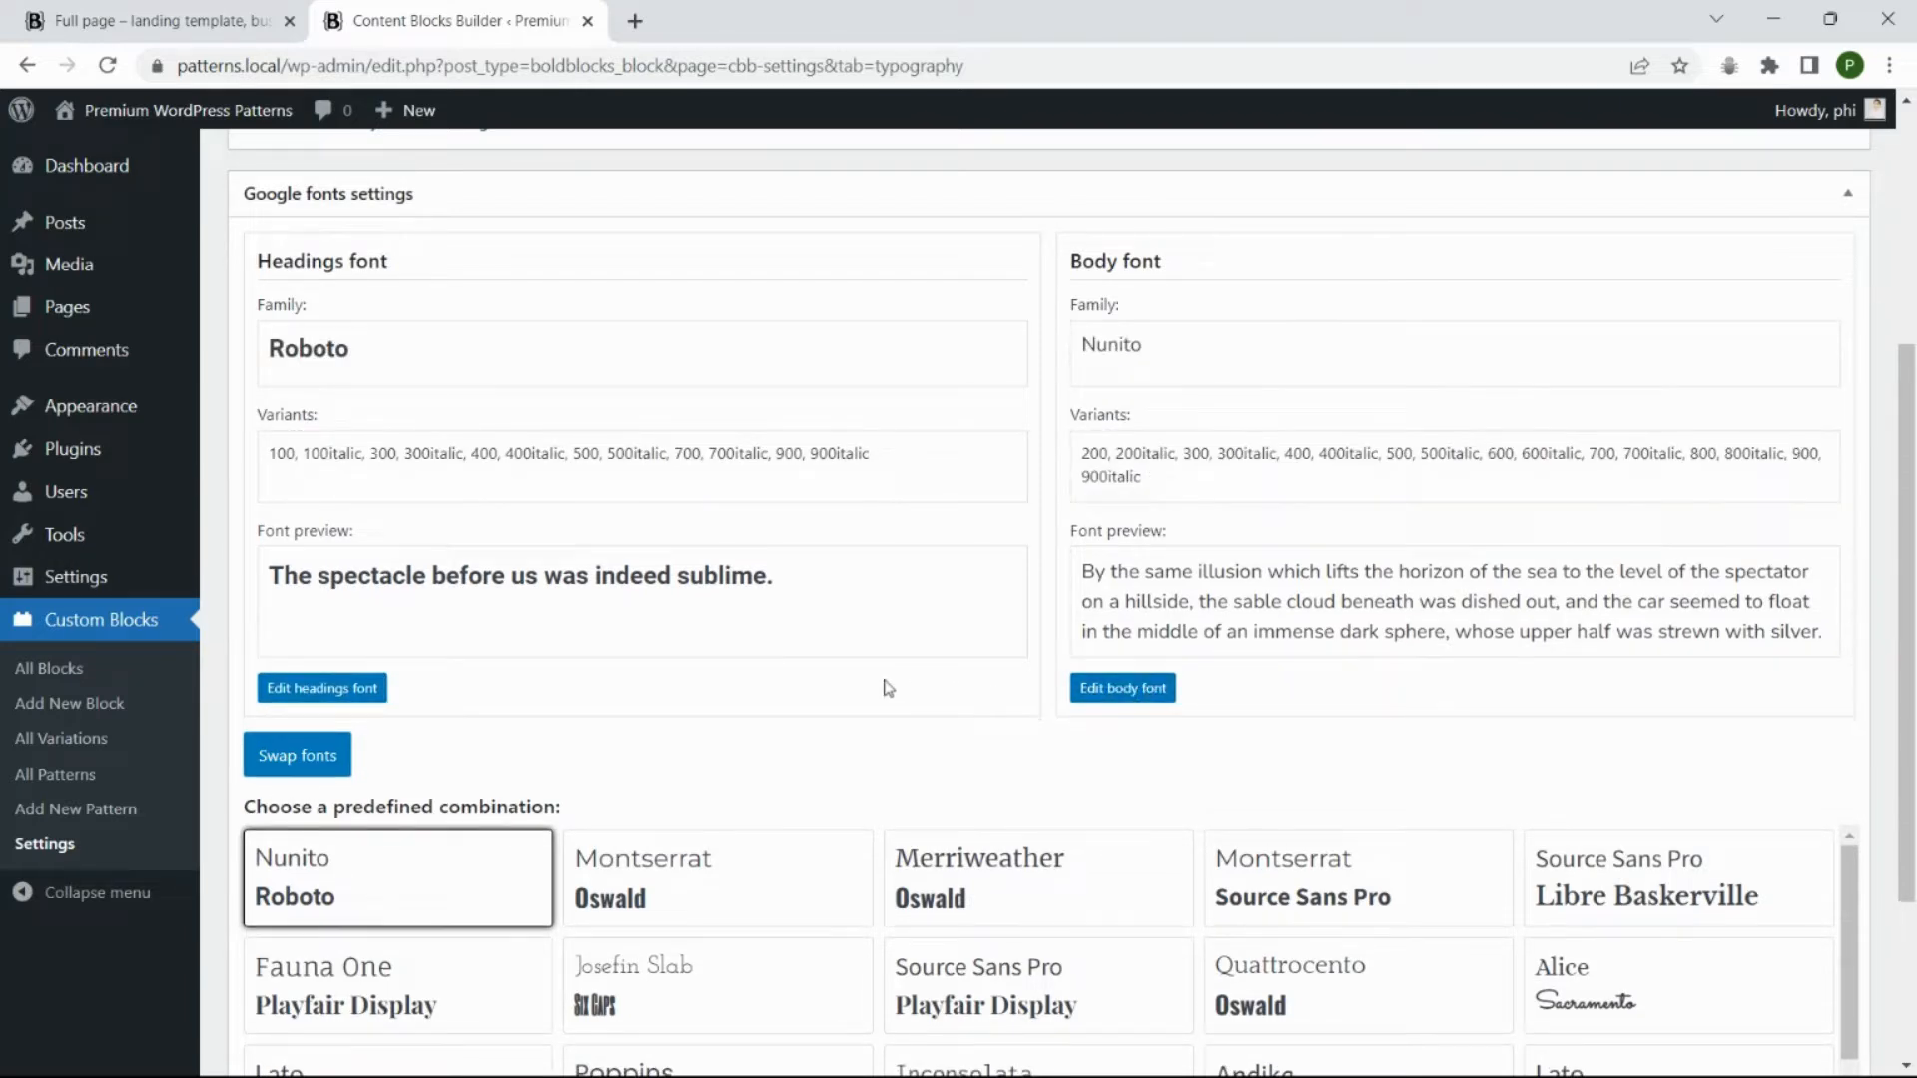
pyautogui.scroll(-3)
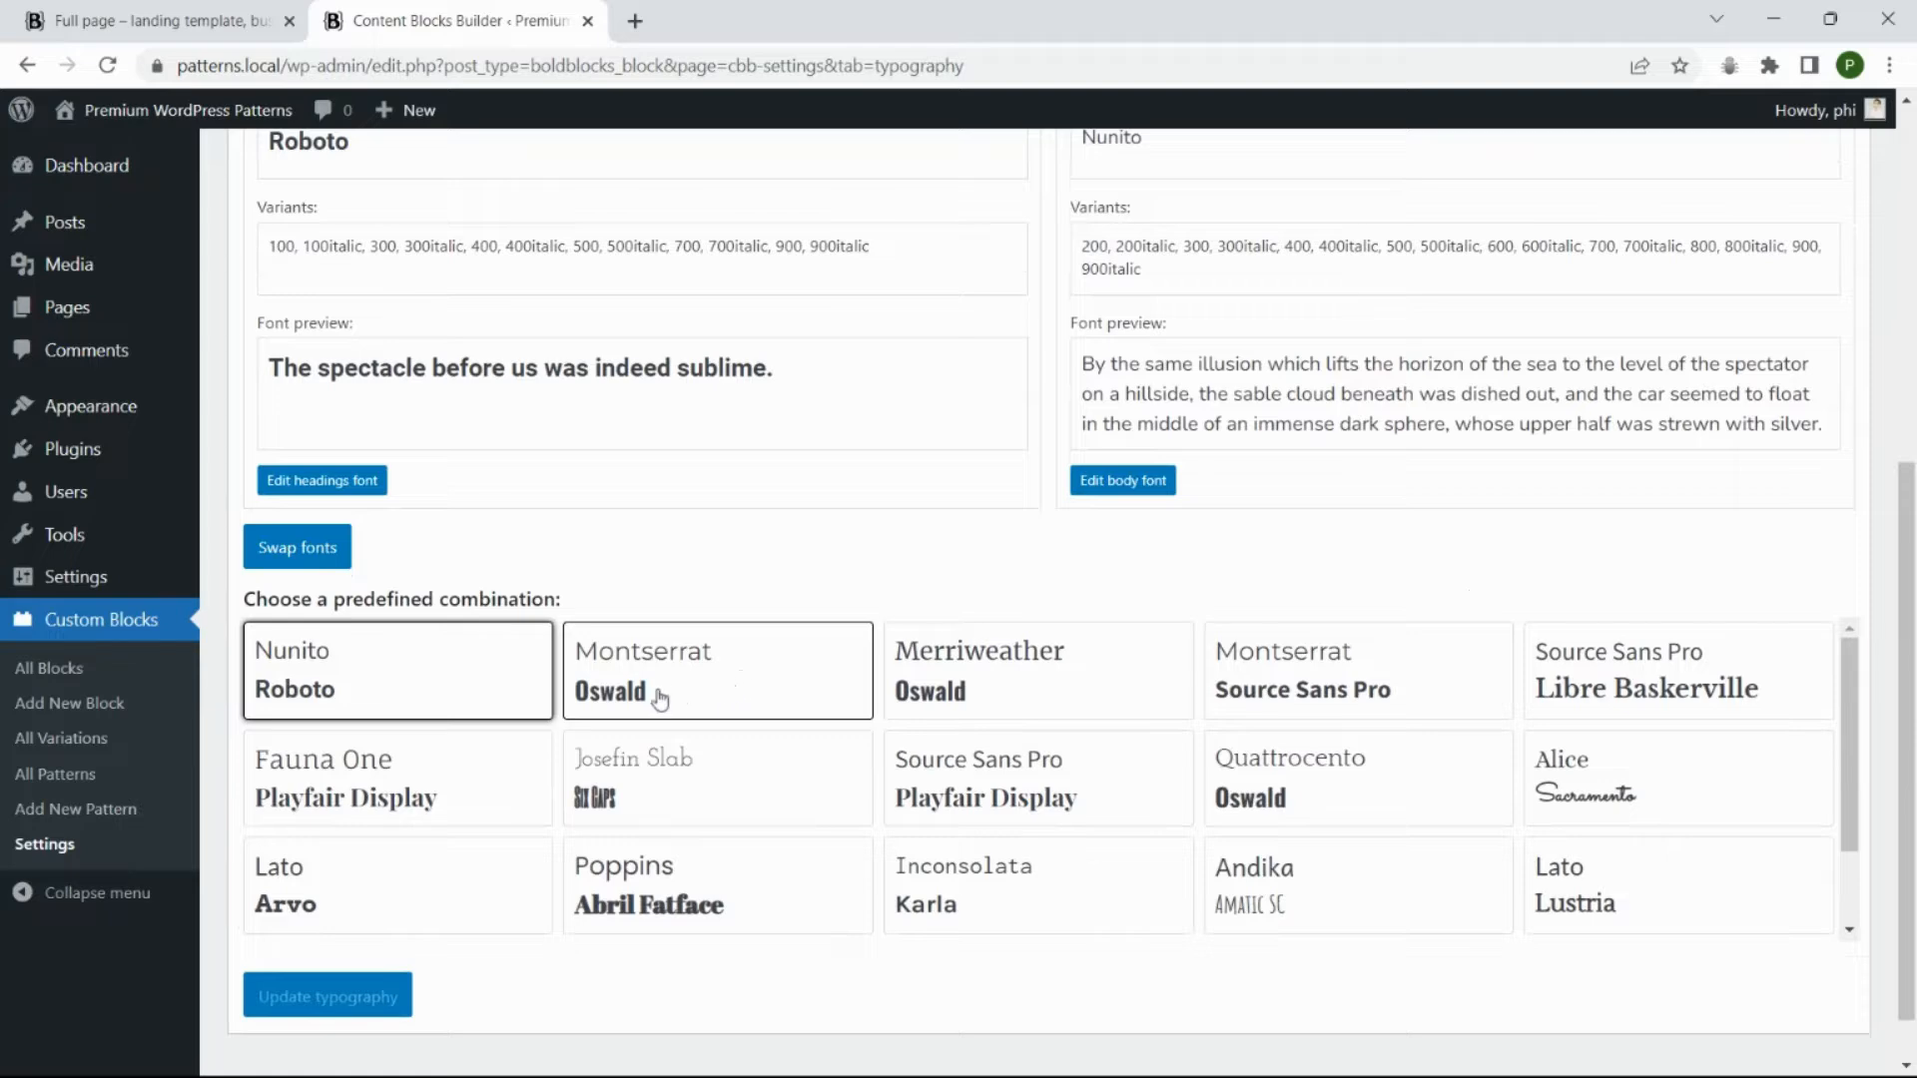
pyautogui.click(717, 670)
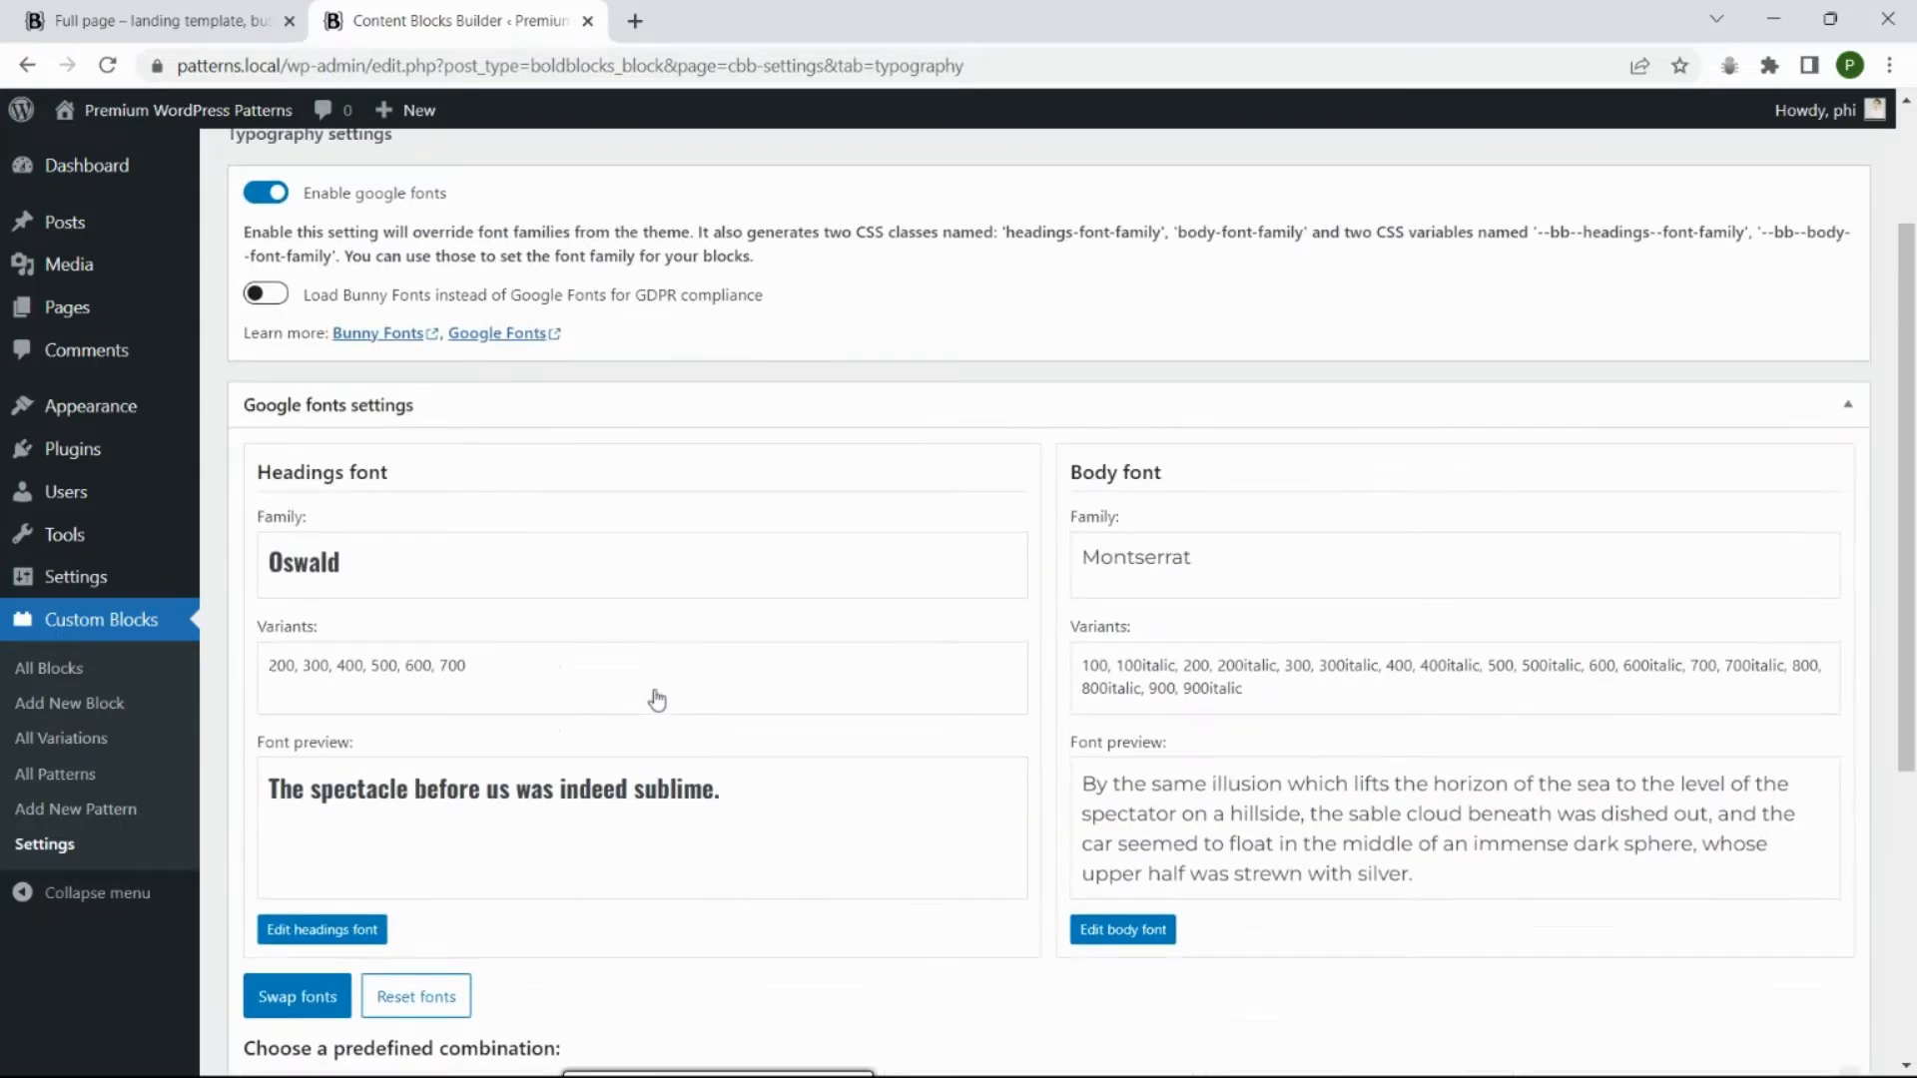
pyautogui.scroll(-3)
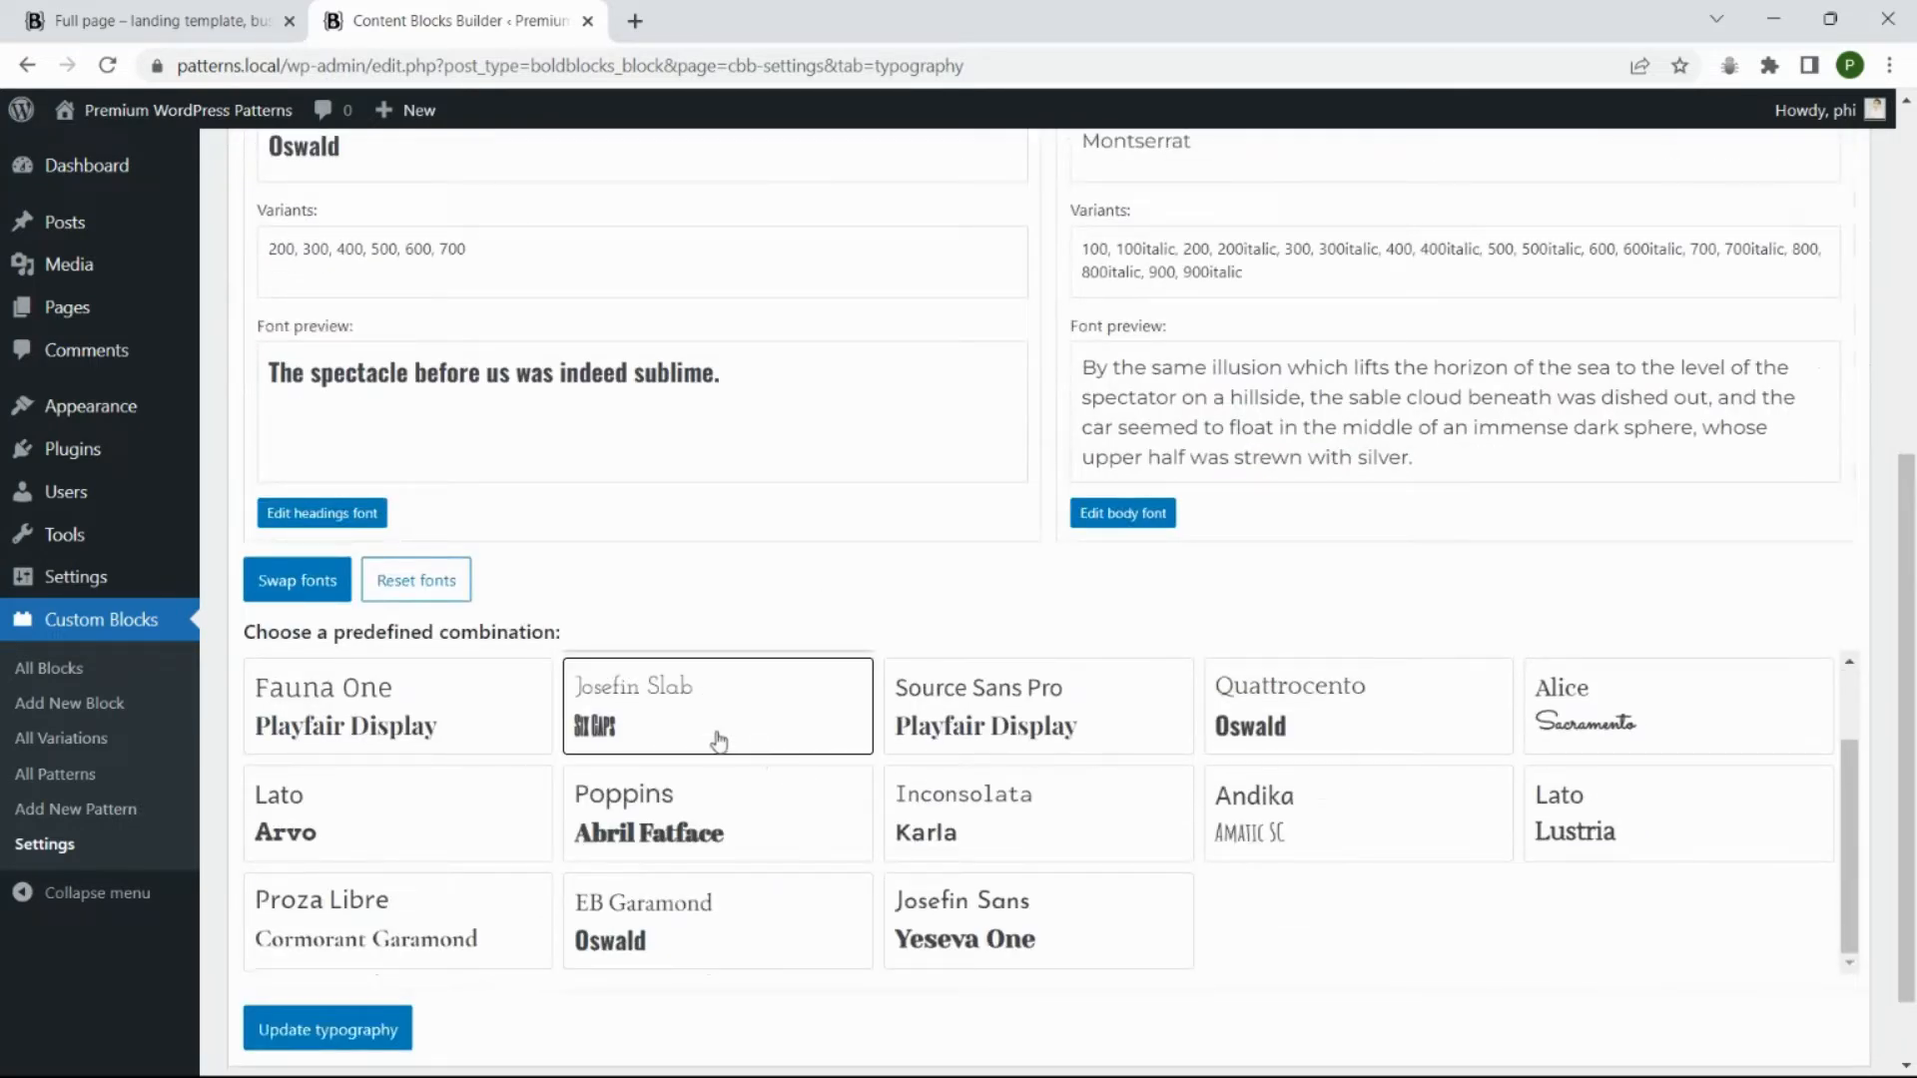
pyautogui.click(718, 705)
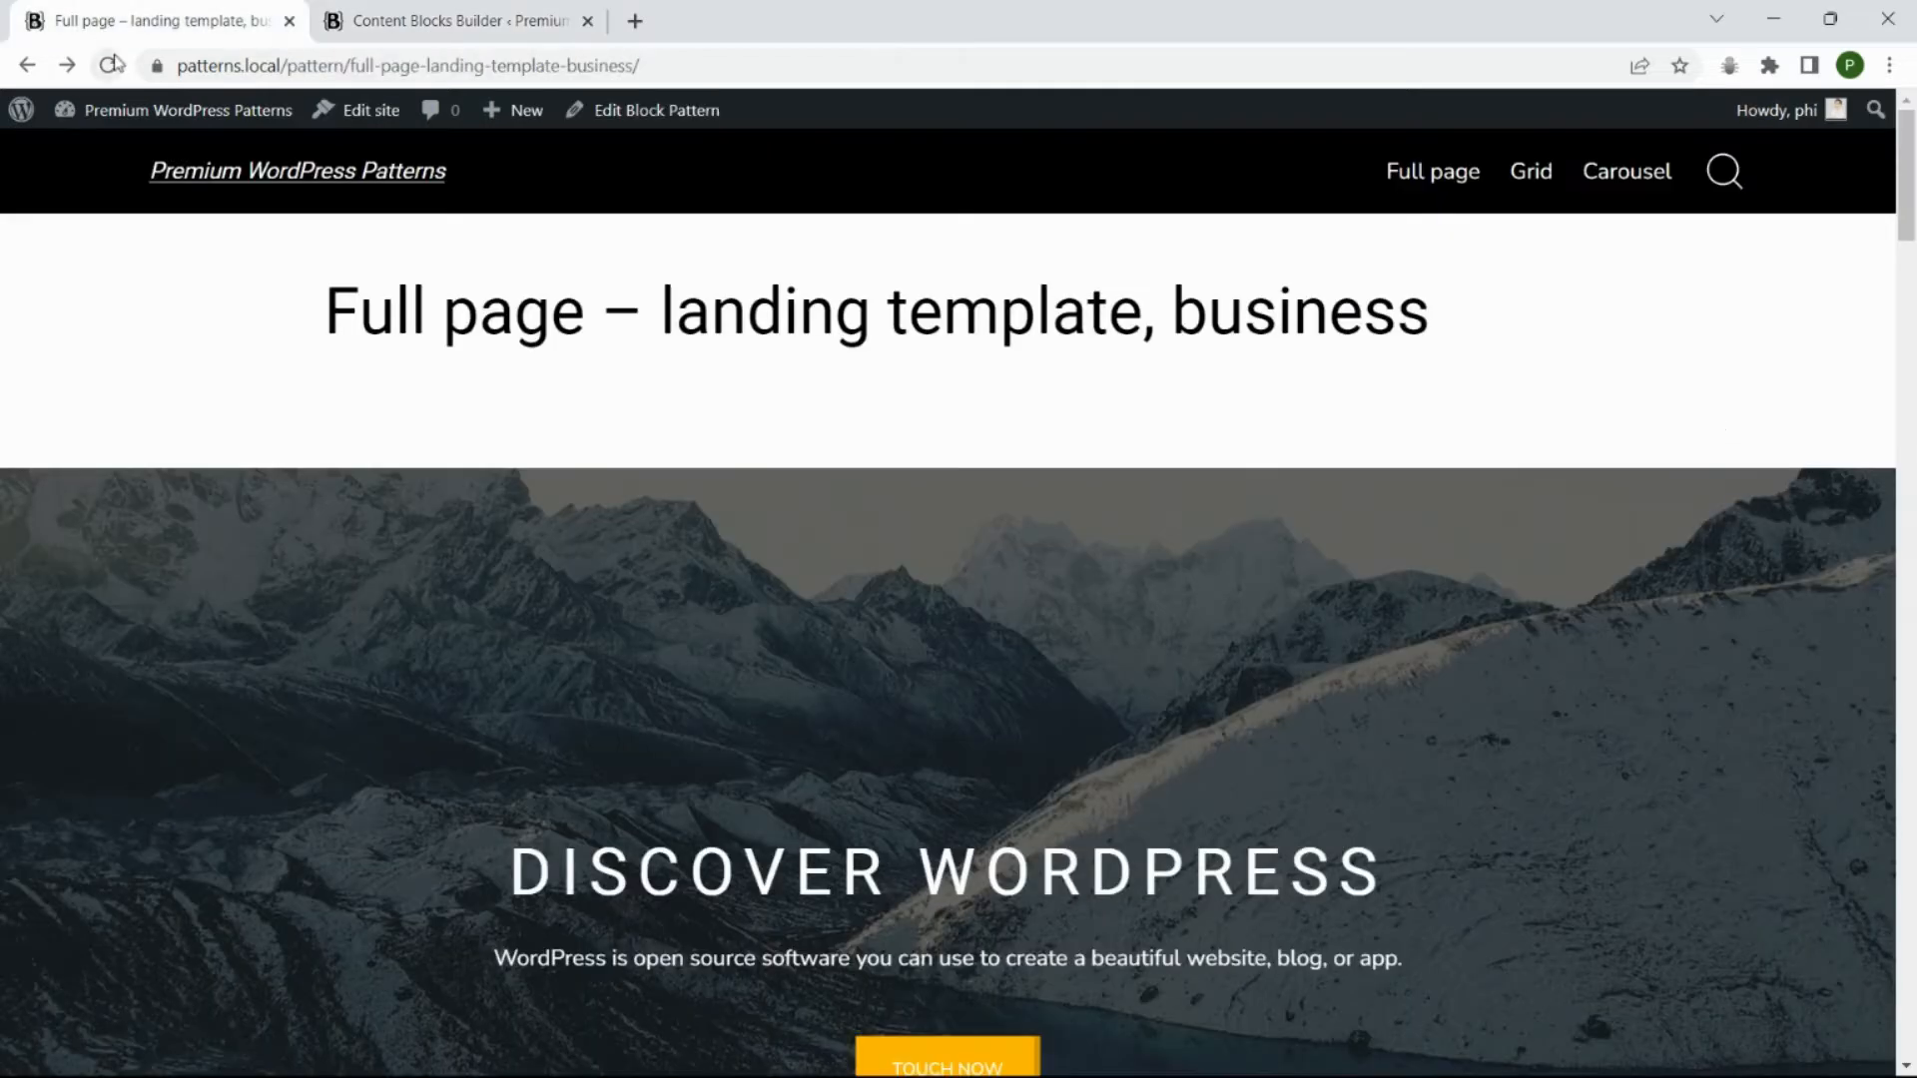
pyautogui.scroll(-3)
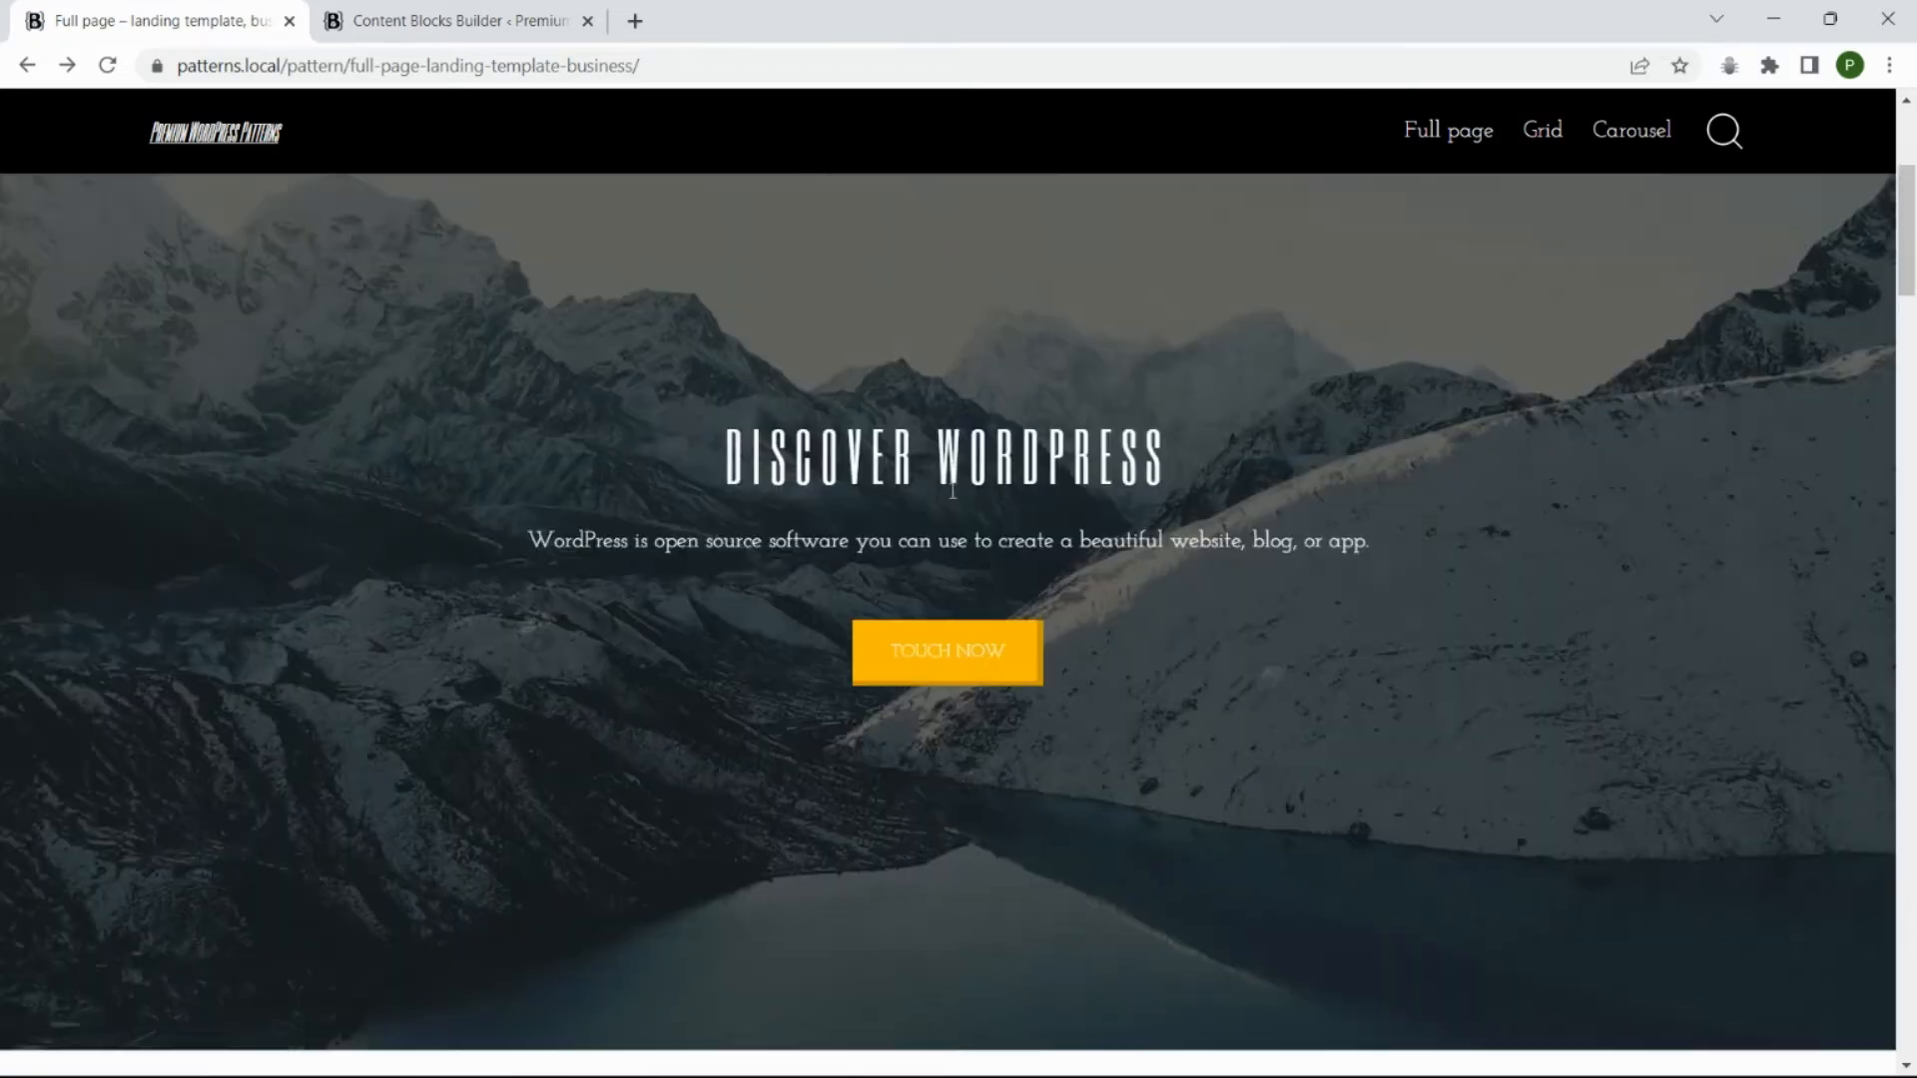
pyautogui.click(459, 21)
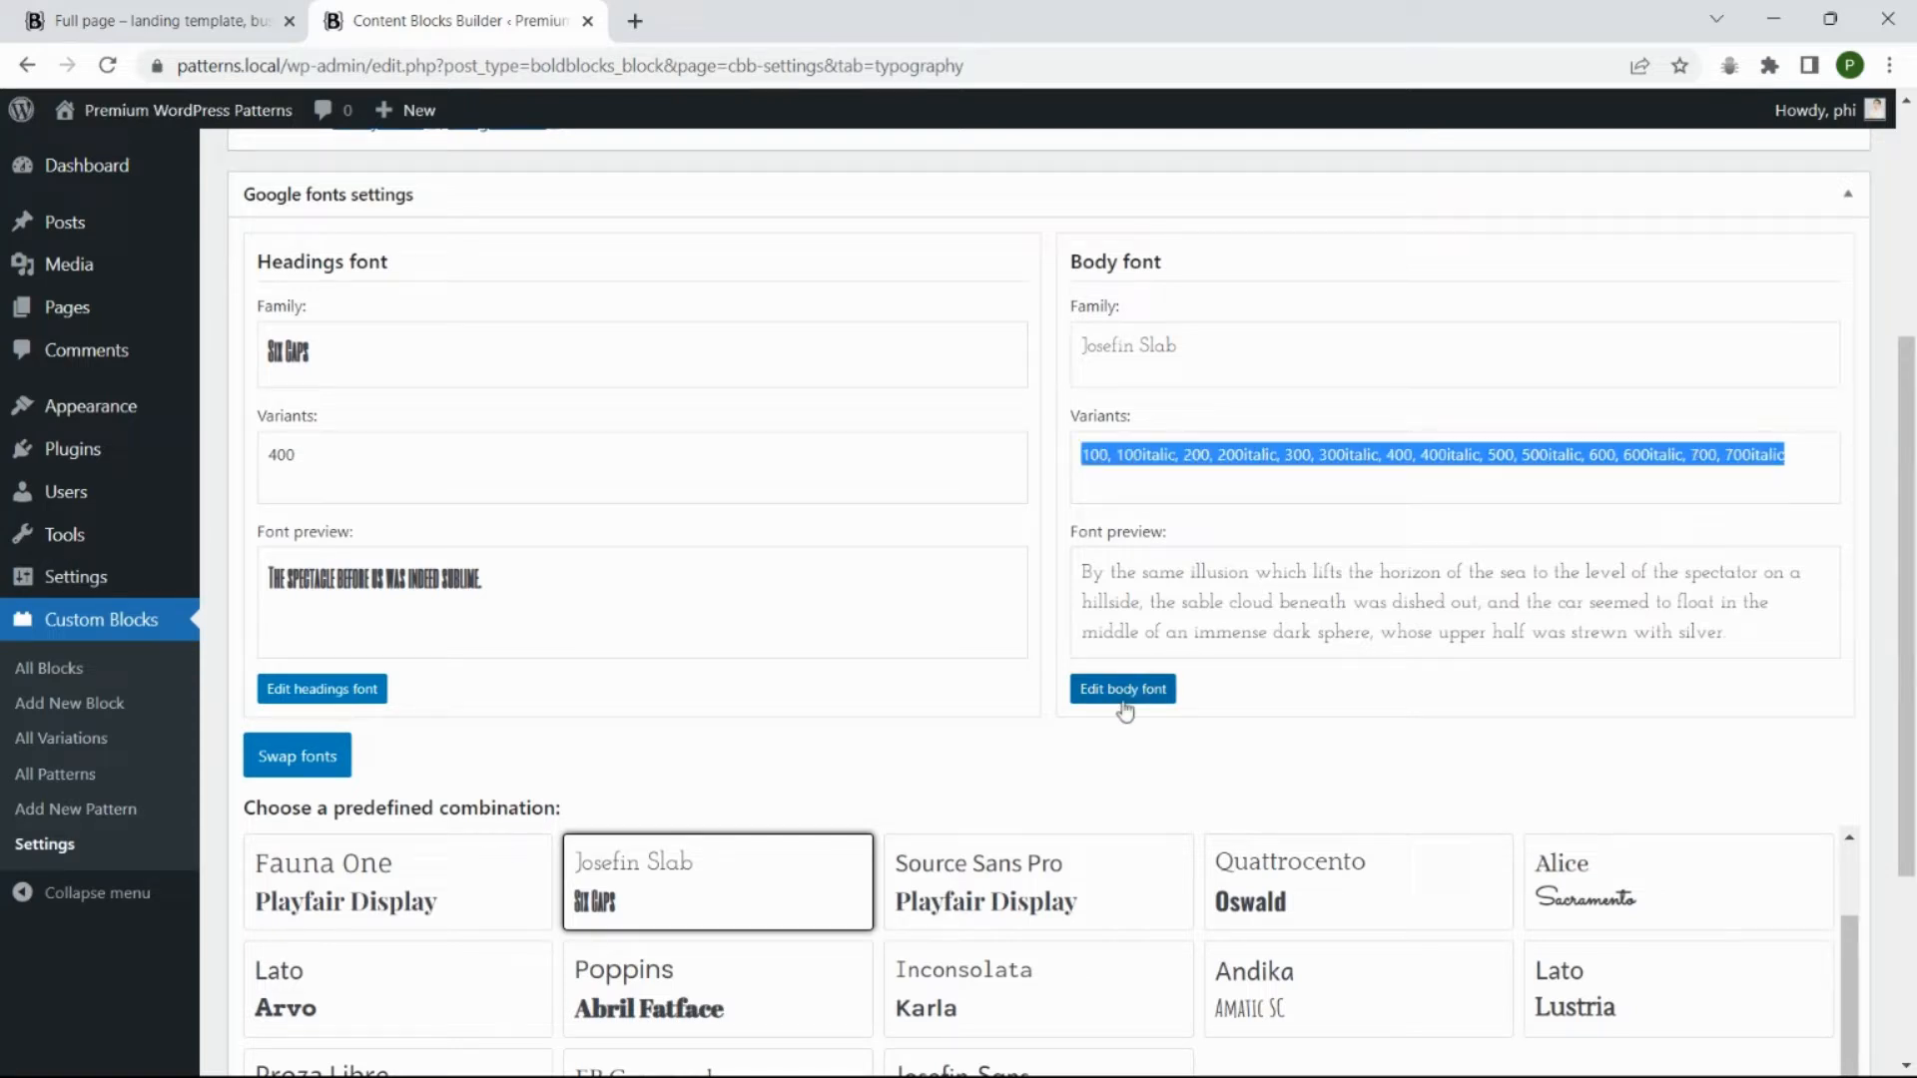
# Leave Load Bunny Fonts switched off and view the landing page with Six Caps headings
pyautogui.click(1121, 688)
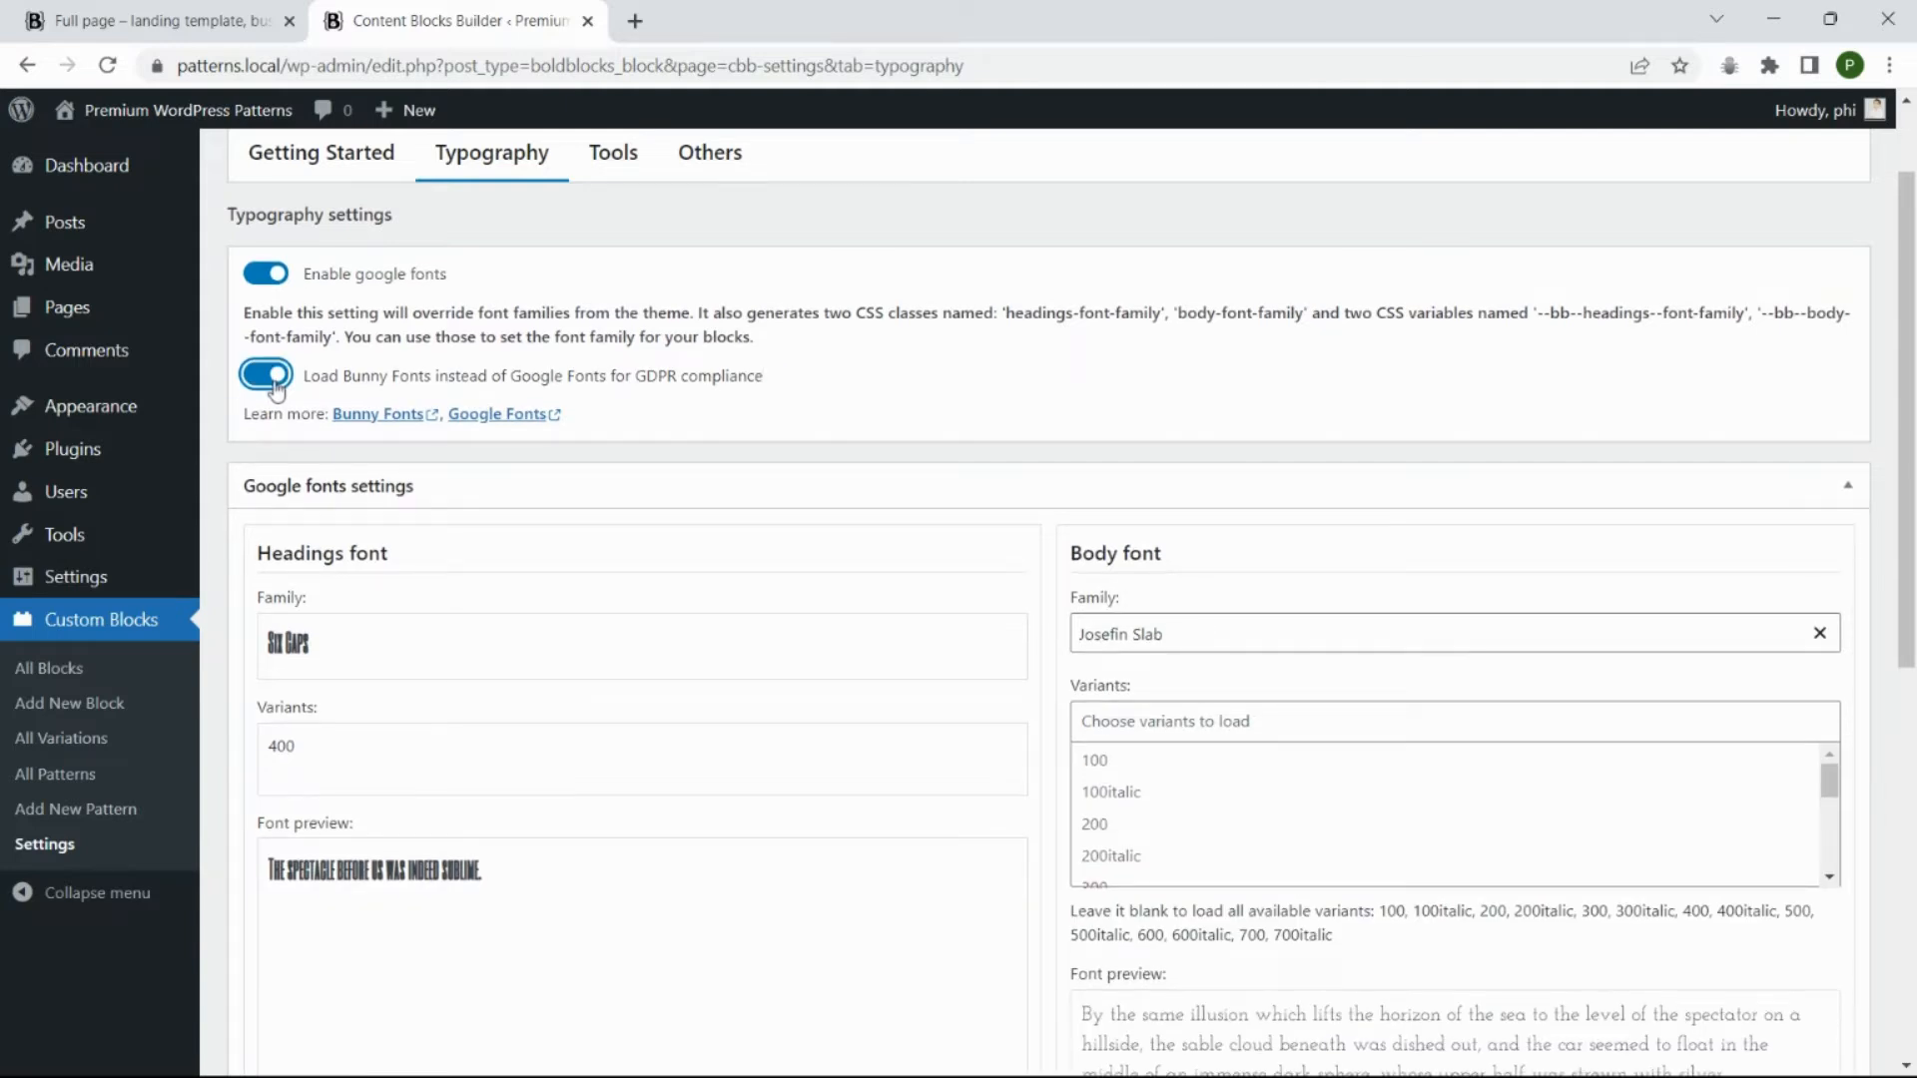
pyautogui.click(264, 374)
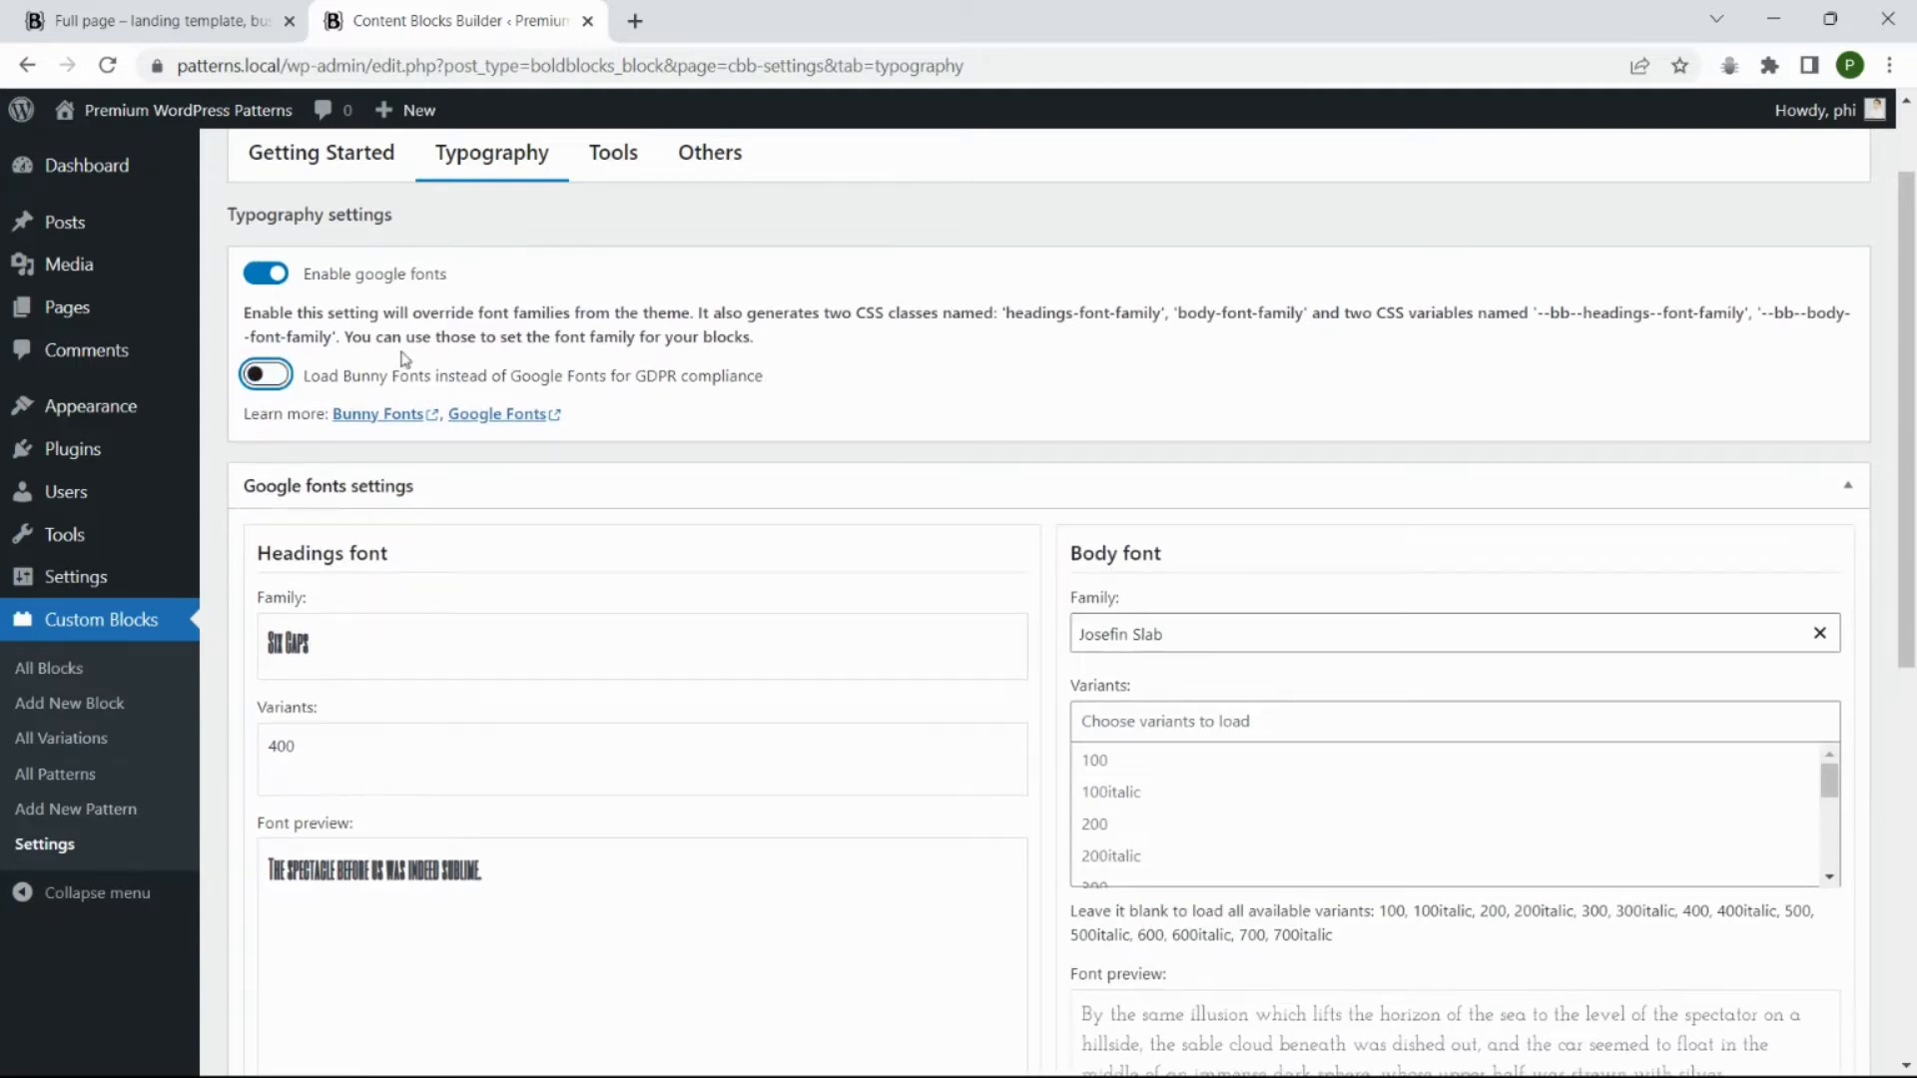
pyautogui.click(146, 21)
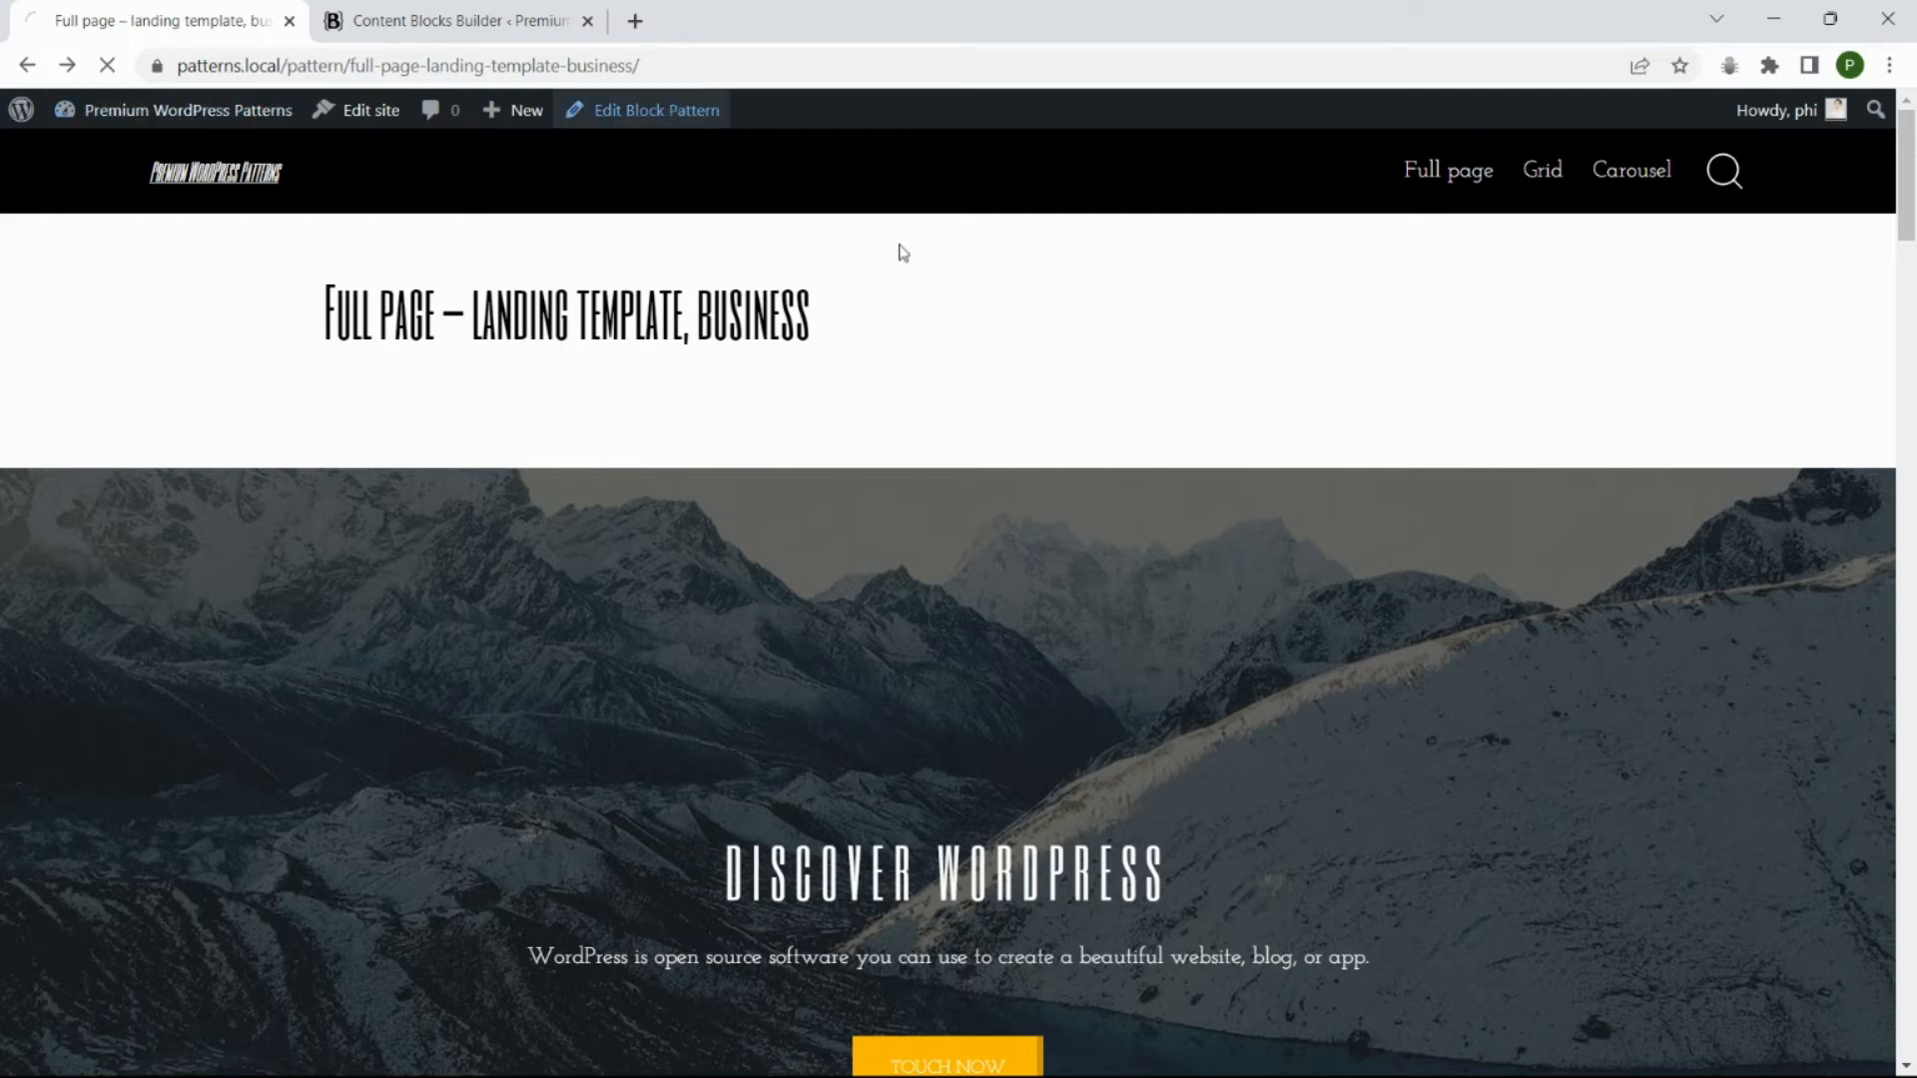
# Pick Poppins body and Abril Fatface headings in the pattern's typography panel
pyautogui.click(654, 110)
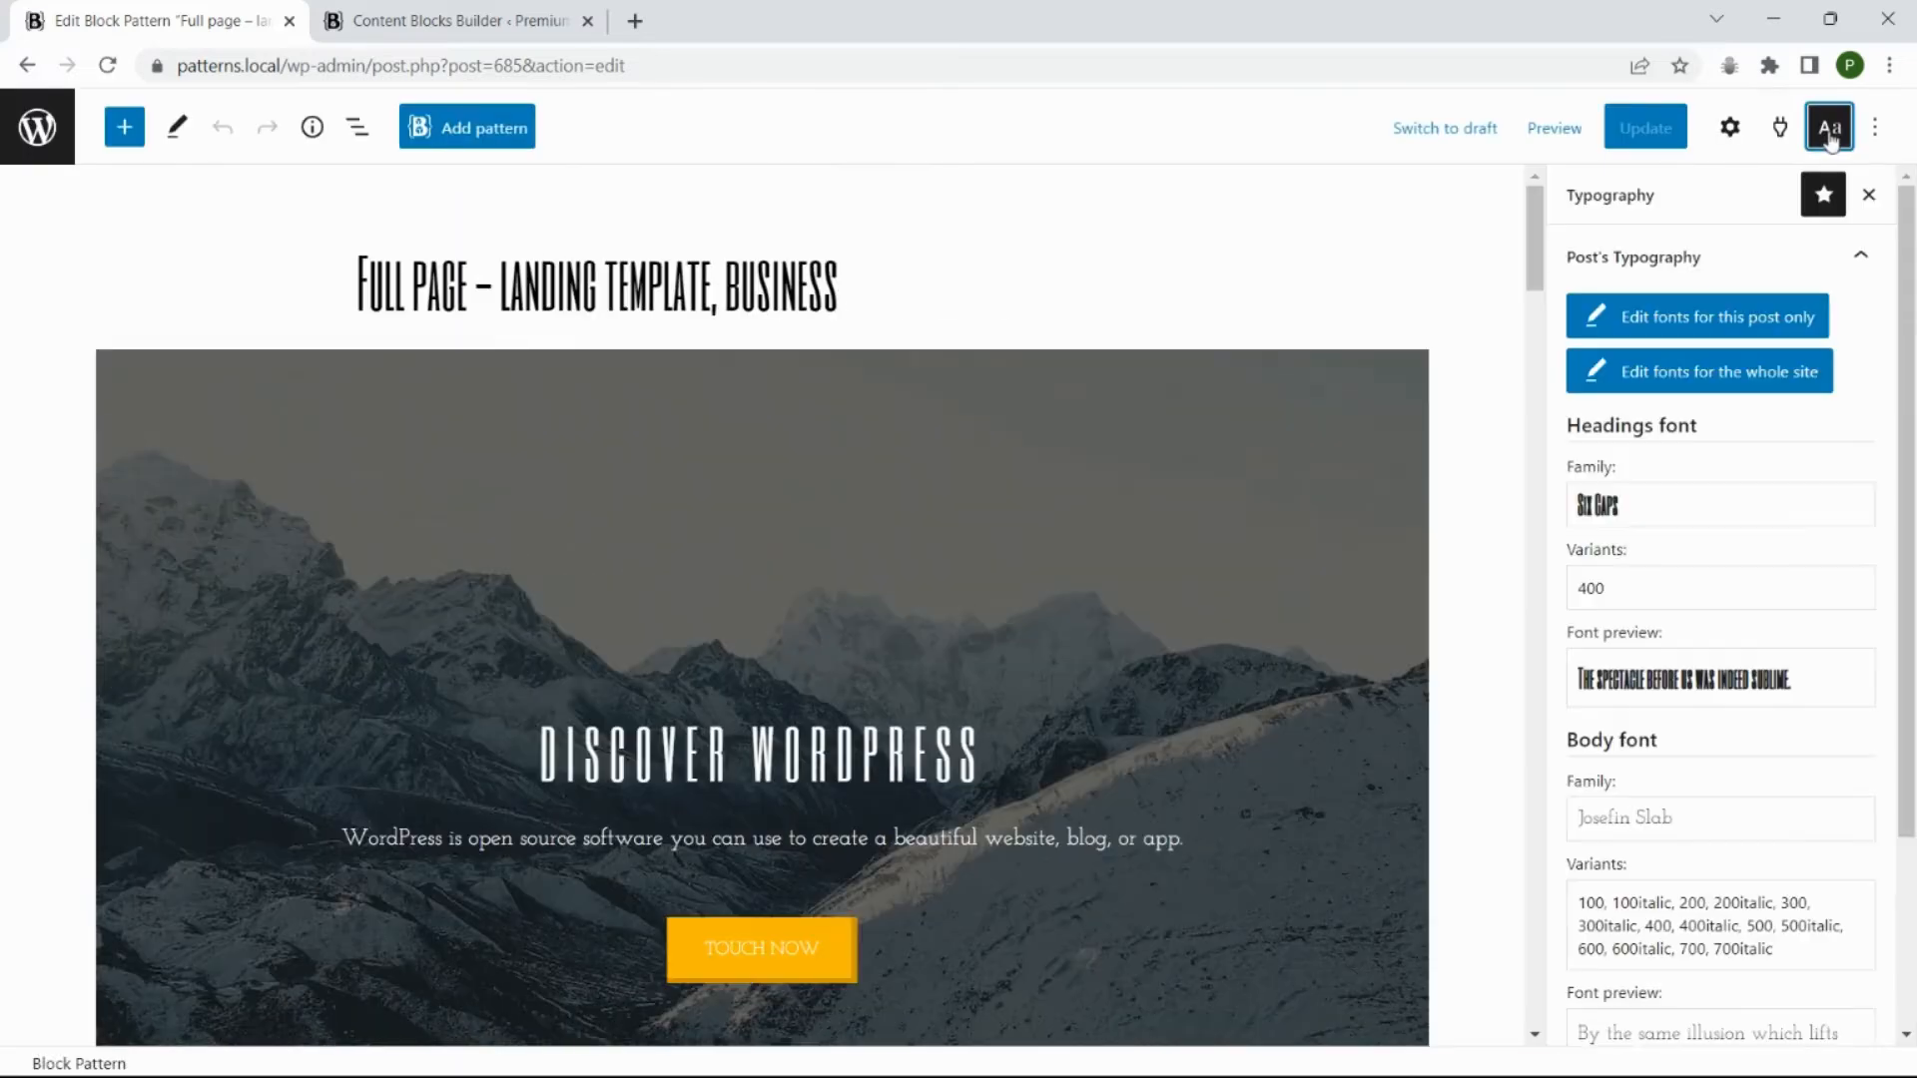
pyautogui.moveTo(1714, 338)
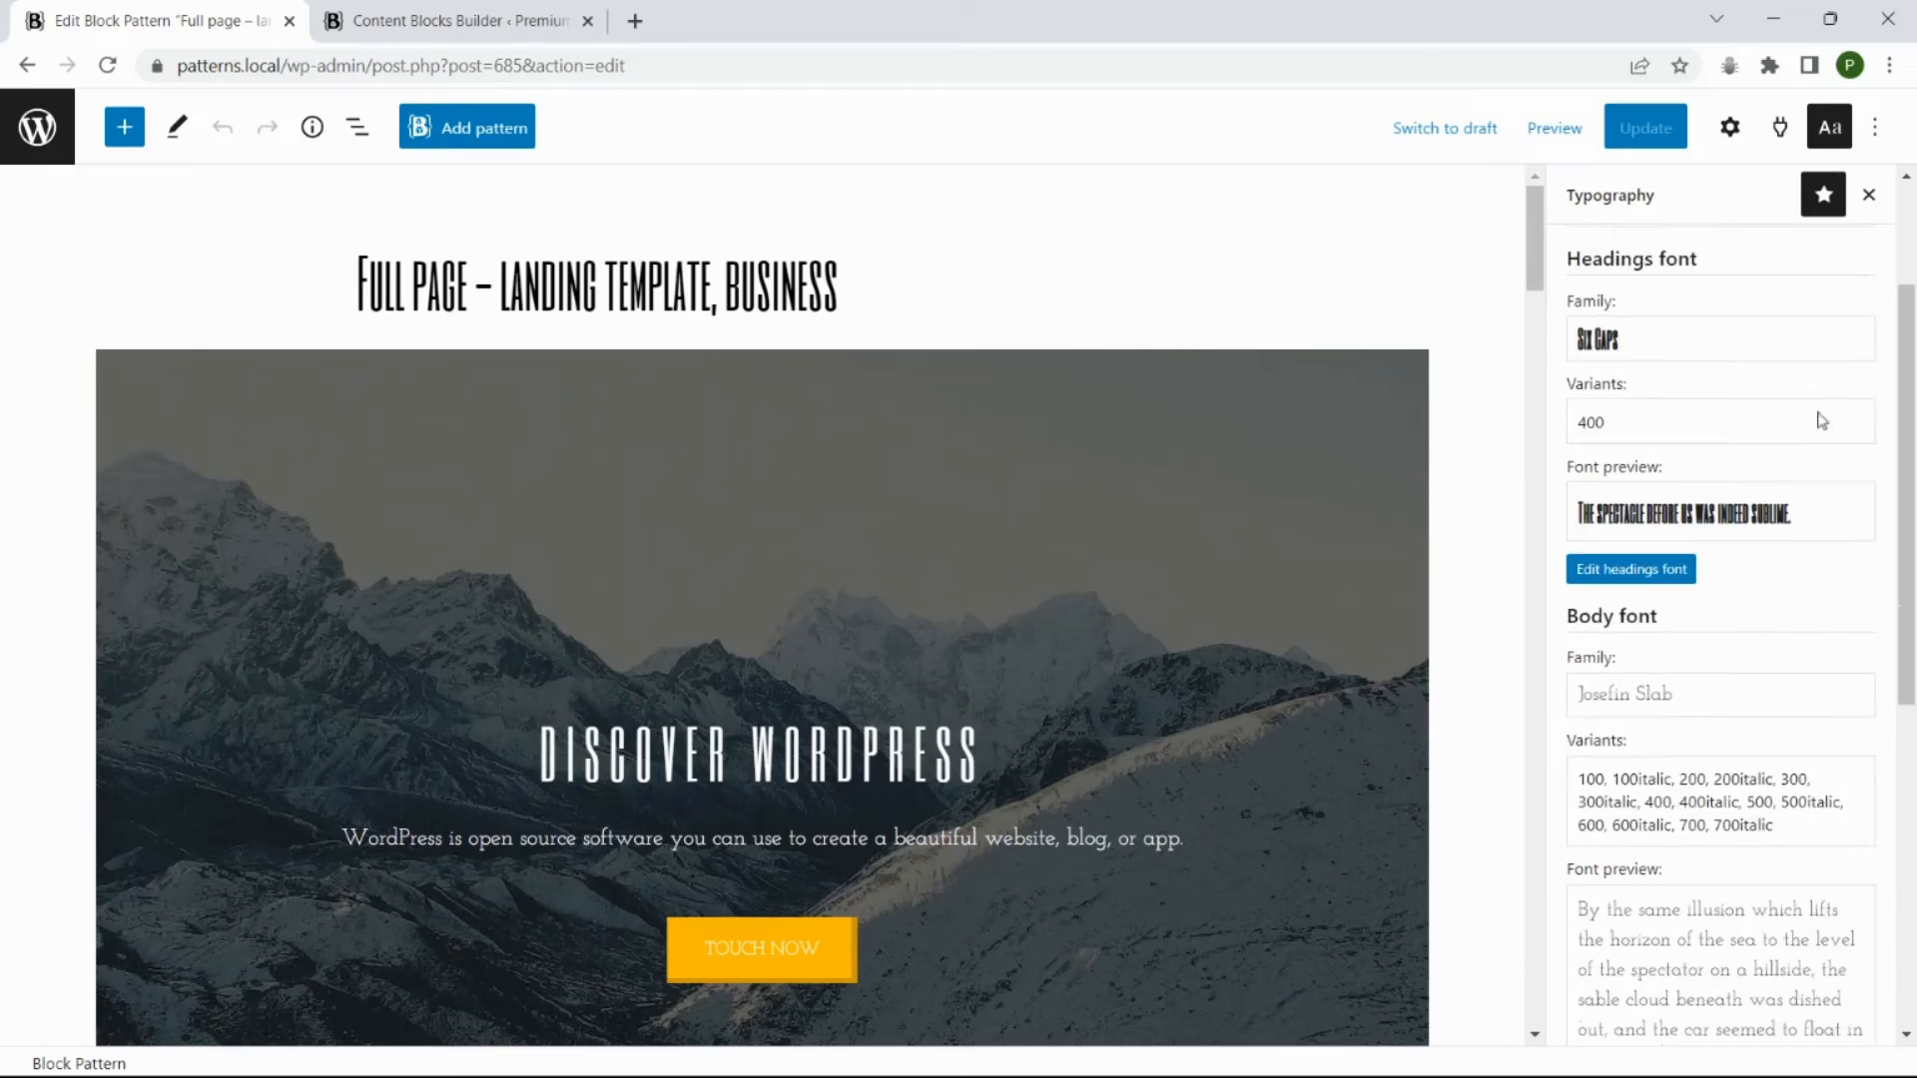
pyautogui.scroll(-3)
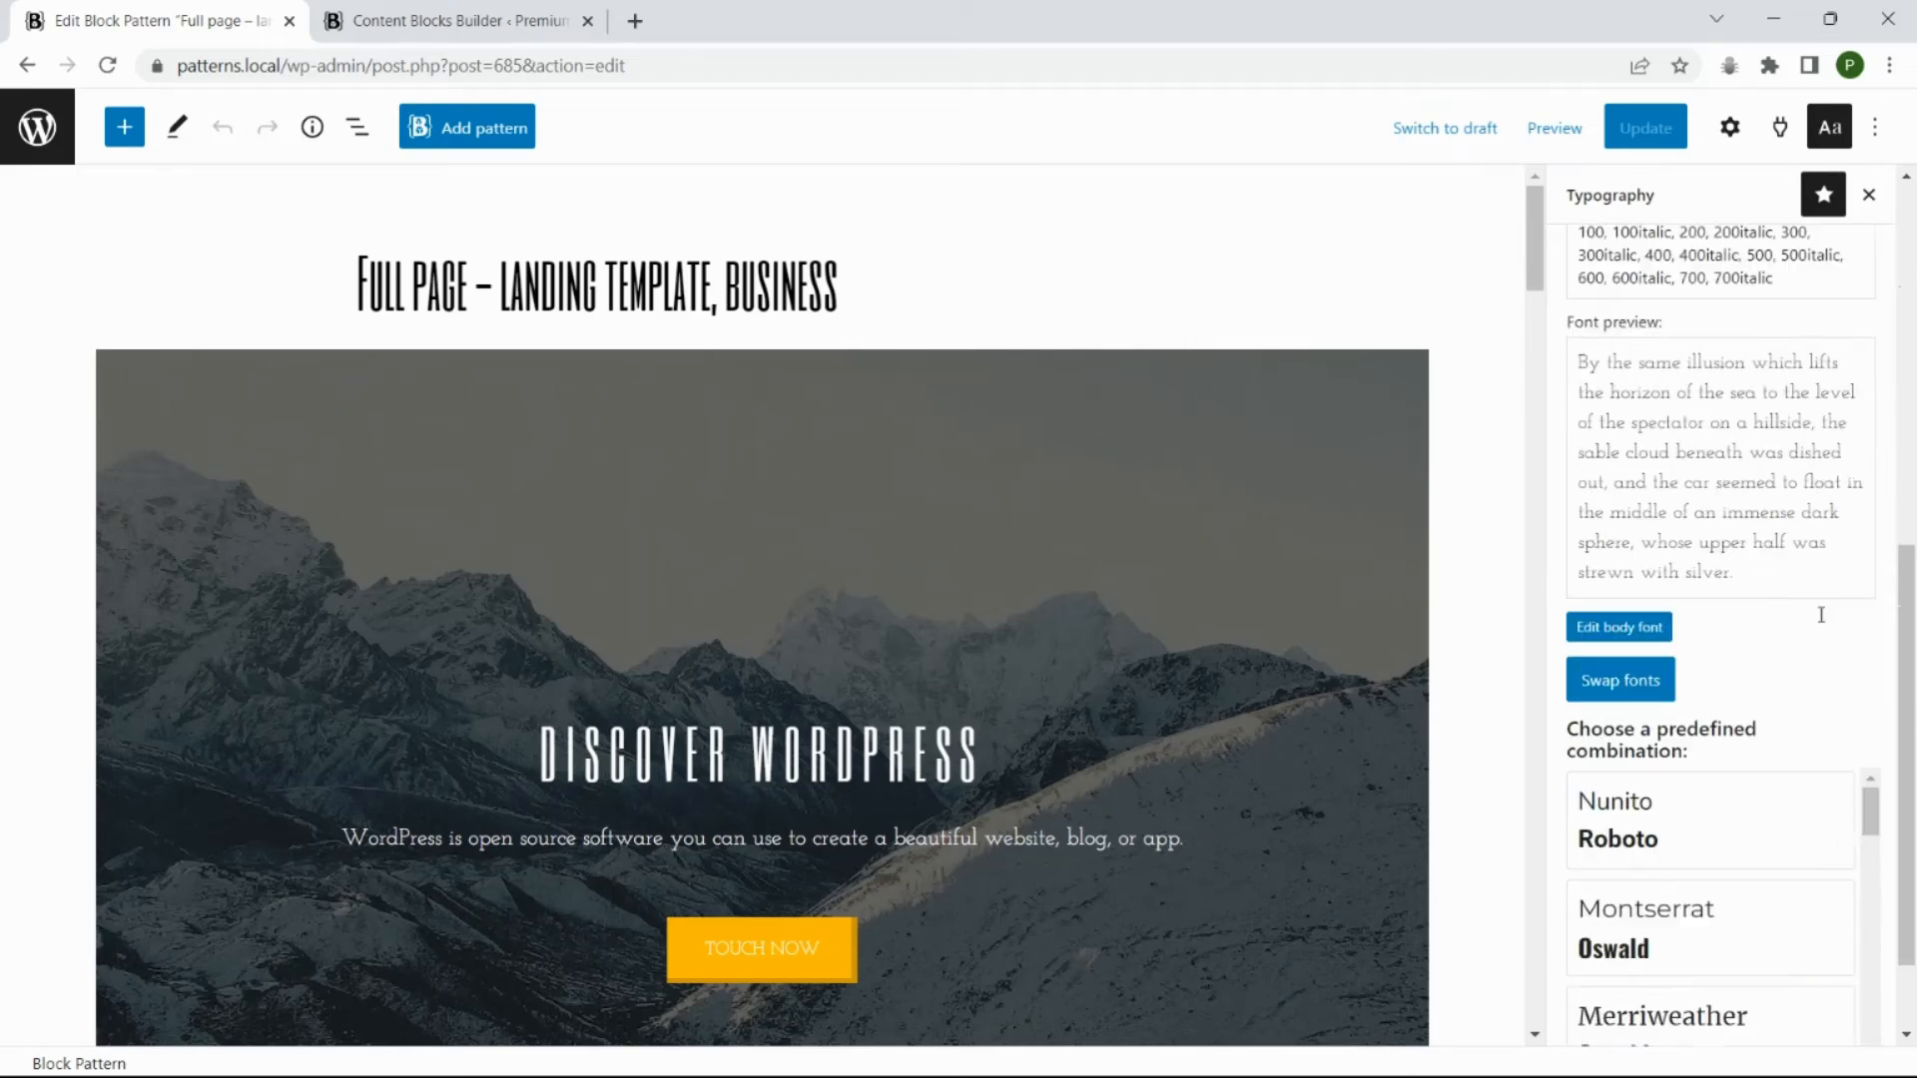
pyautogui.scroll(-3)
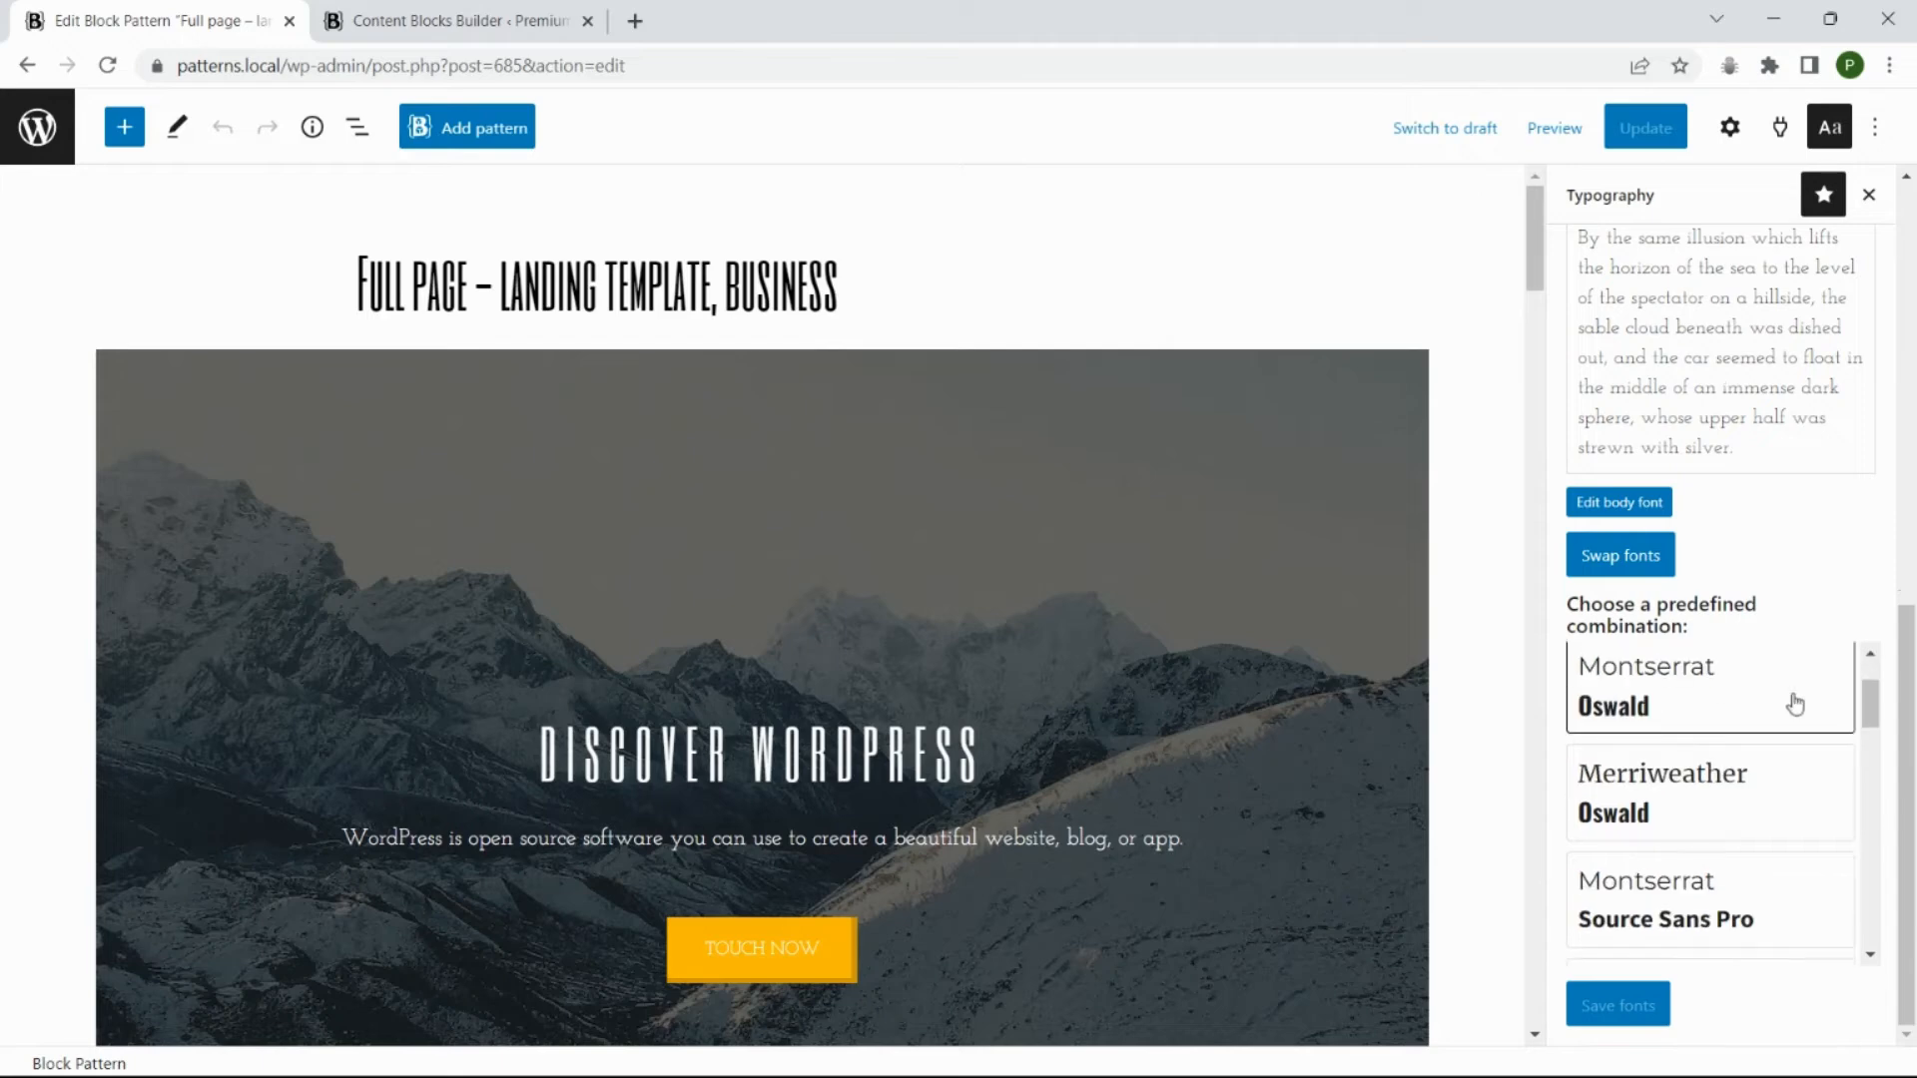
pyautogui.scroll(-3)
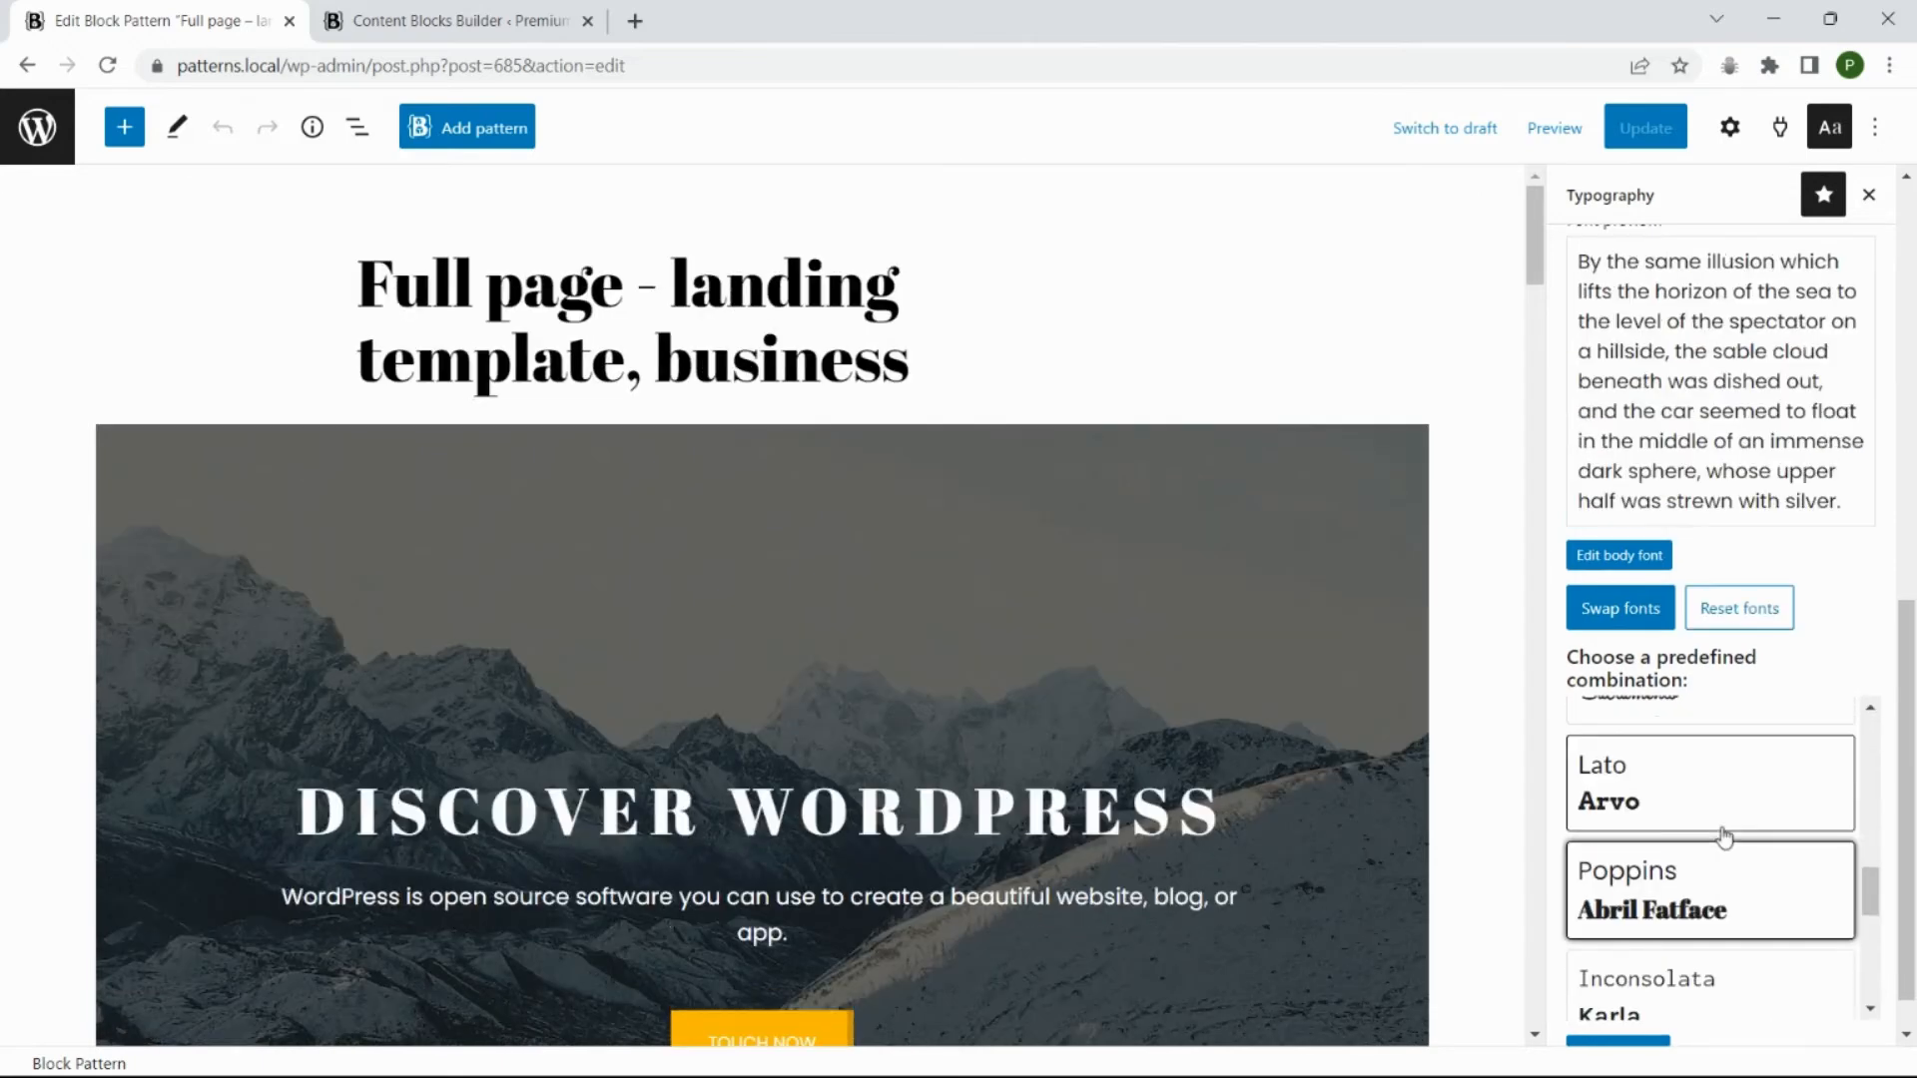
pyautogui.scroll(-3)
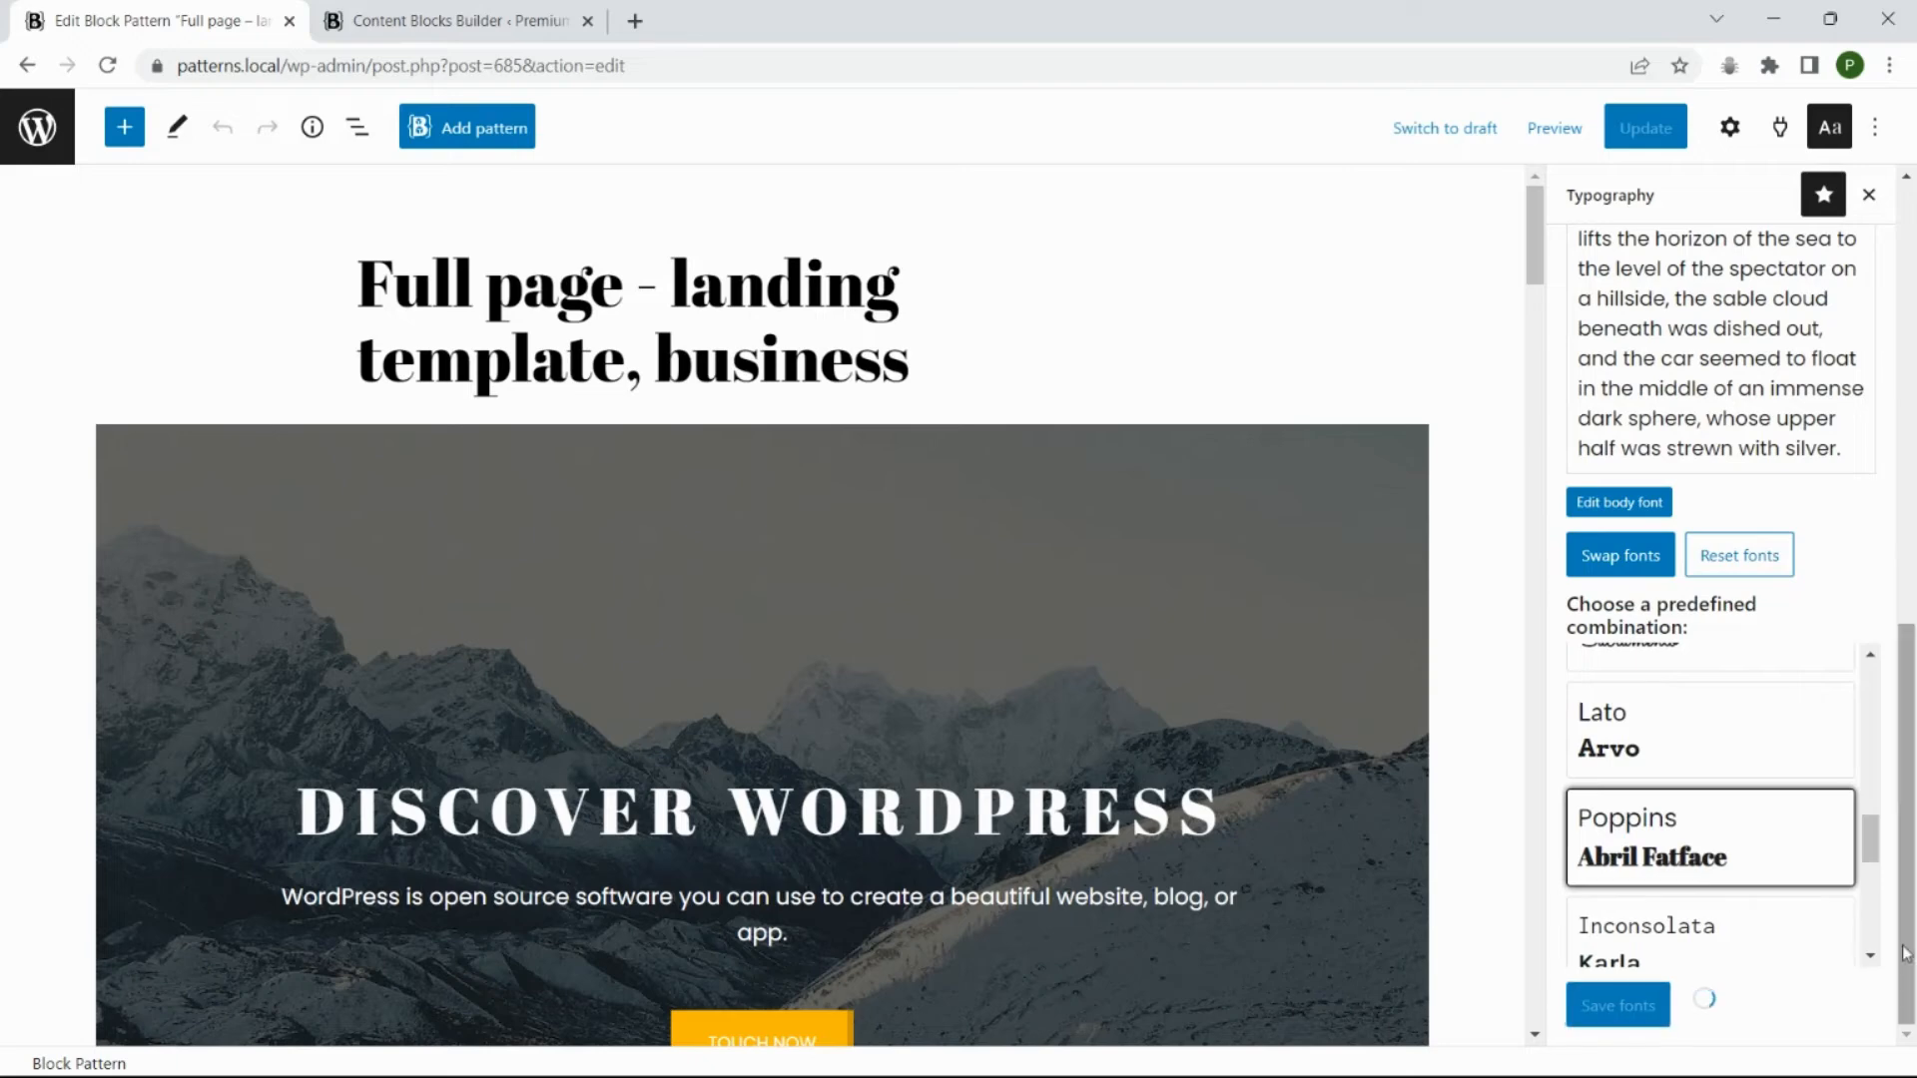
# Save the fonts for this post only and preview the landing page
pyautogui.click(1617, 1004)
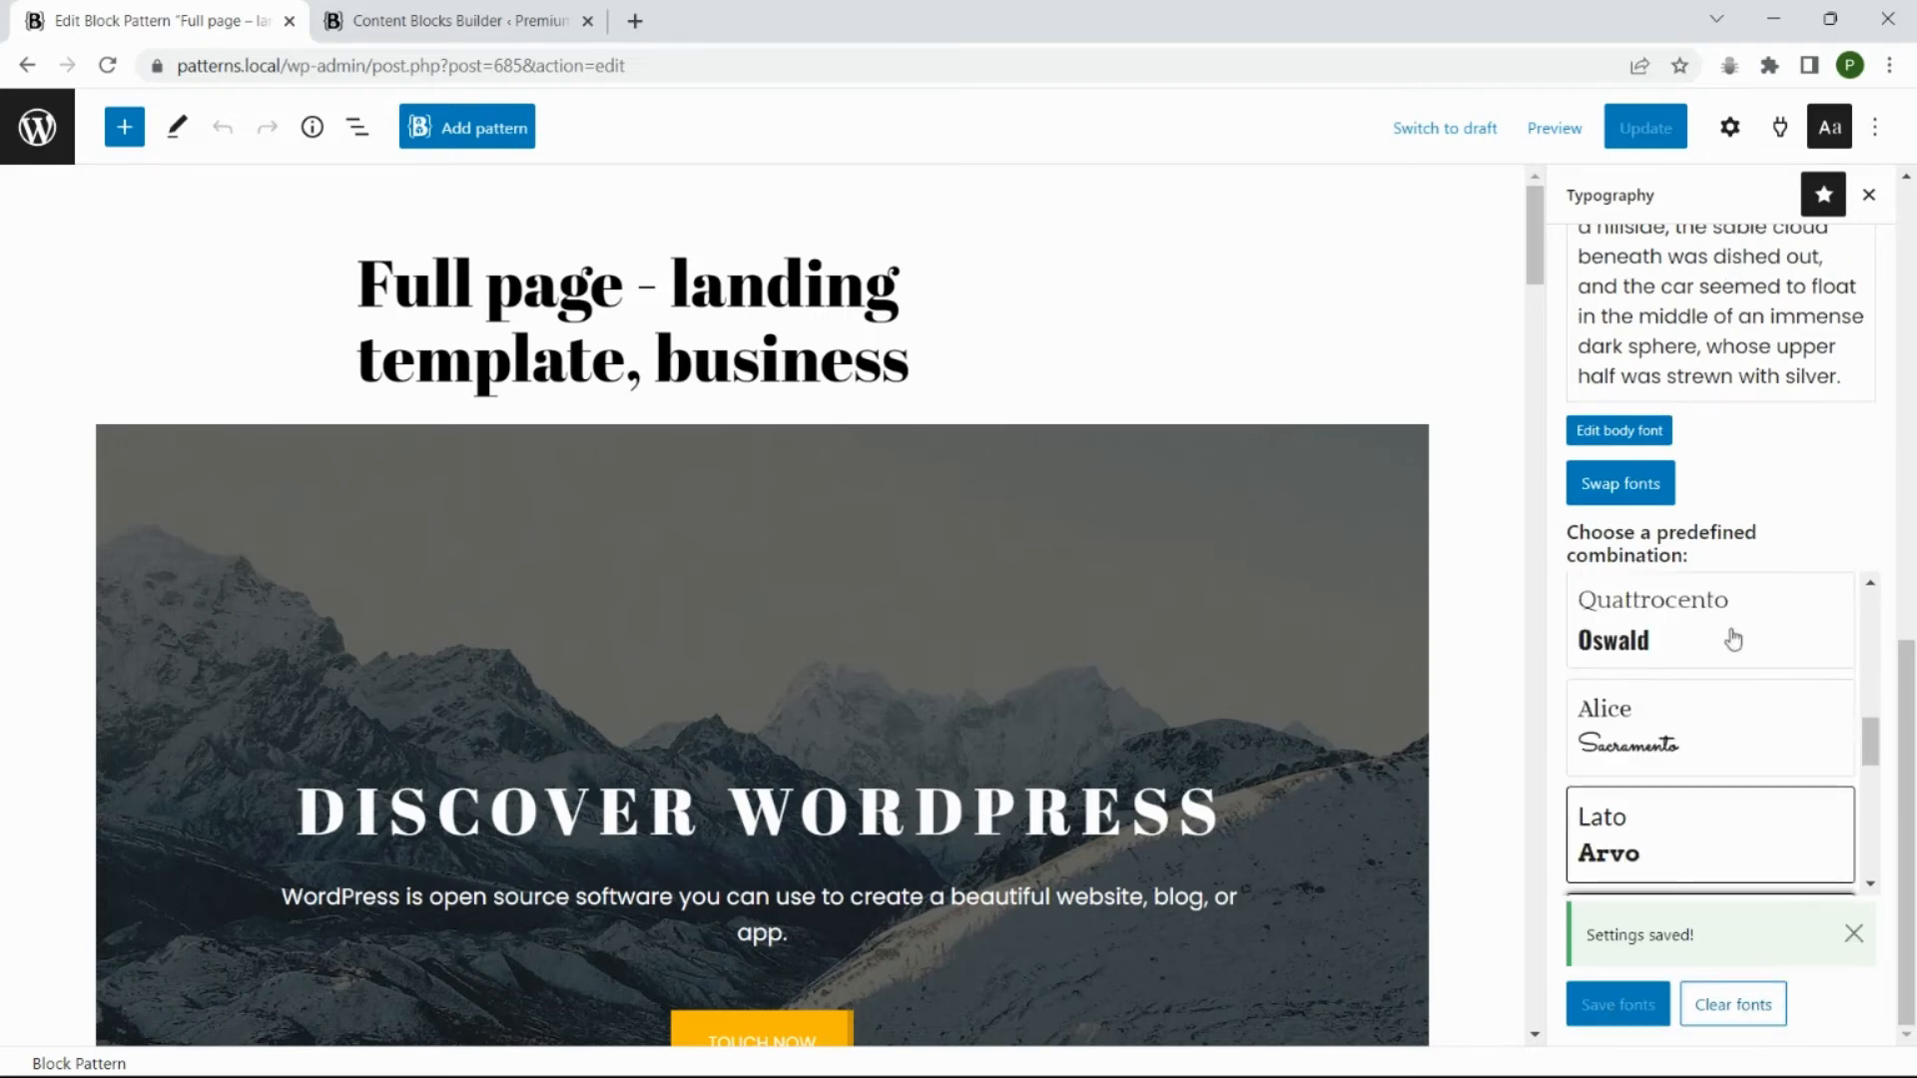
pyautogui.click(1728, 125)
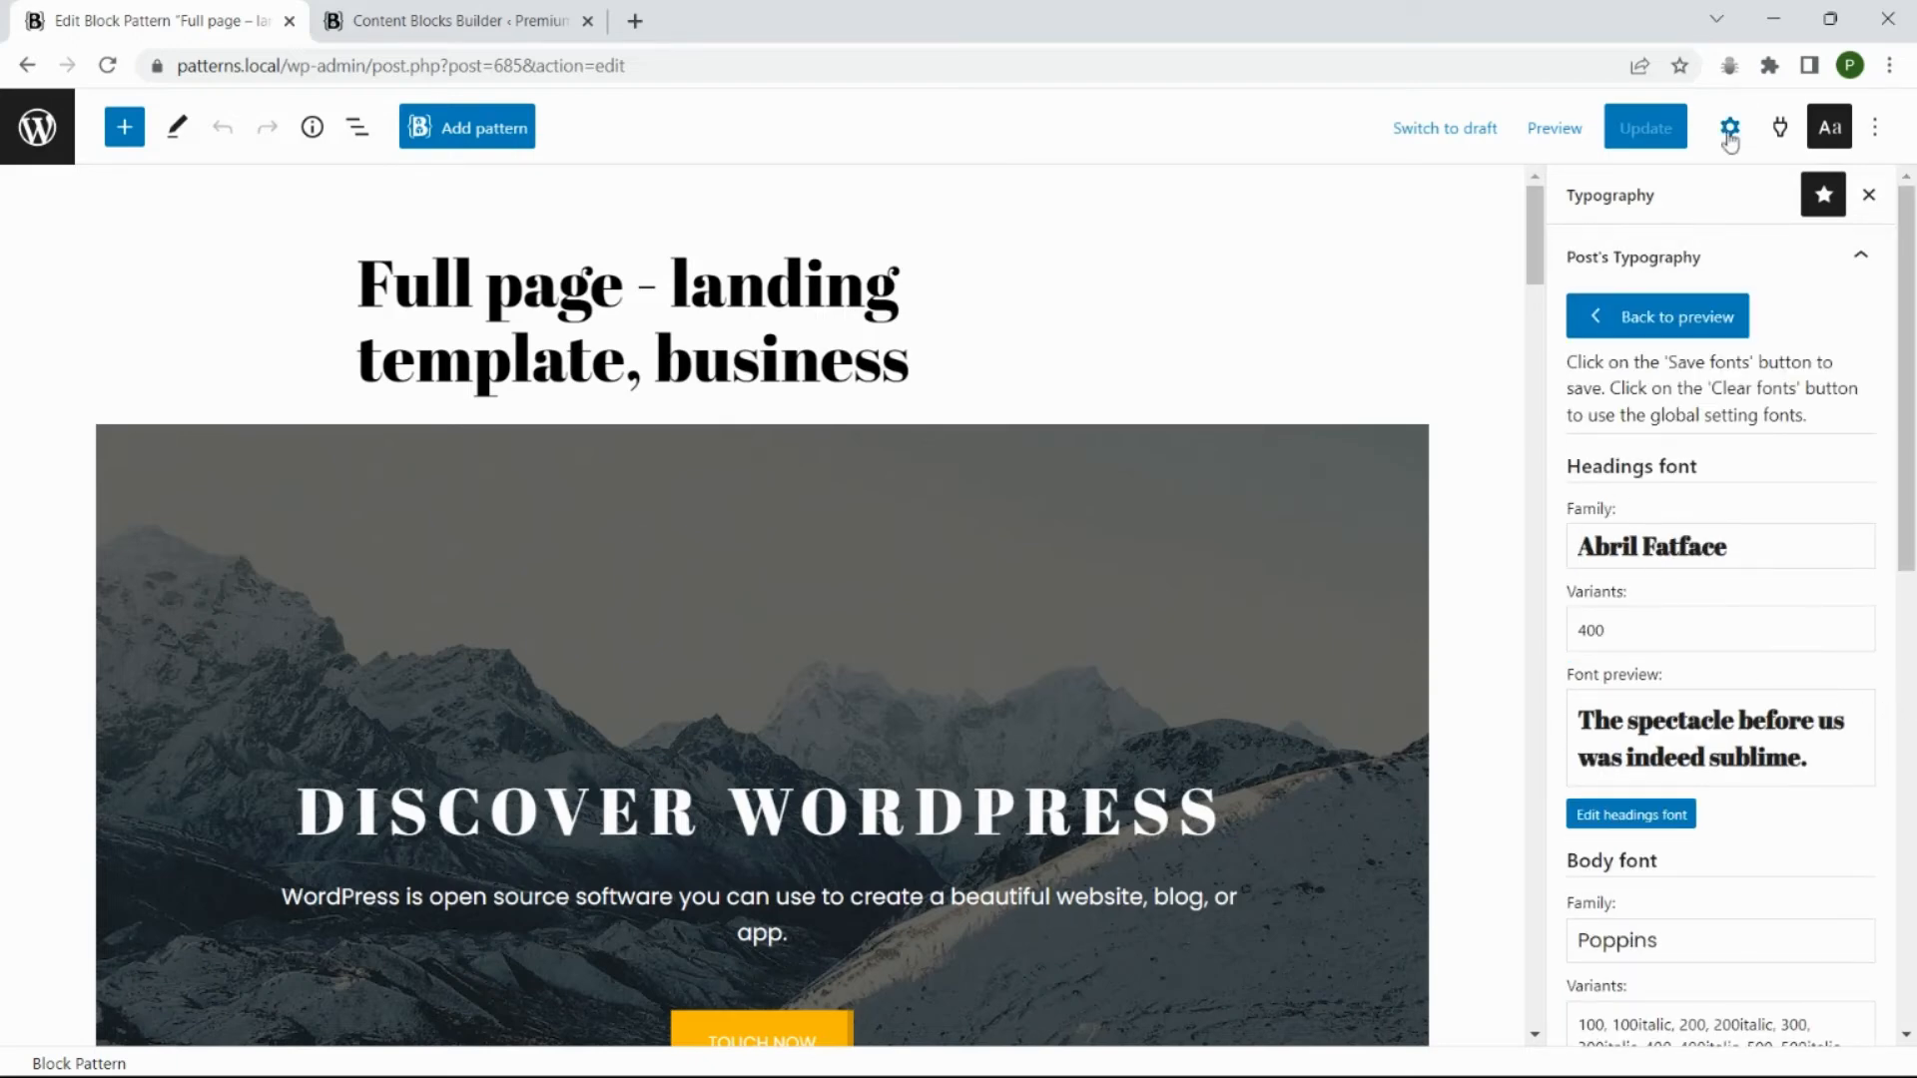
pyautogui.click(1553, 127)
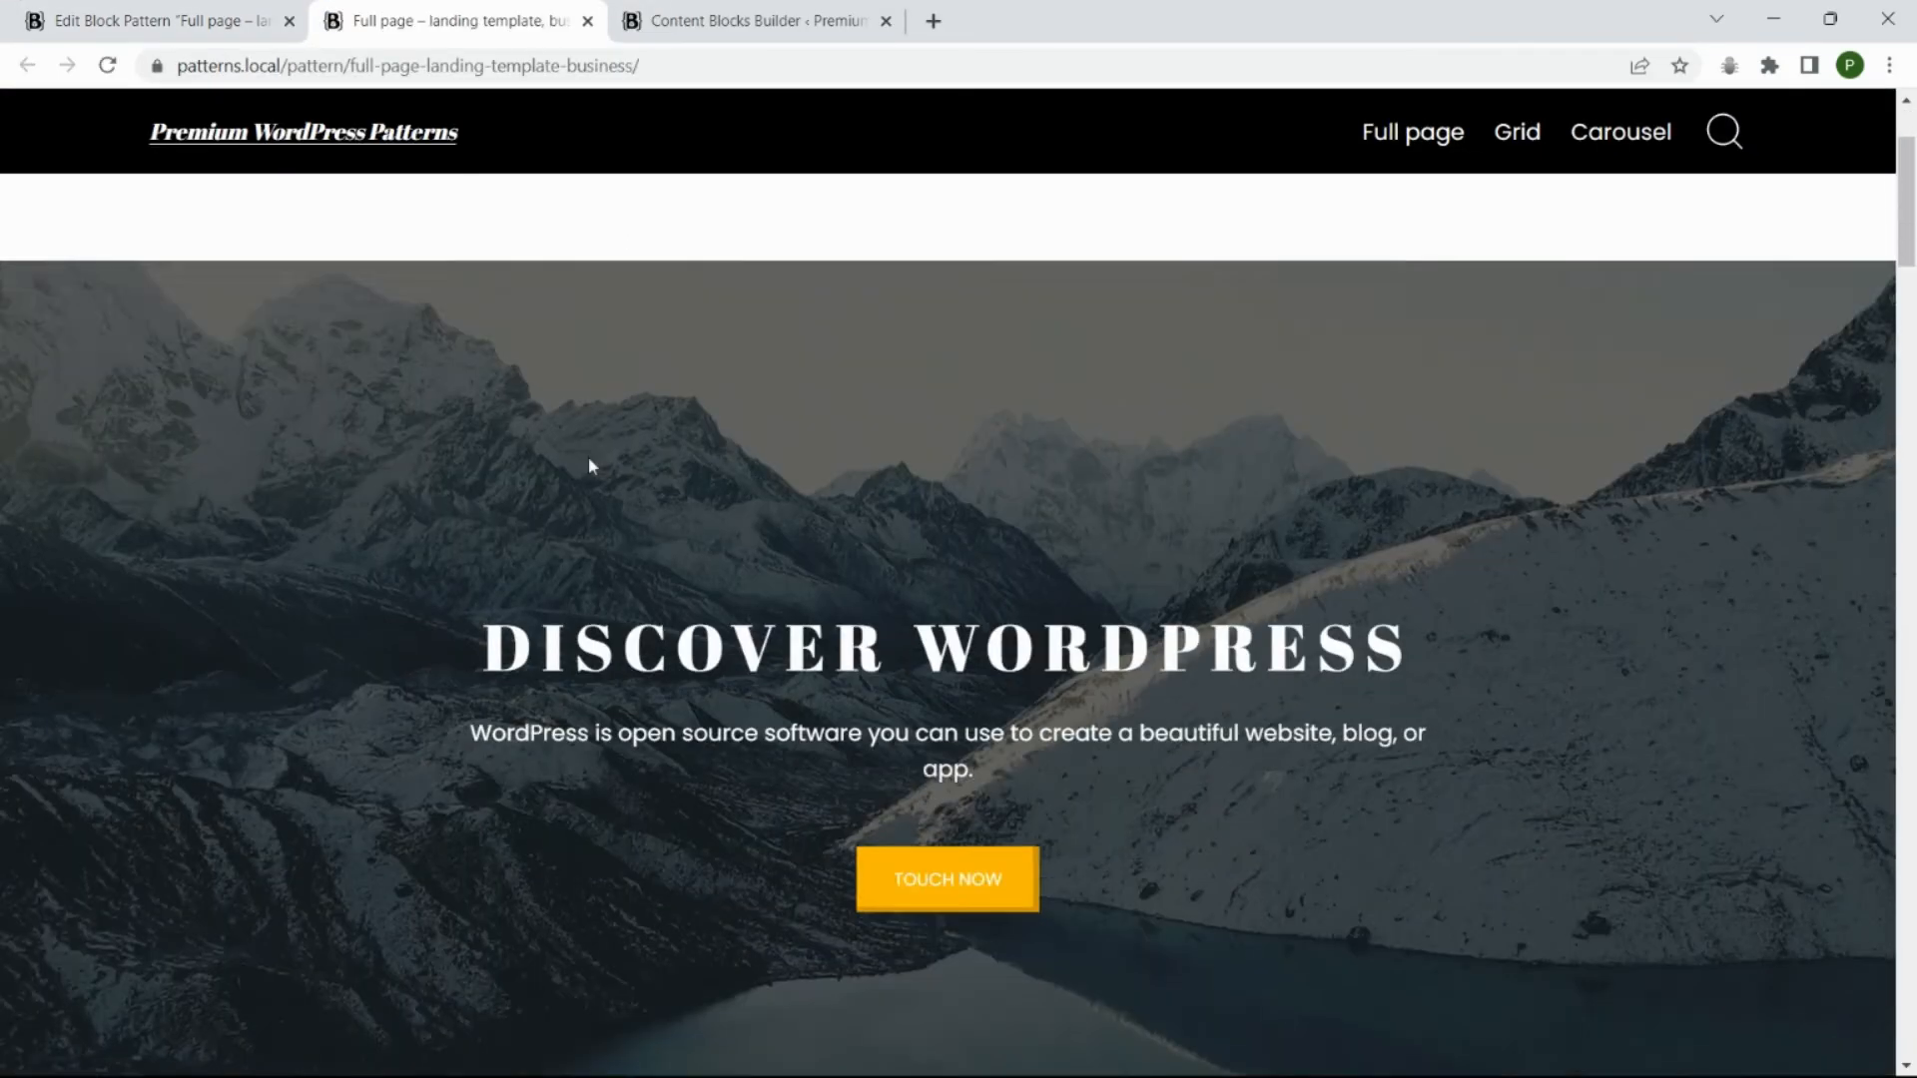
# Switch off Enable google fonts site-wide, then return to the landing page preview
pyautogui.scroll(-3)
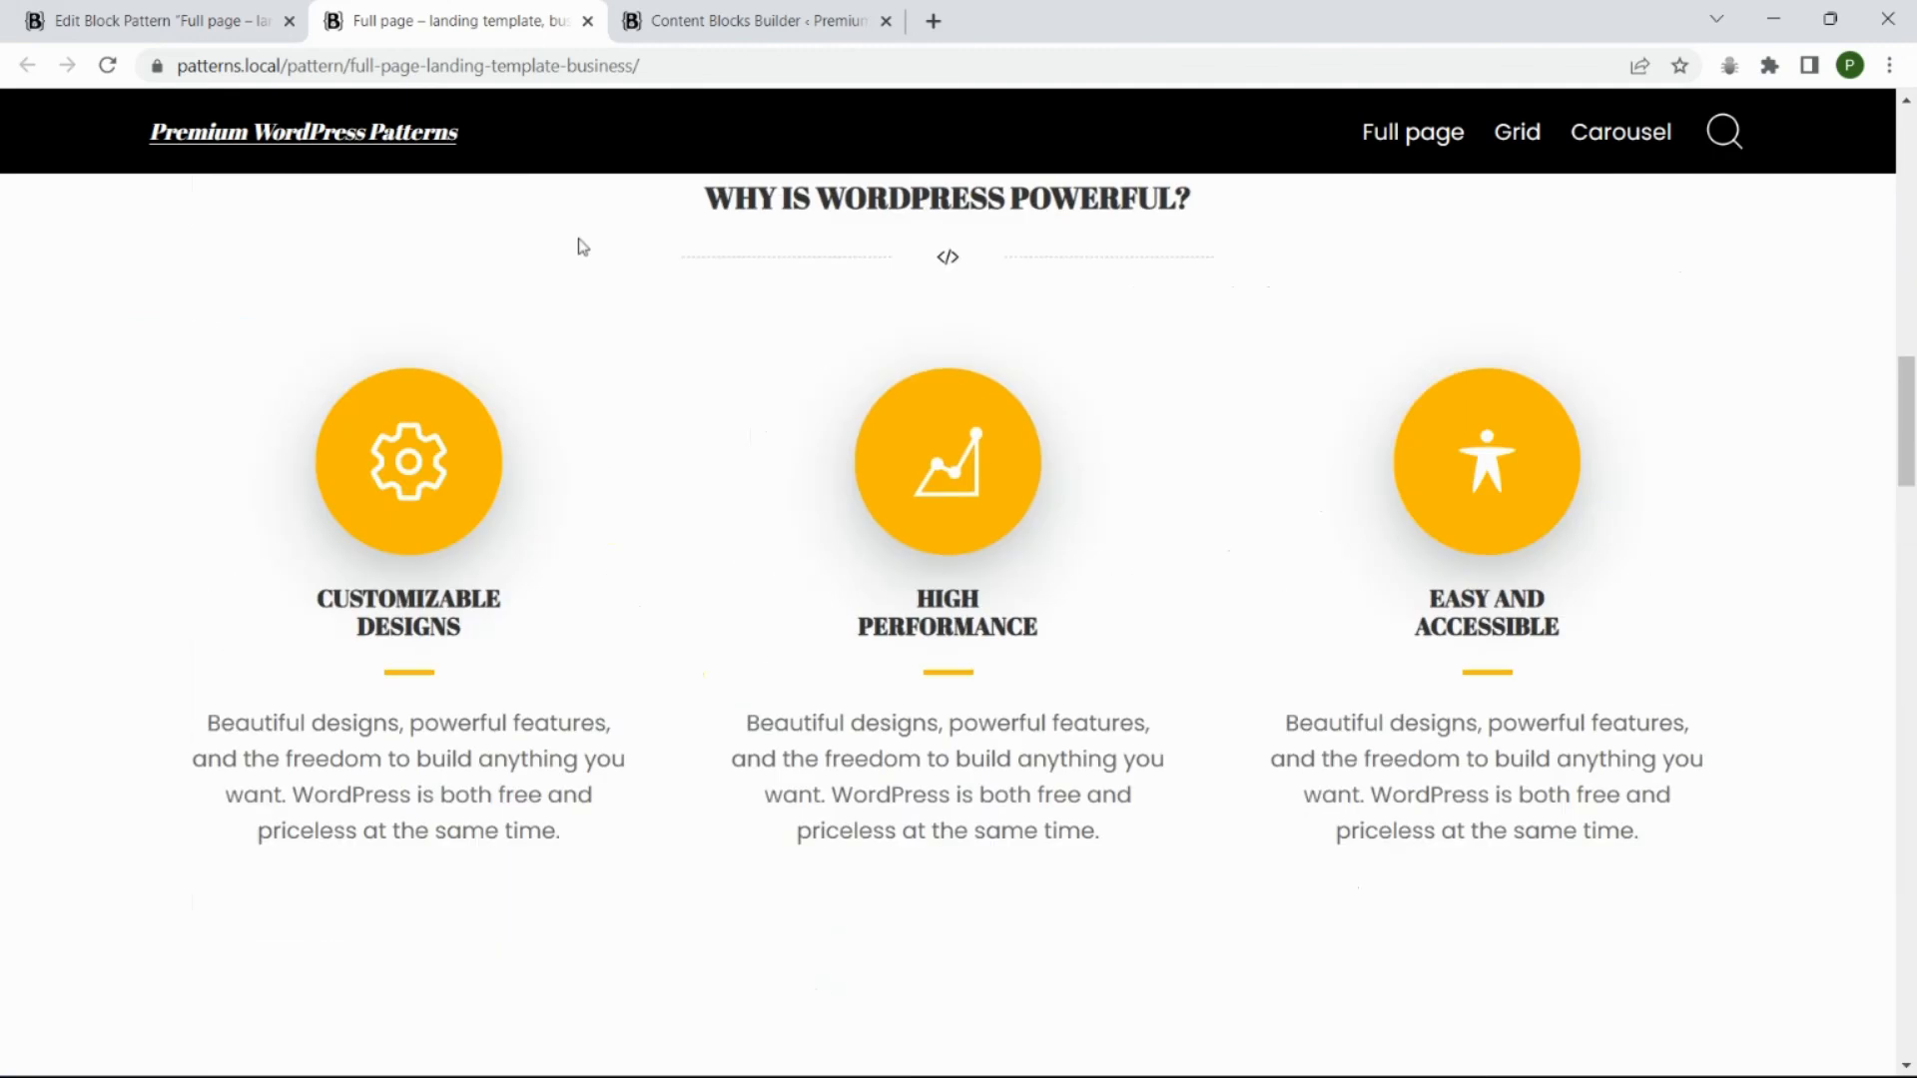
pyautogui.click(758, 21)
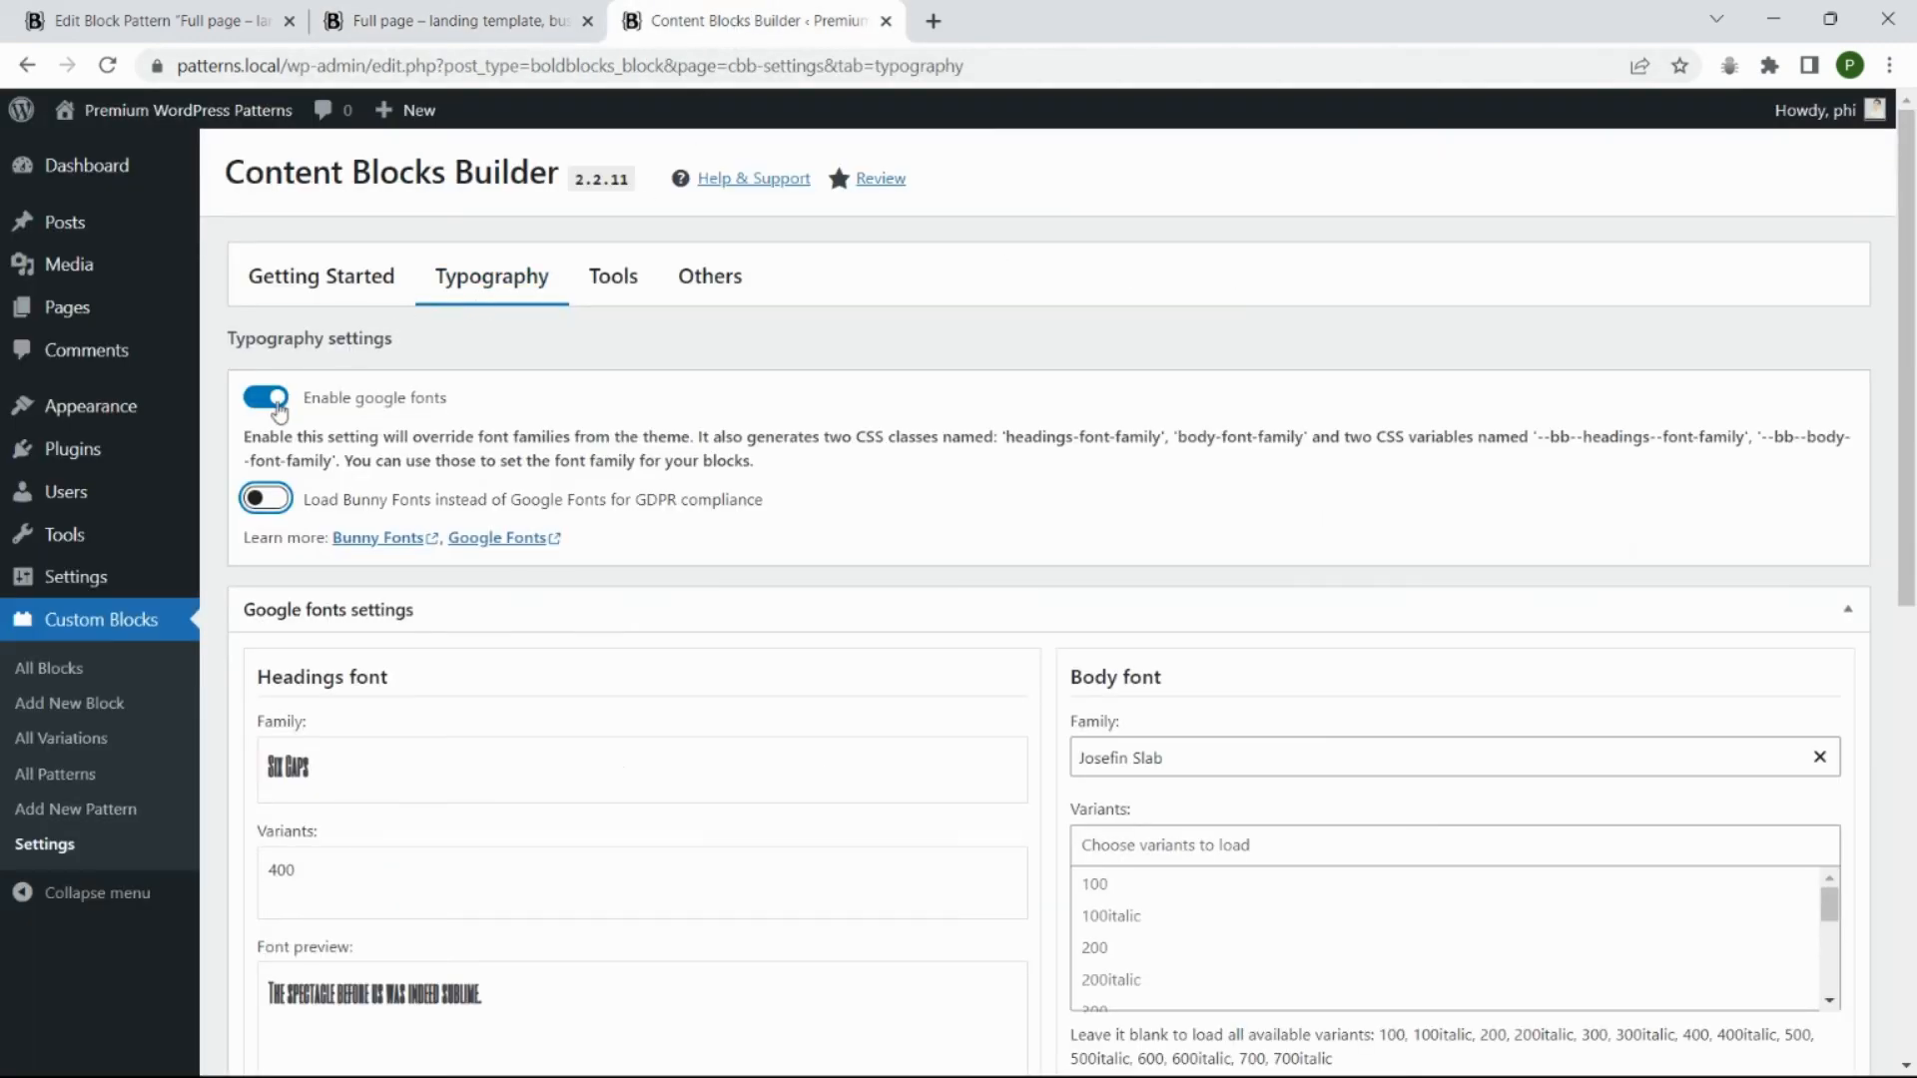
pyautogui.click(263, 397)
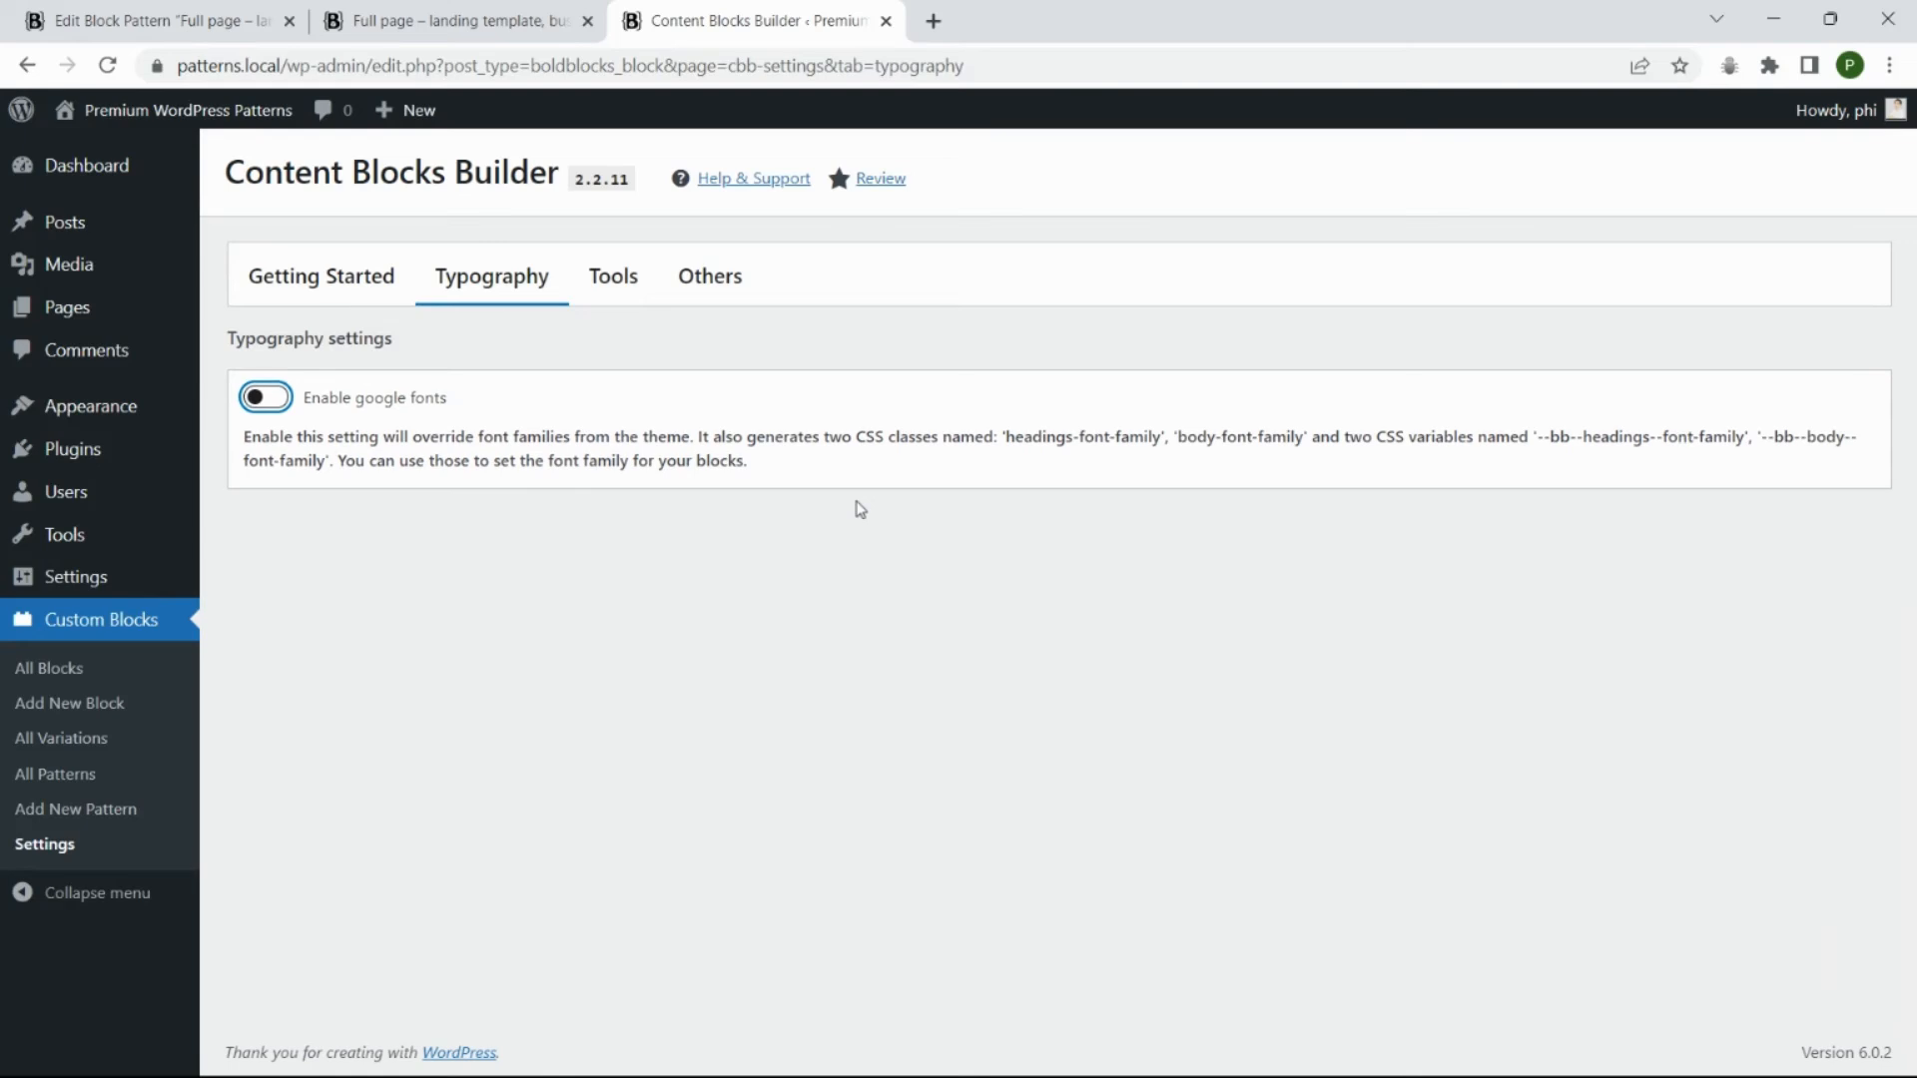
pyautogui.click(458, 21)
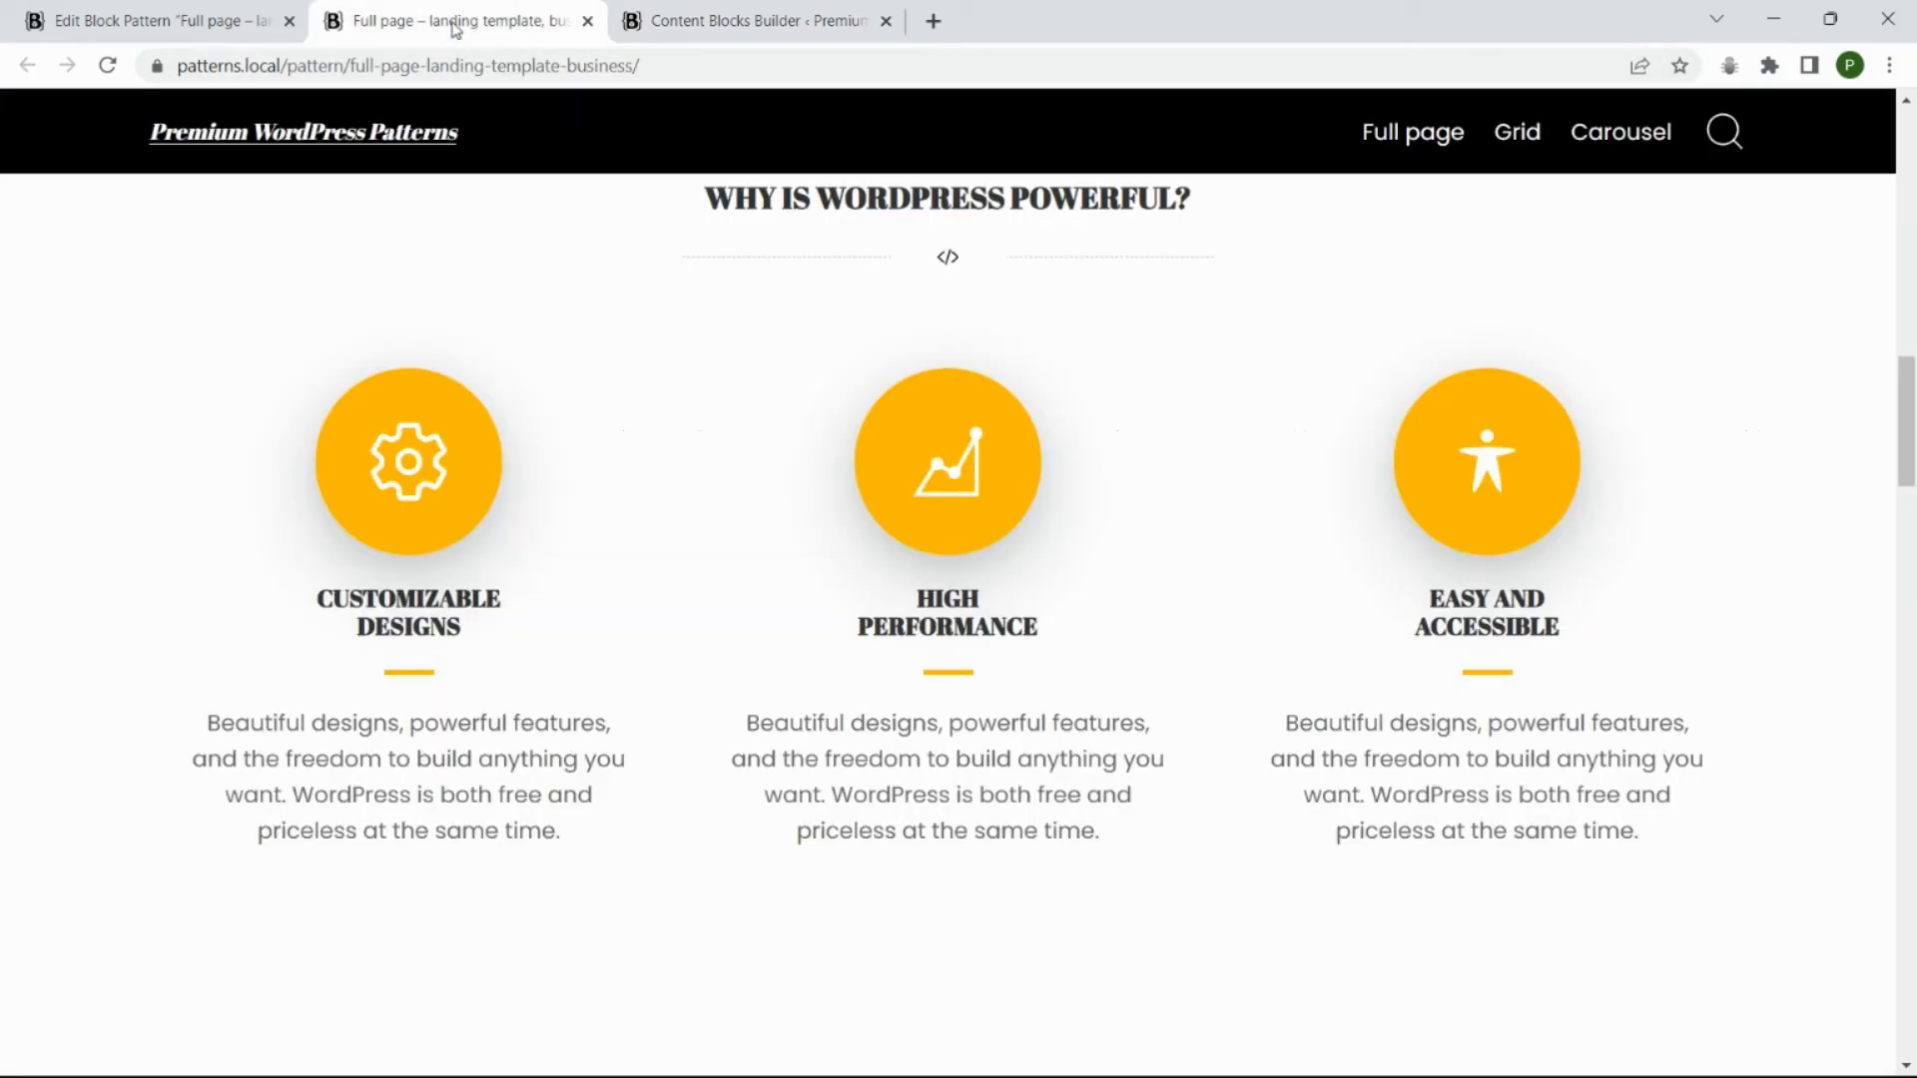